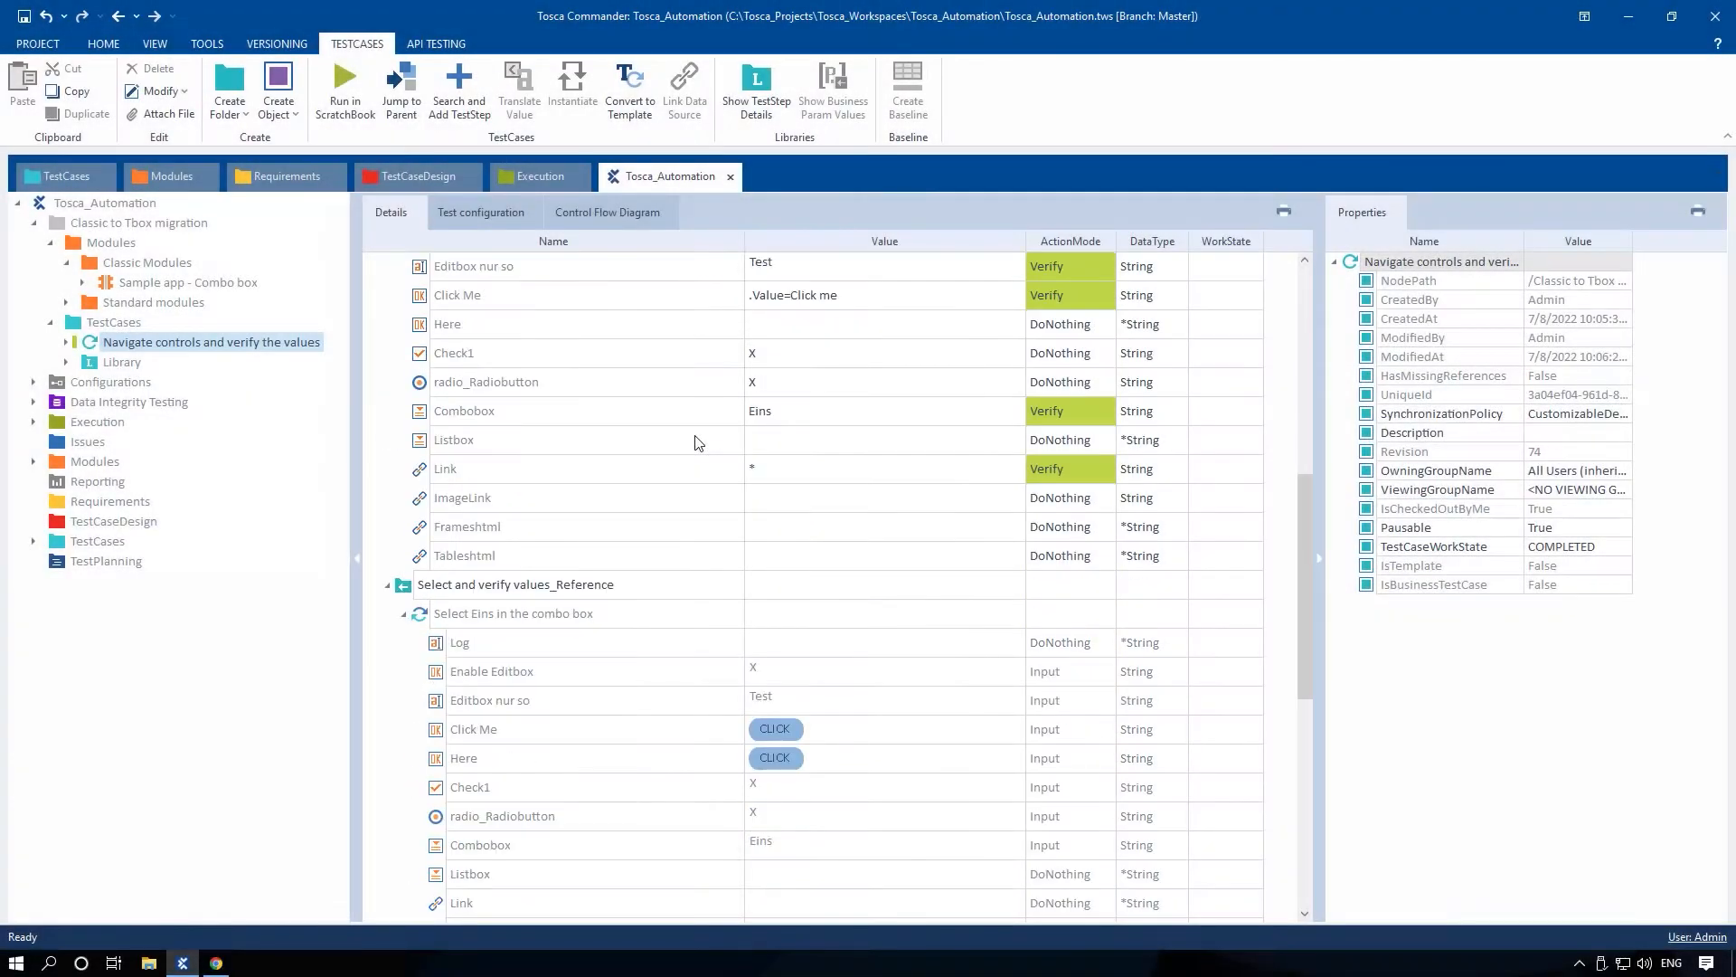
Check the module behind 'Select the option and proceed', then return to the test case.
right_click(500, 389)
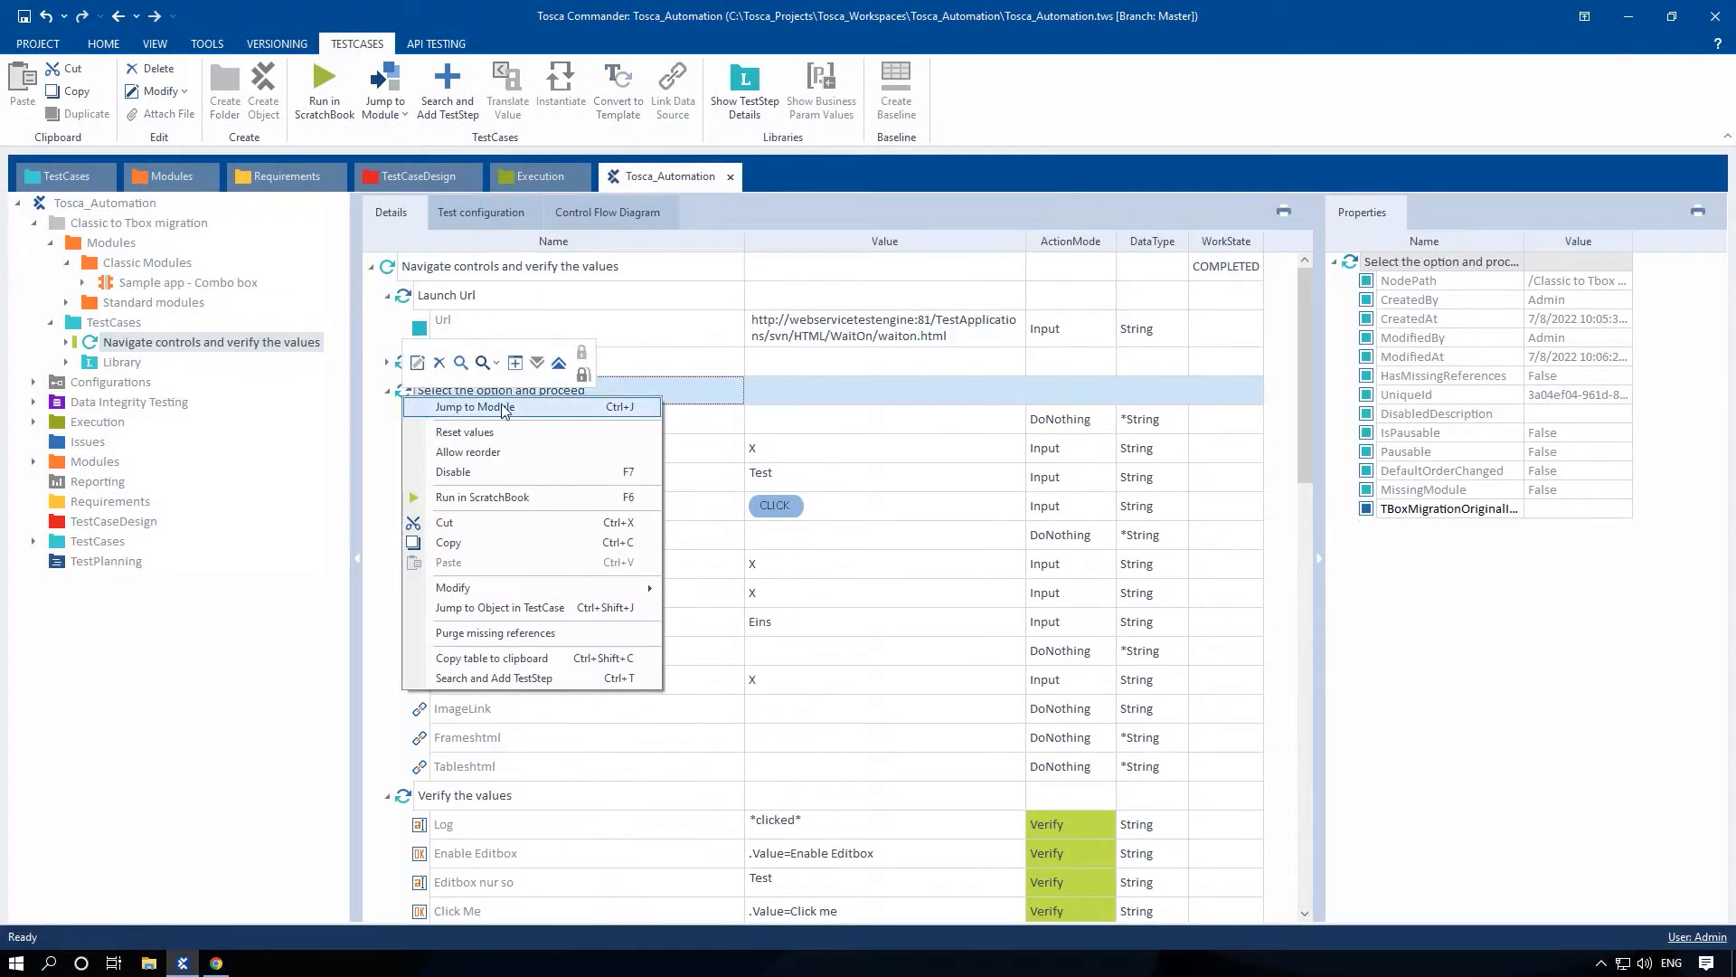
click(474, 406)
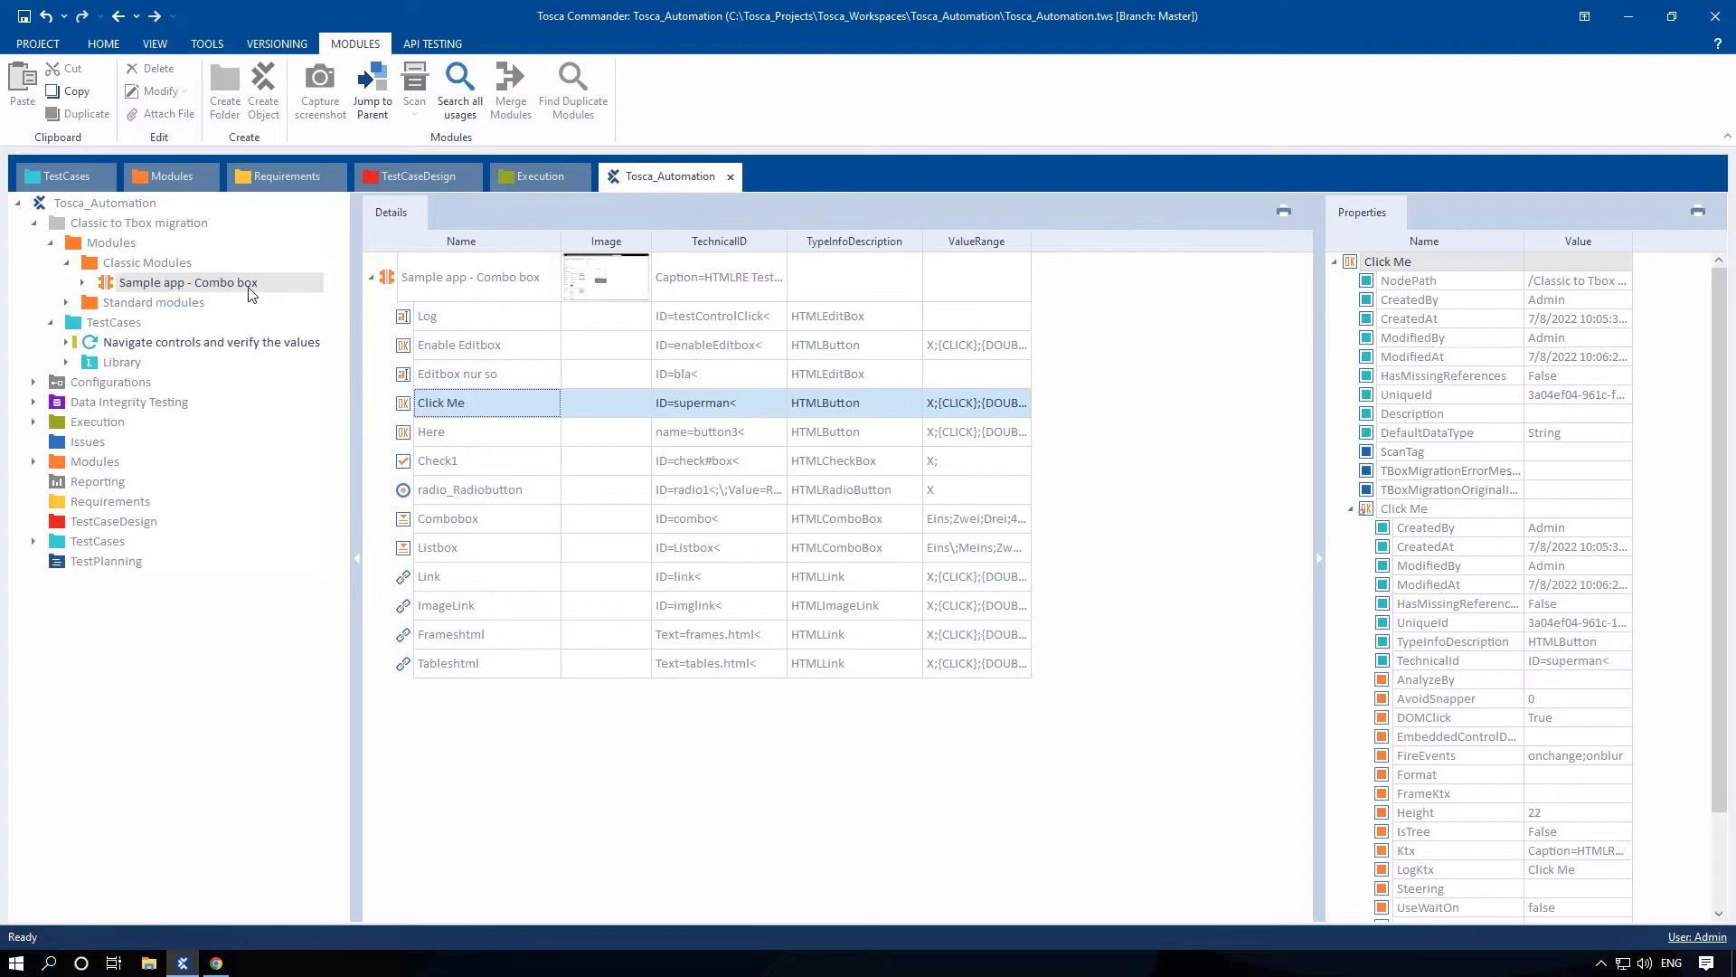
click(209, 341)
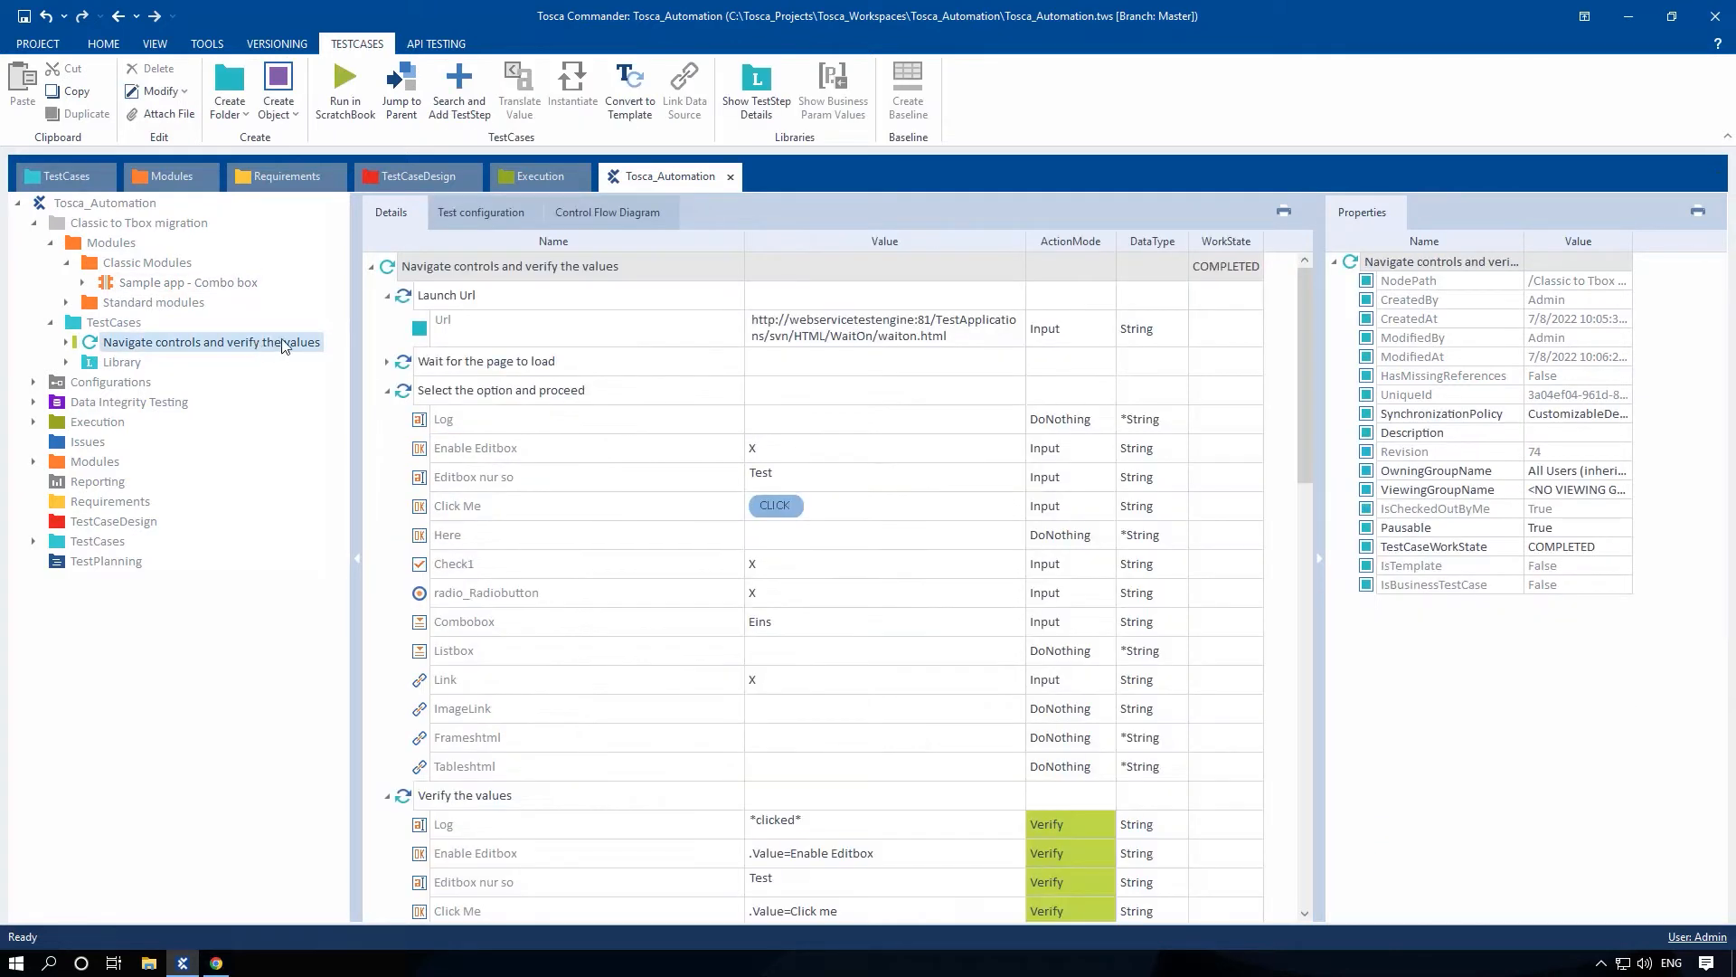
right_click(509, 266)
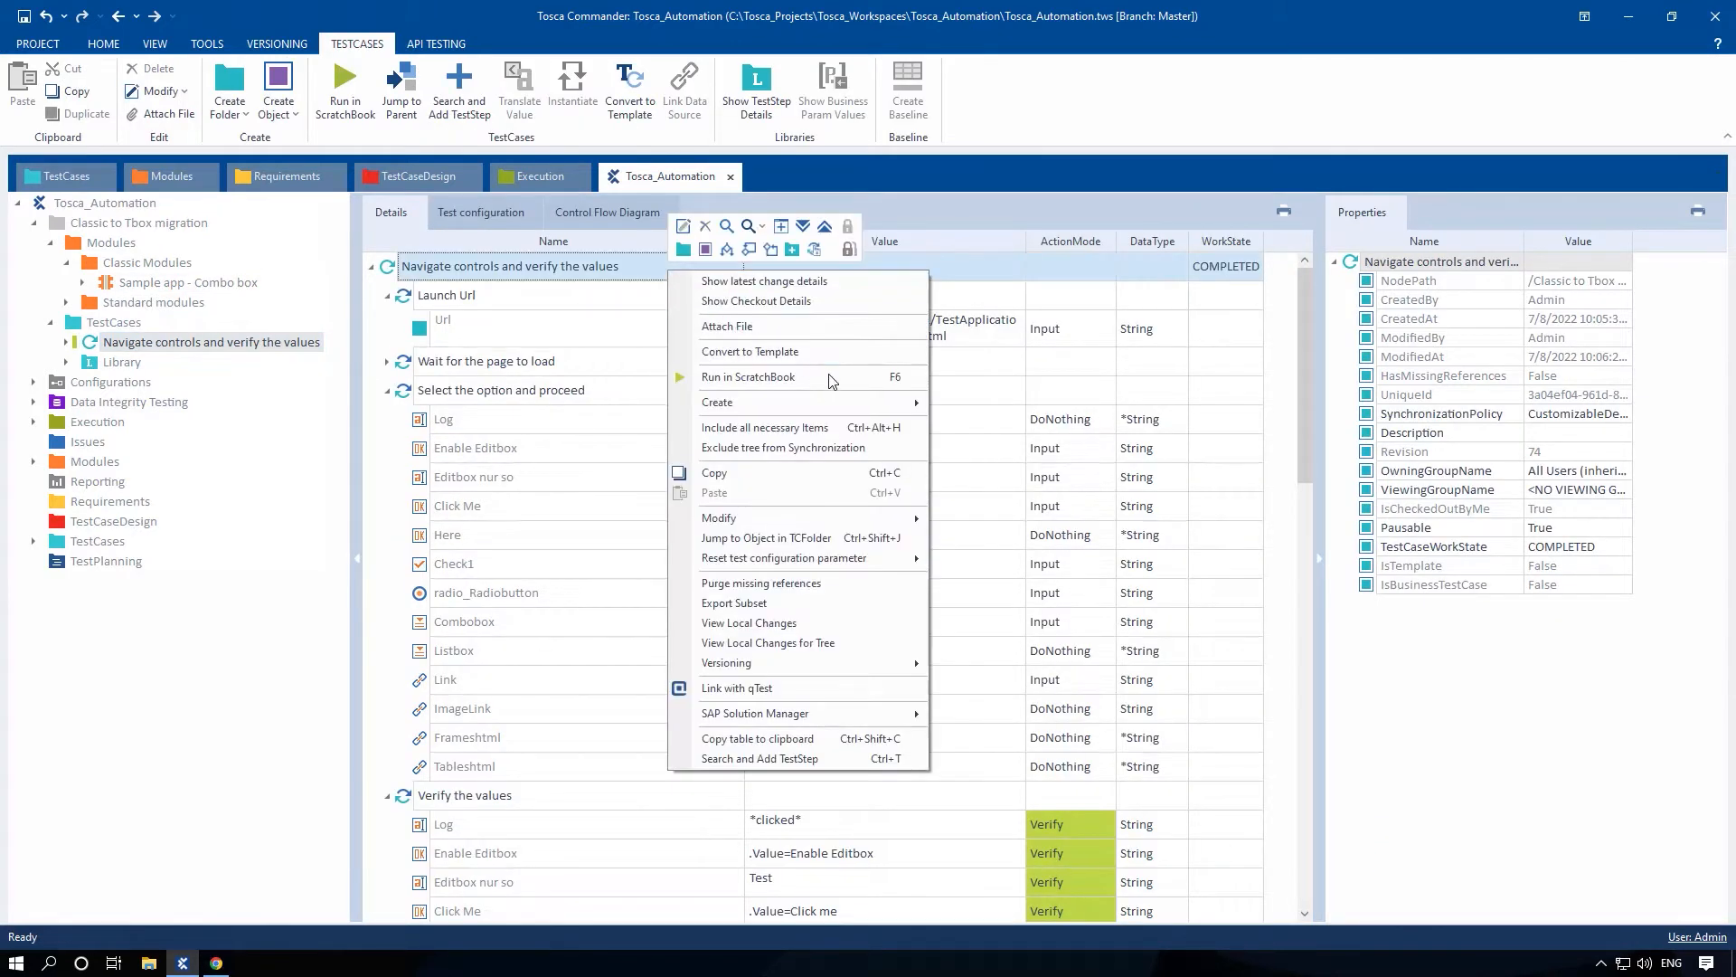
click(749, 377)
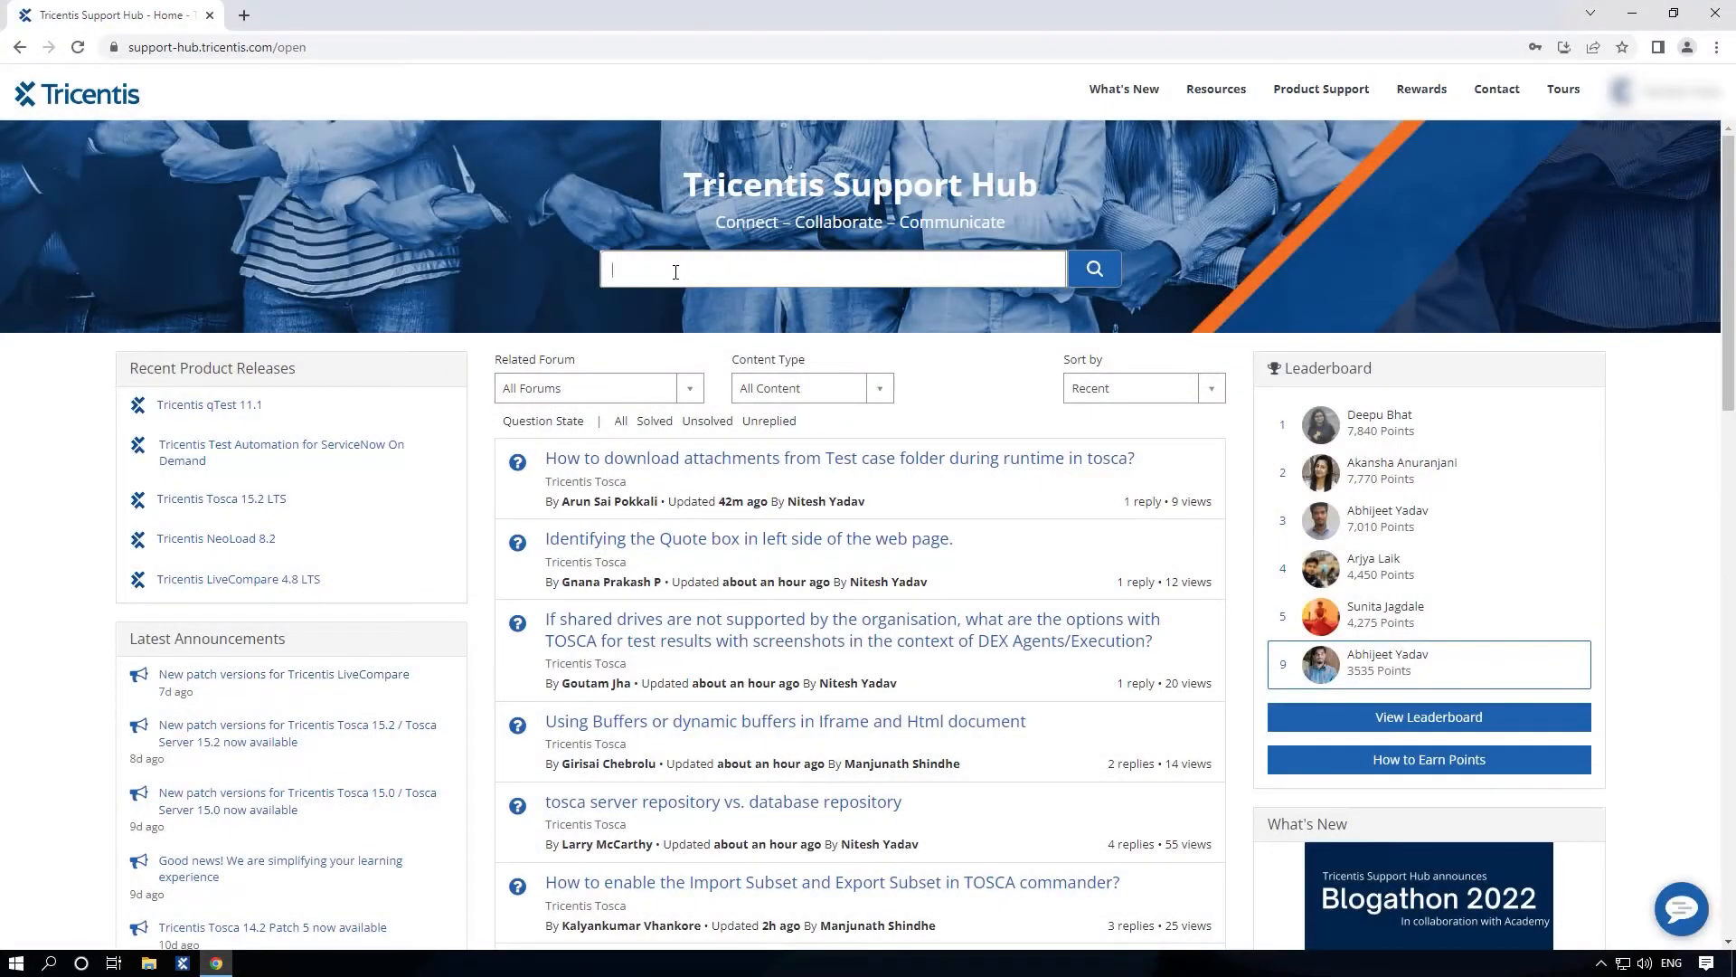
Find KB0016398, download the 15.2-or-newer migration add-on, and show it in its folder.
text(KB0016398)
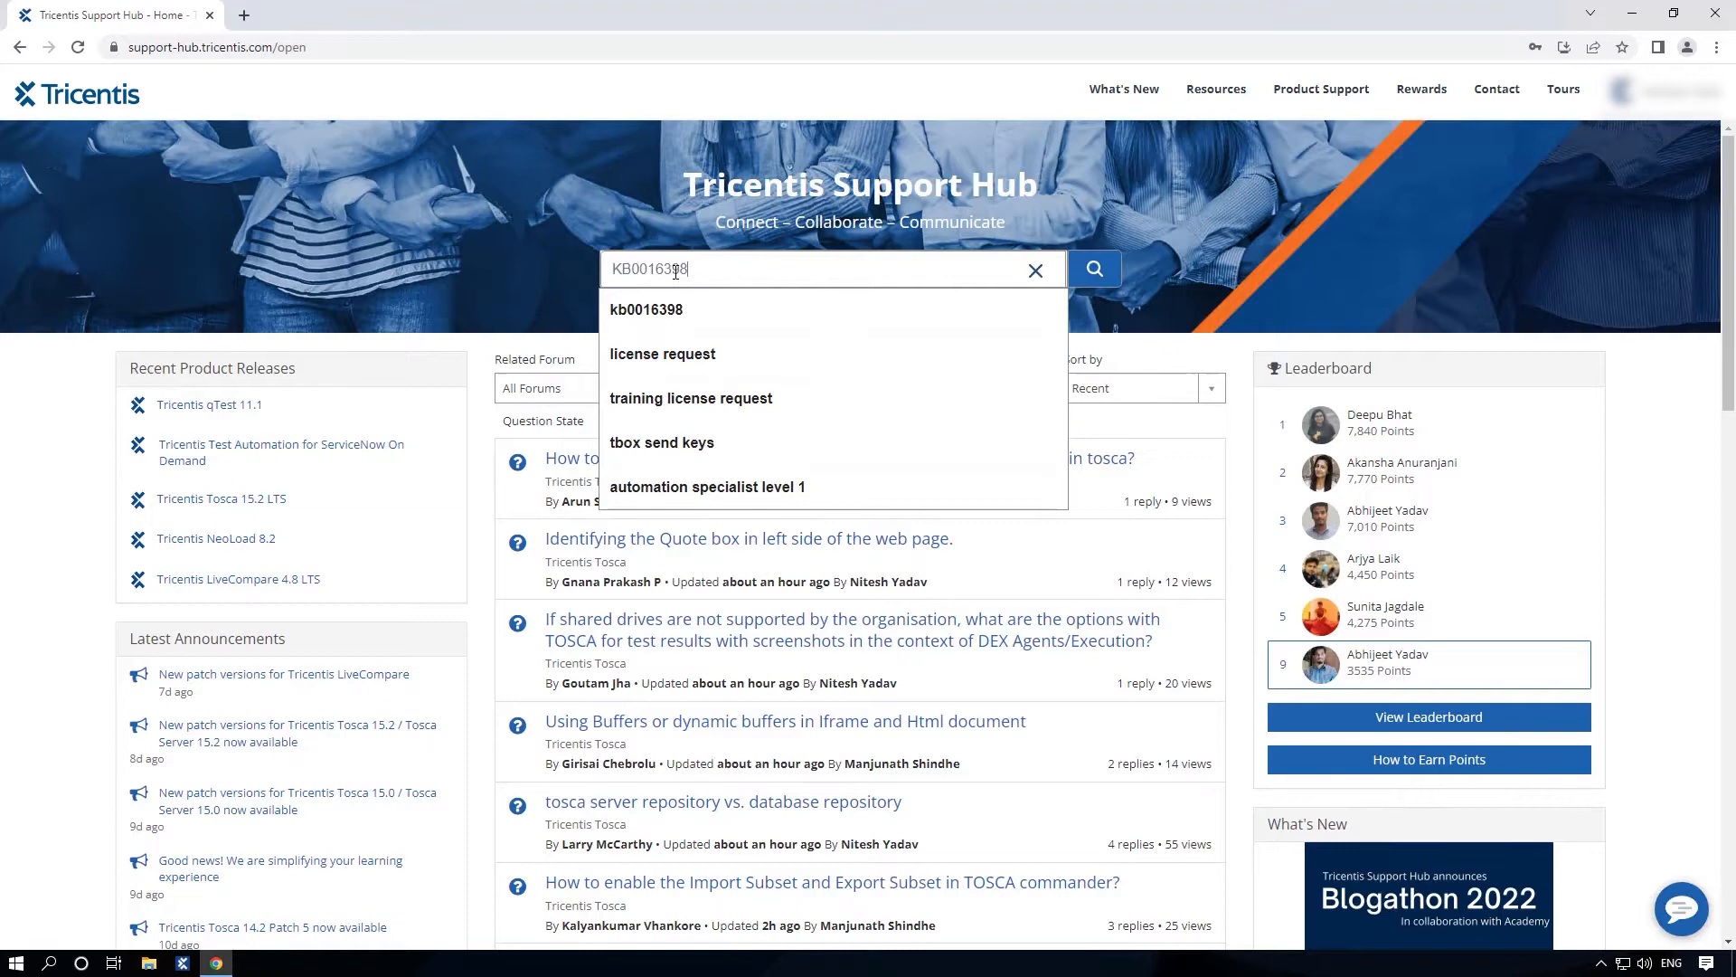
click(1093, 270)
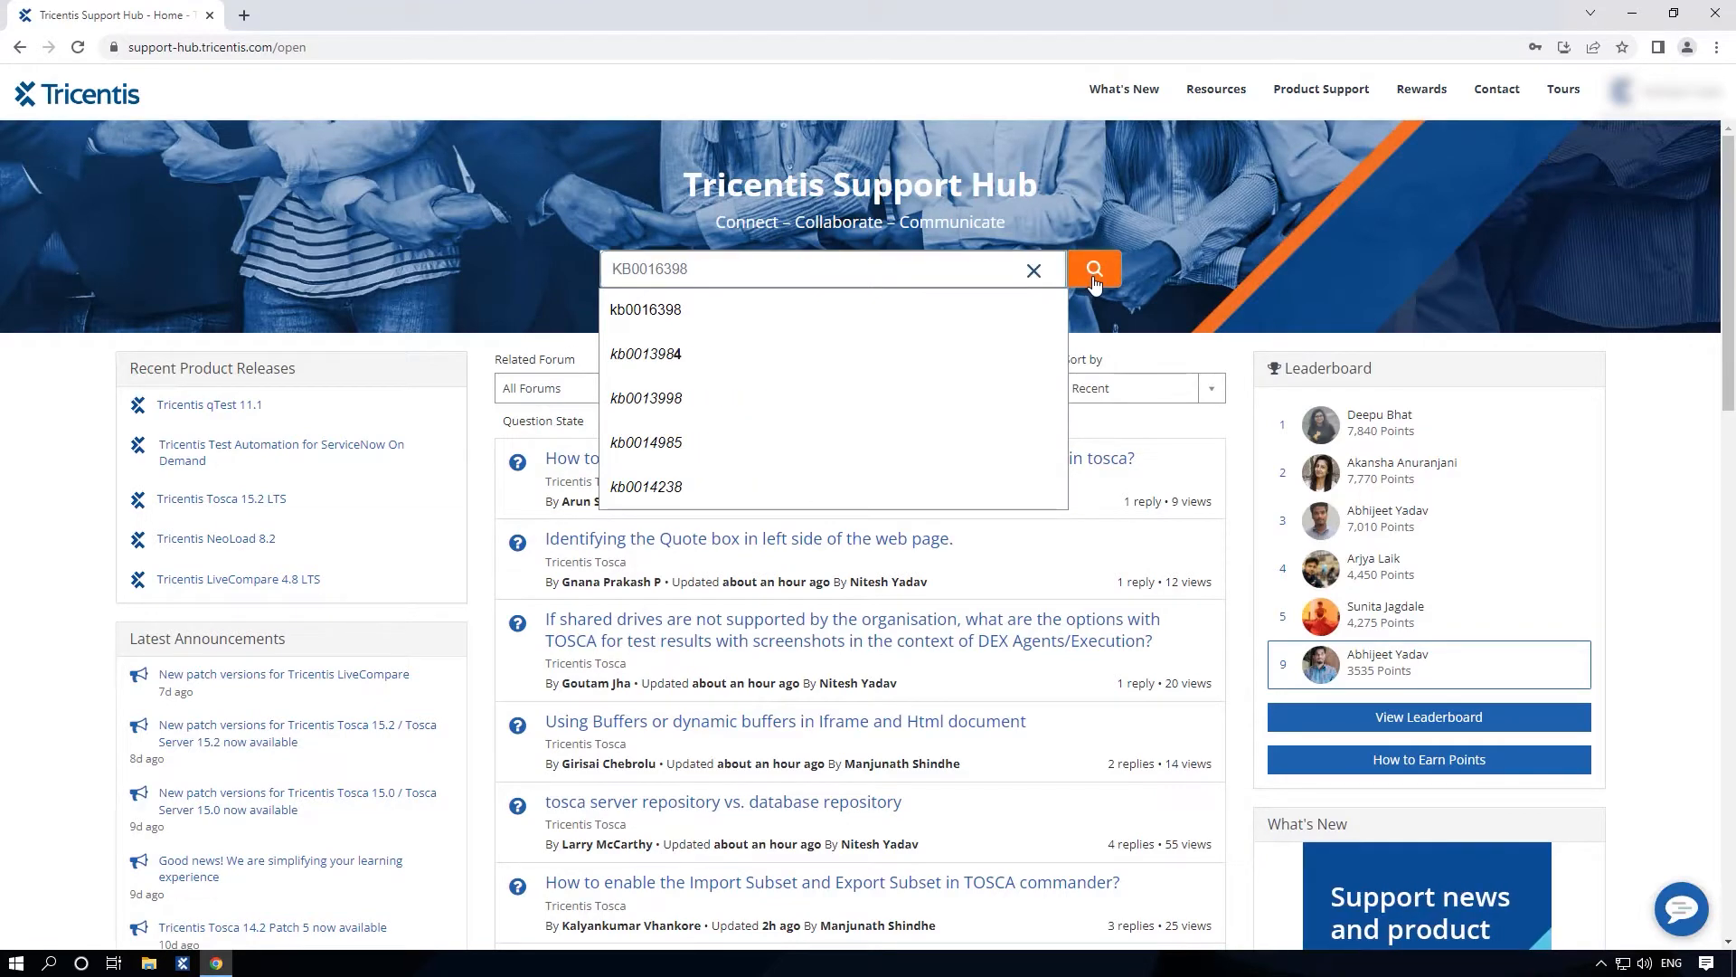
click(1094, 269)
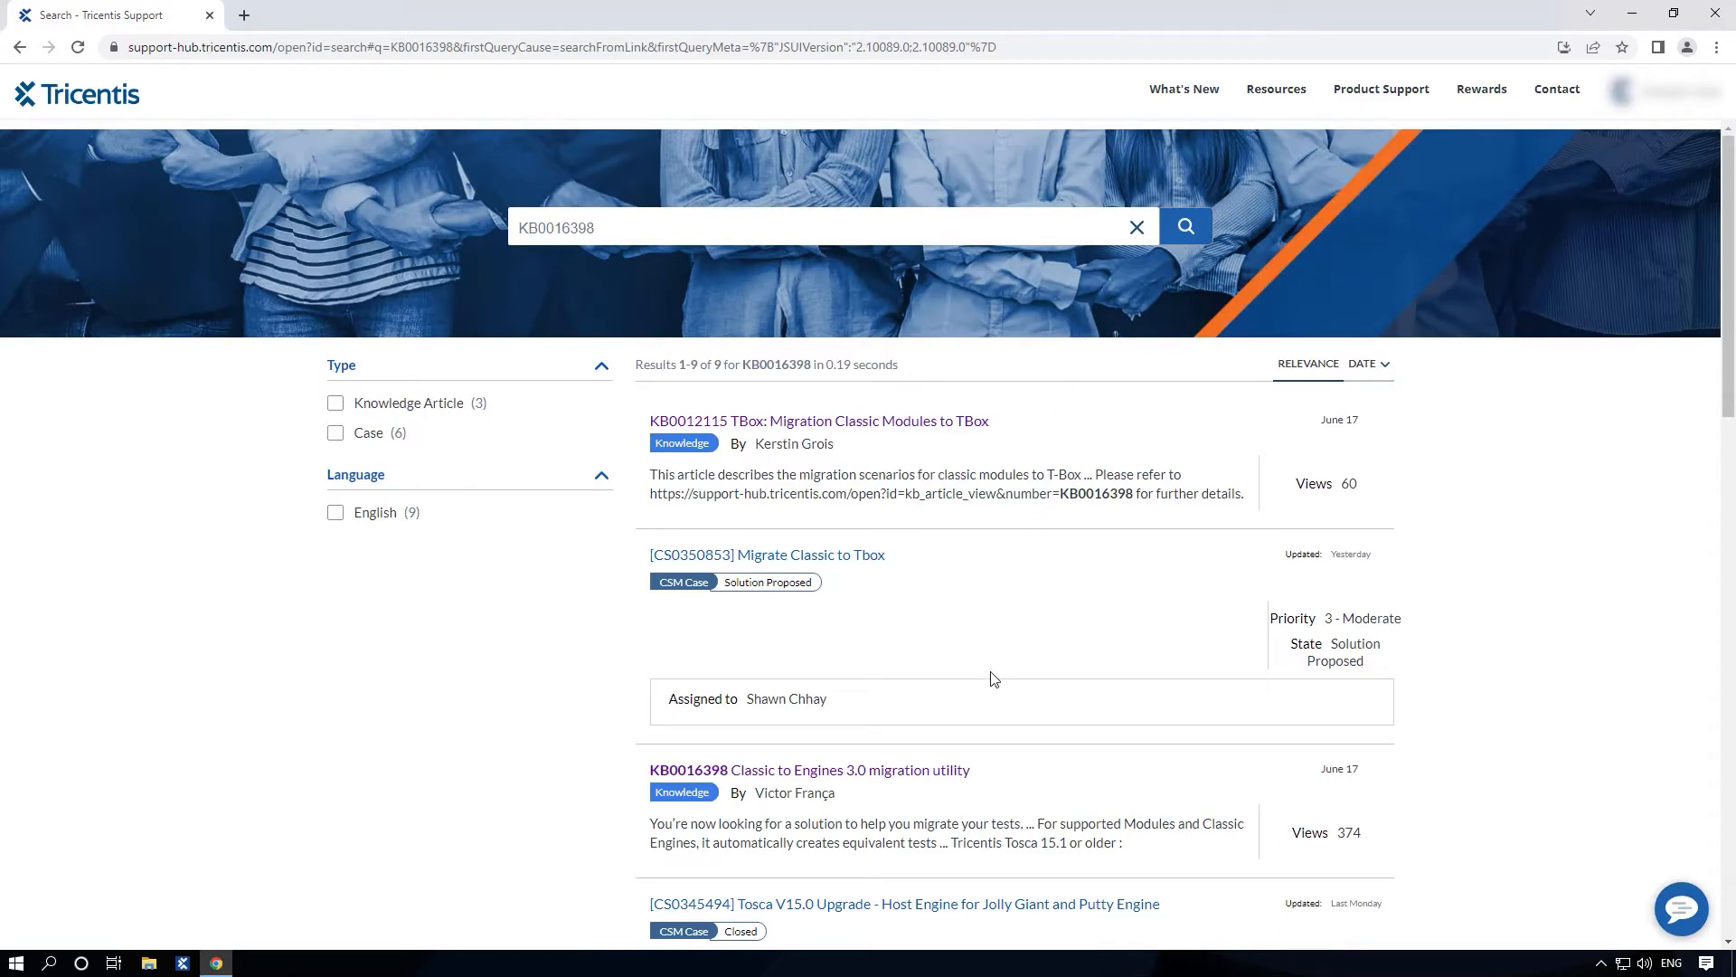
click(809, 770)
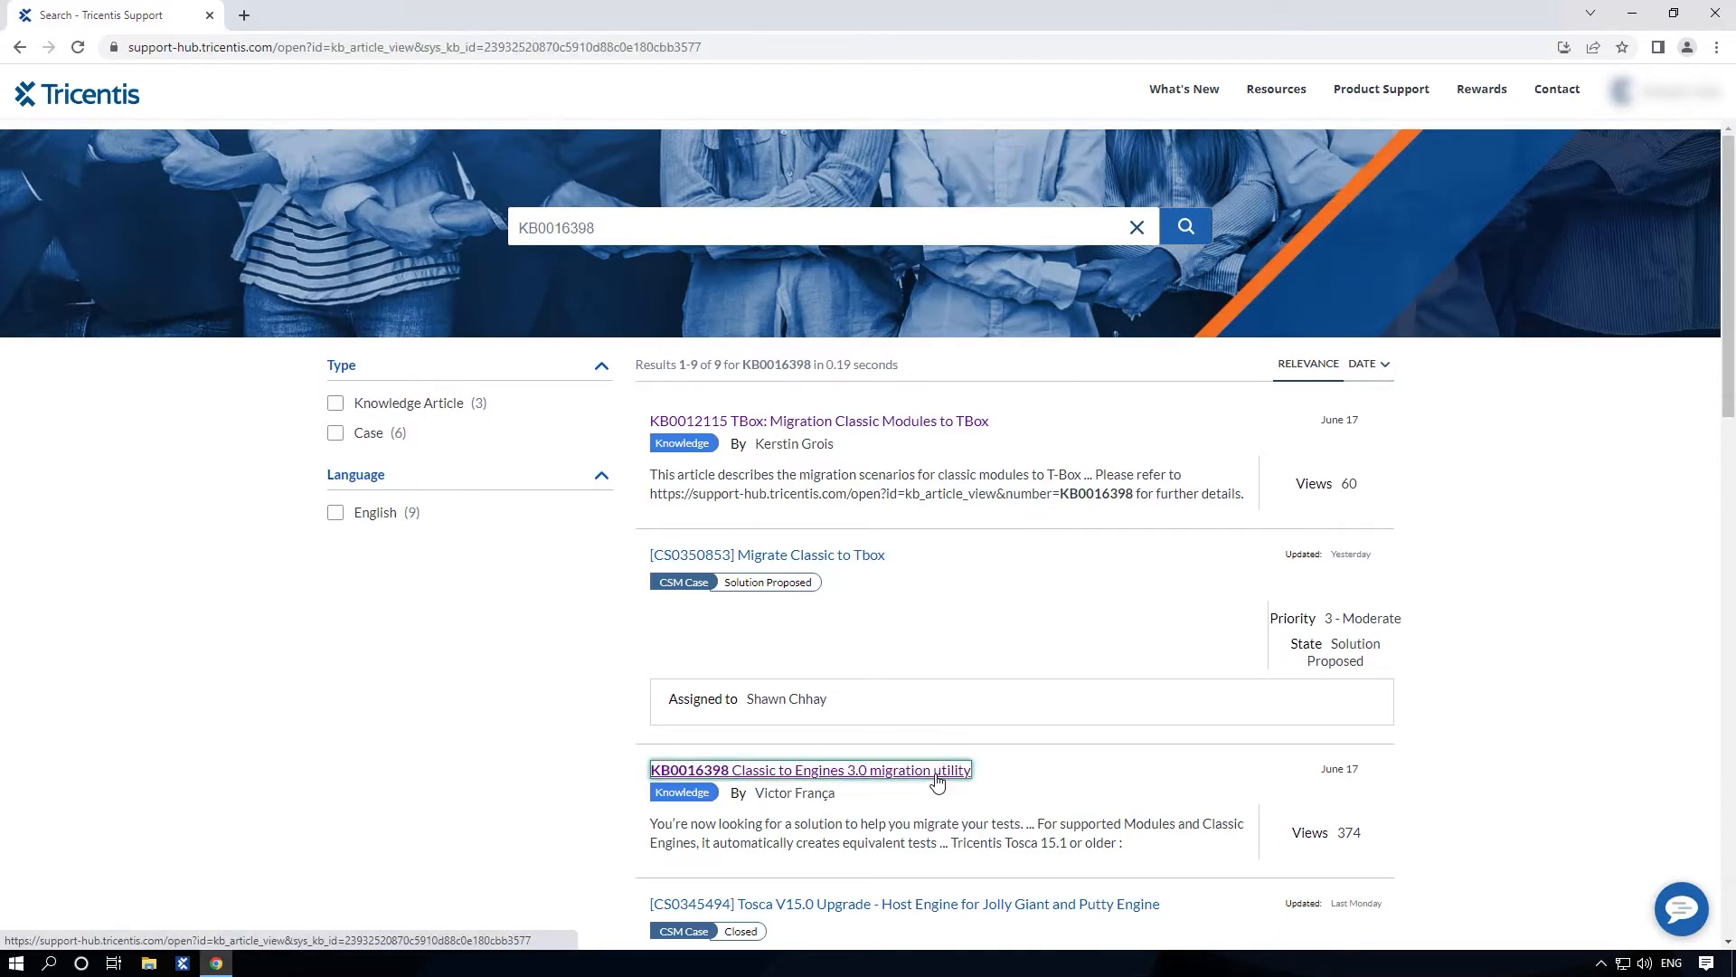
click(810, 769)
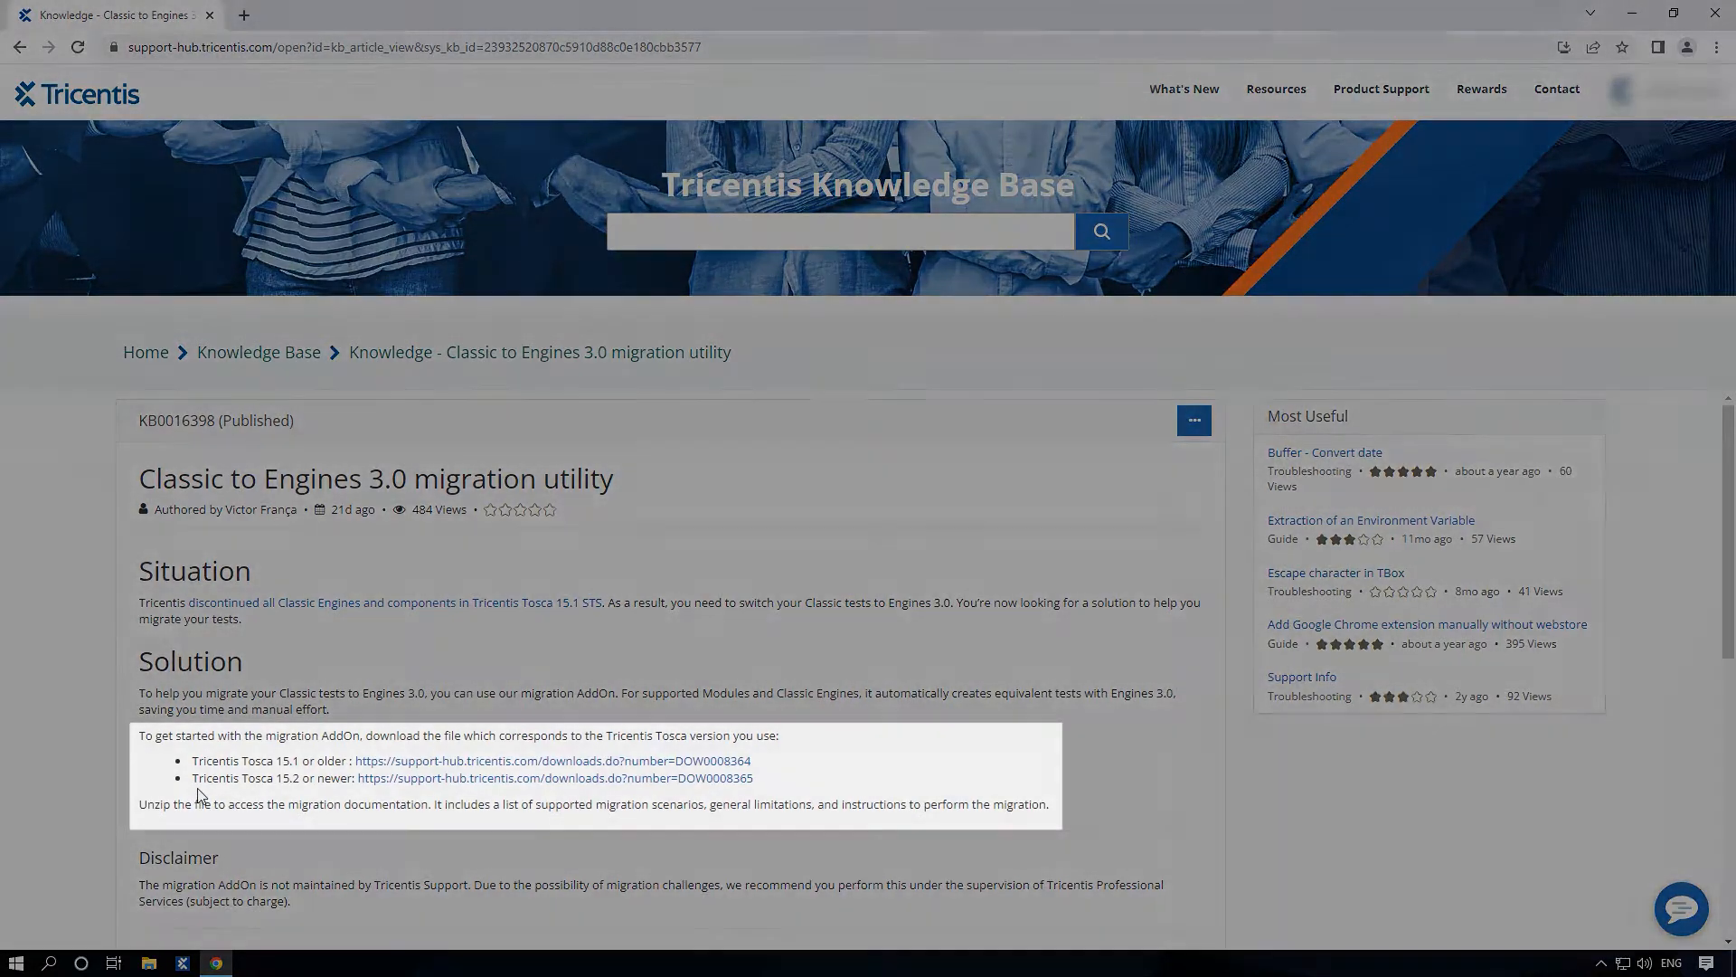
mouse_move(498, 790)
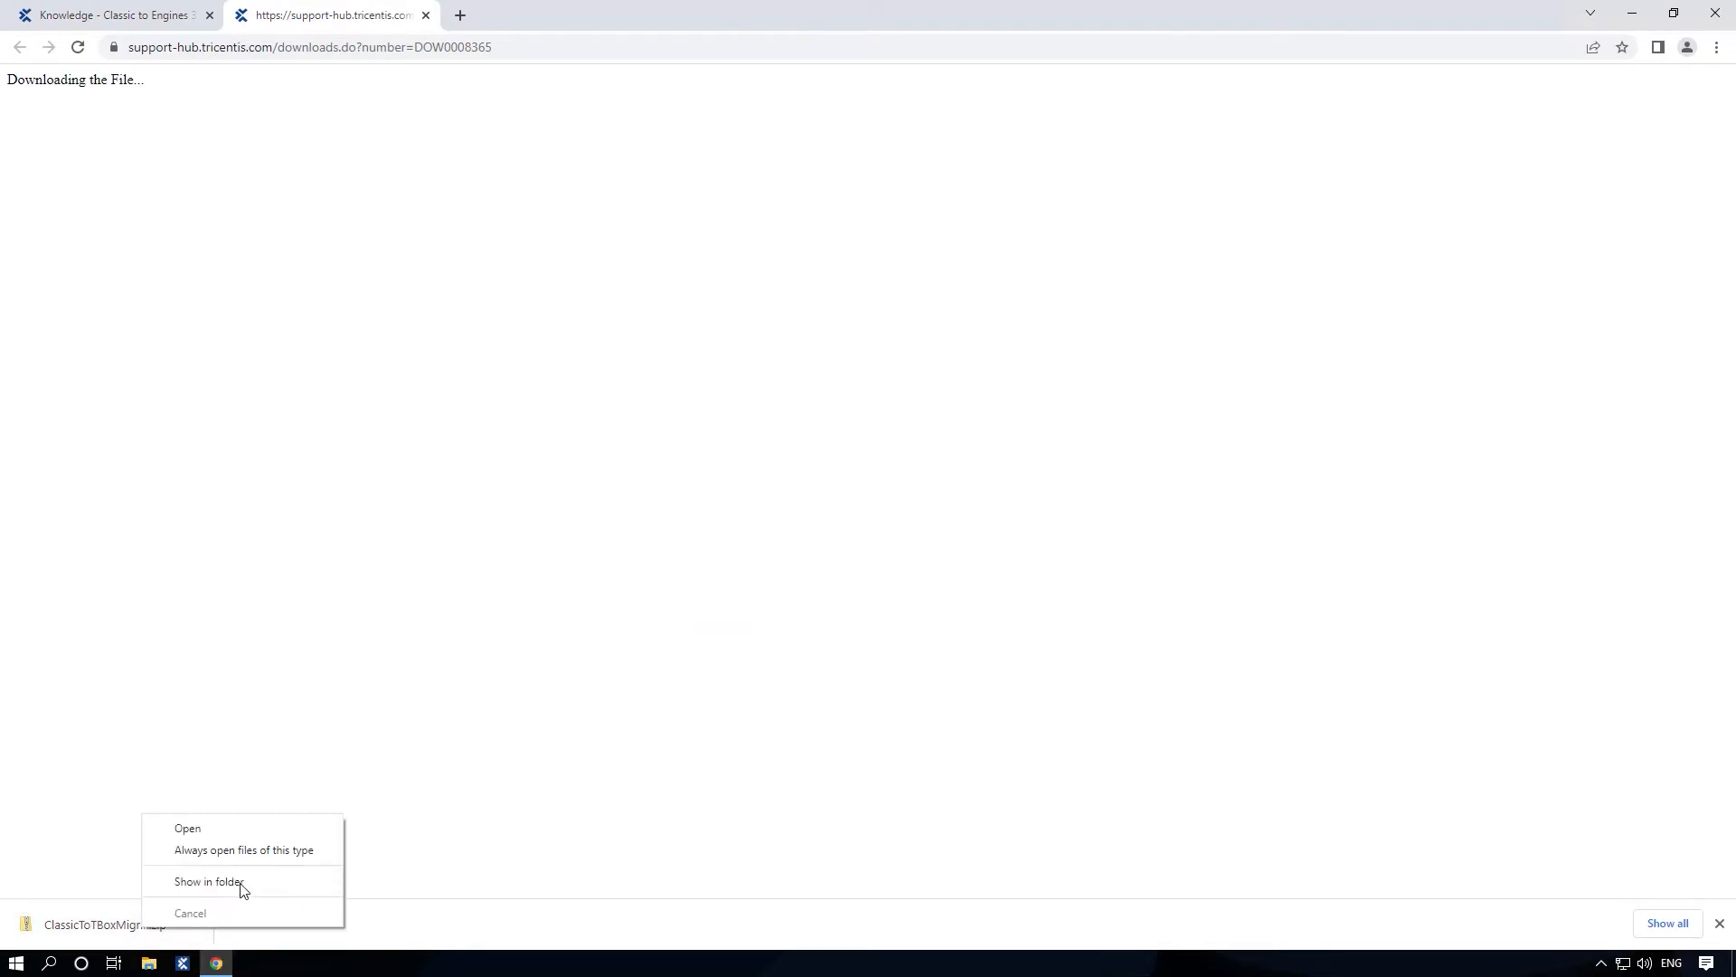
click(207, 883)
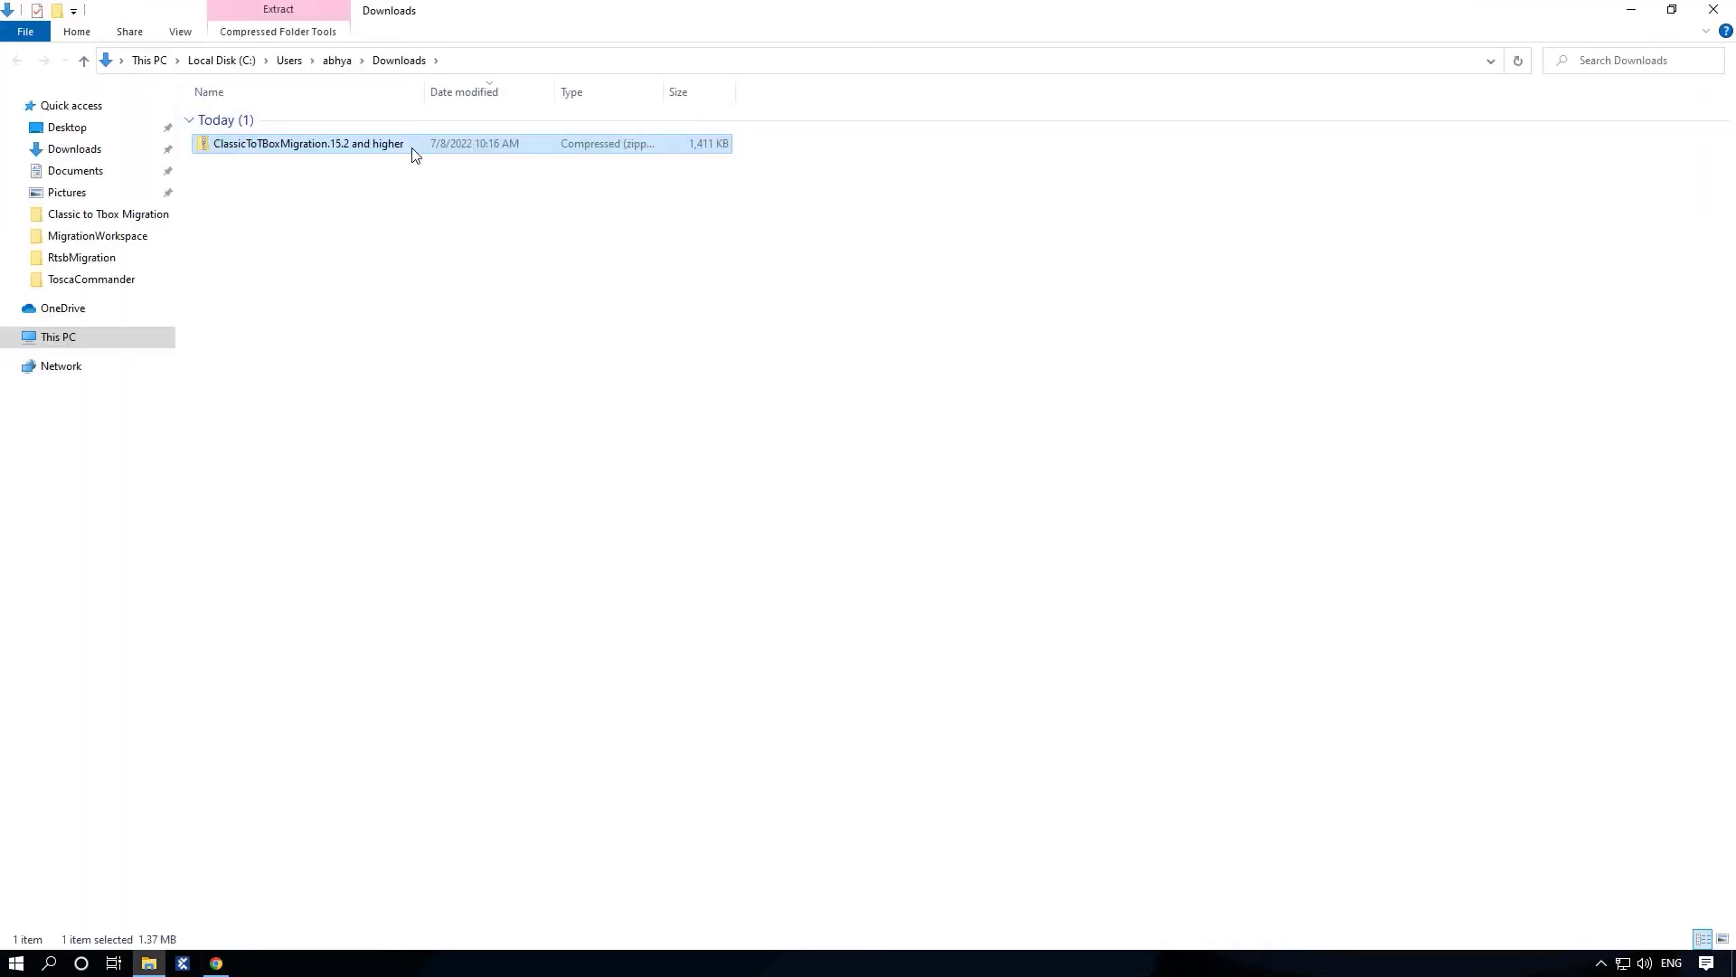
Extract the downloaded migration add-on zip into its own folder with 7-Zip.
right_click(306, 143)
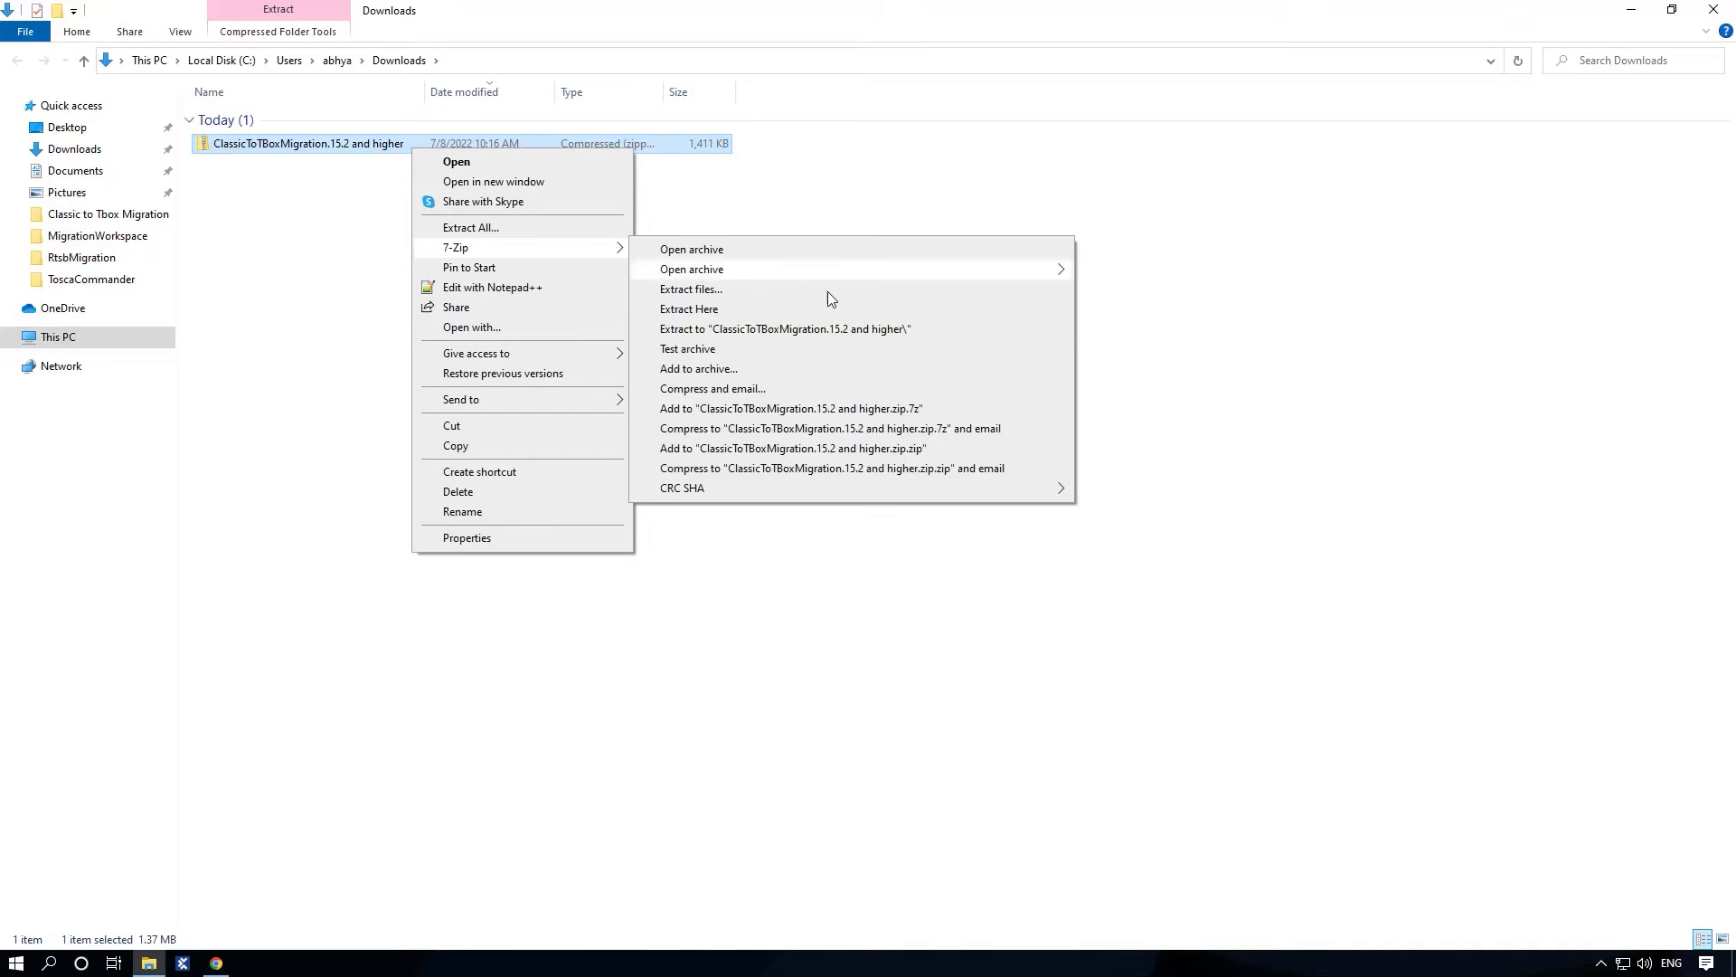
click(687, 309)
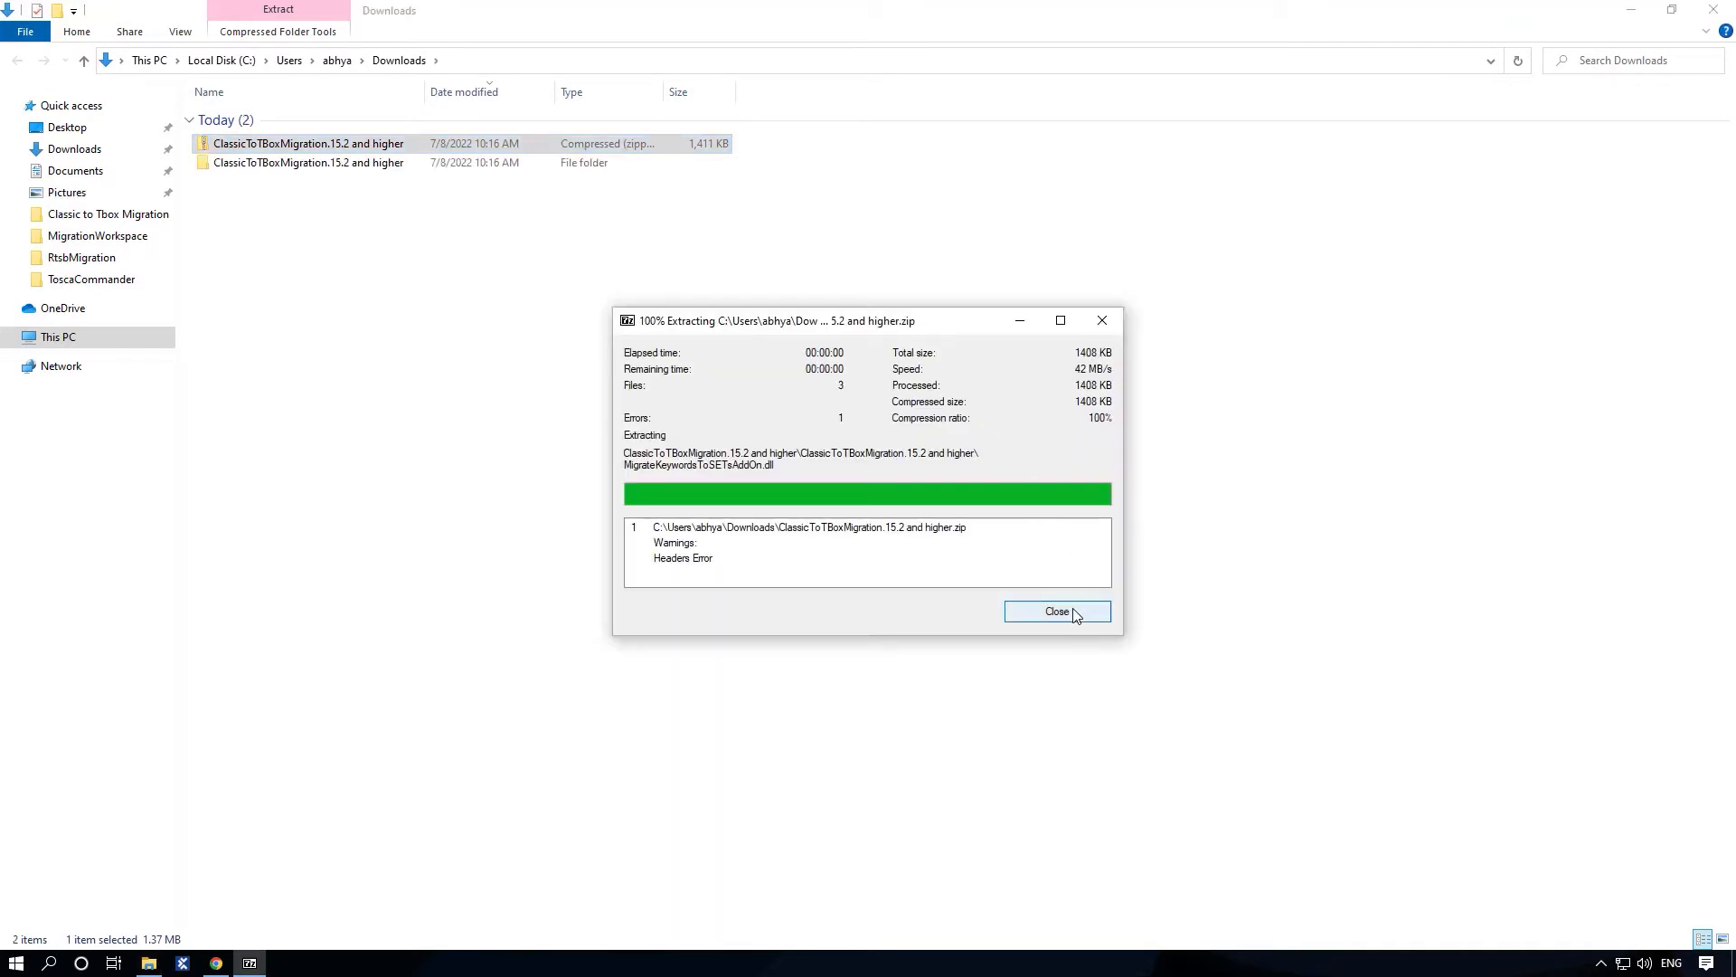
click(1055, 612)
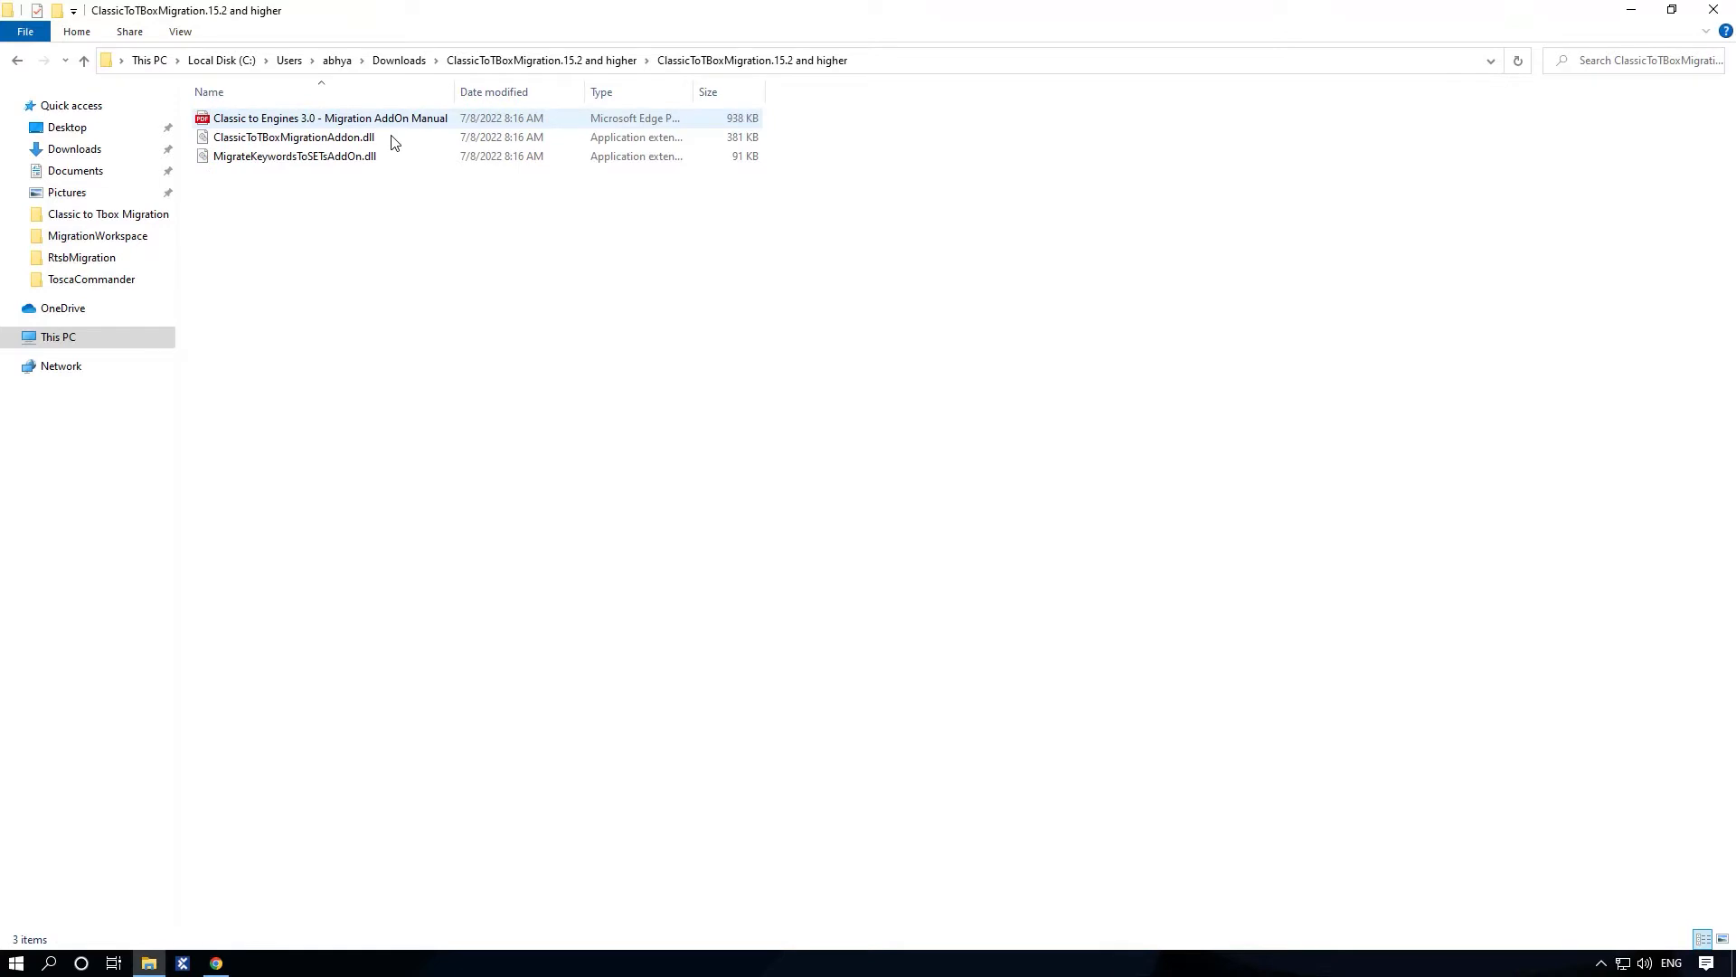
Select ClassicToTBoxMigrationAddon.dll and MigrateKeywordsToSETsAddOn.dll in the extracted folder.
click(293, 137)
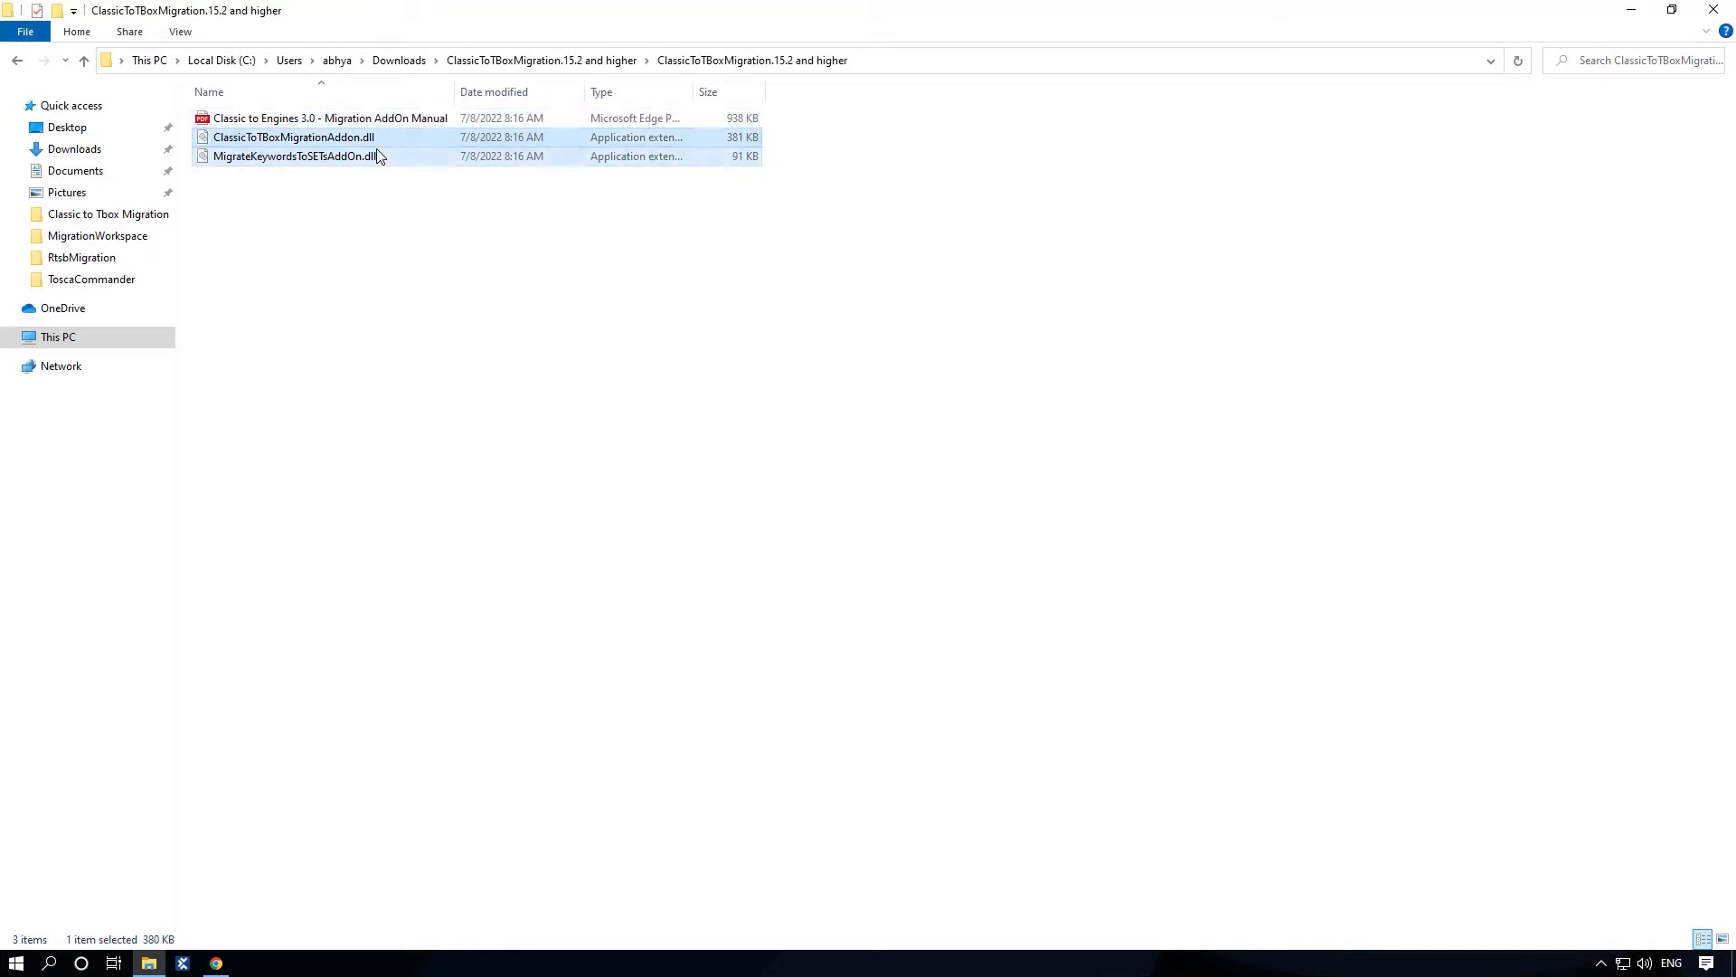
click(346, 489)
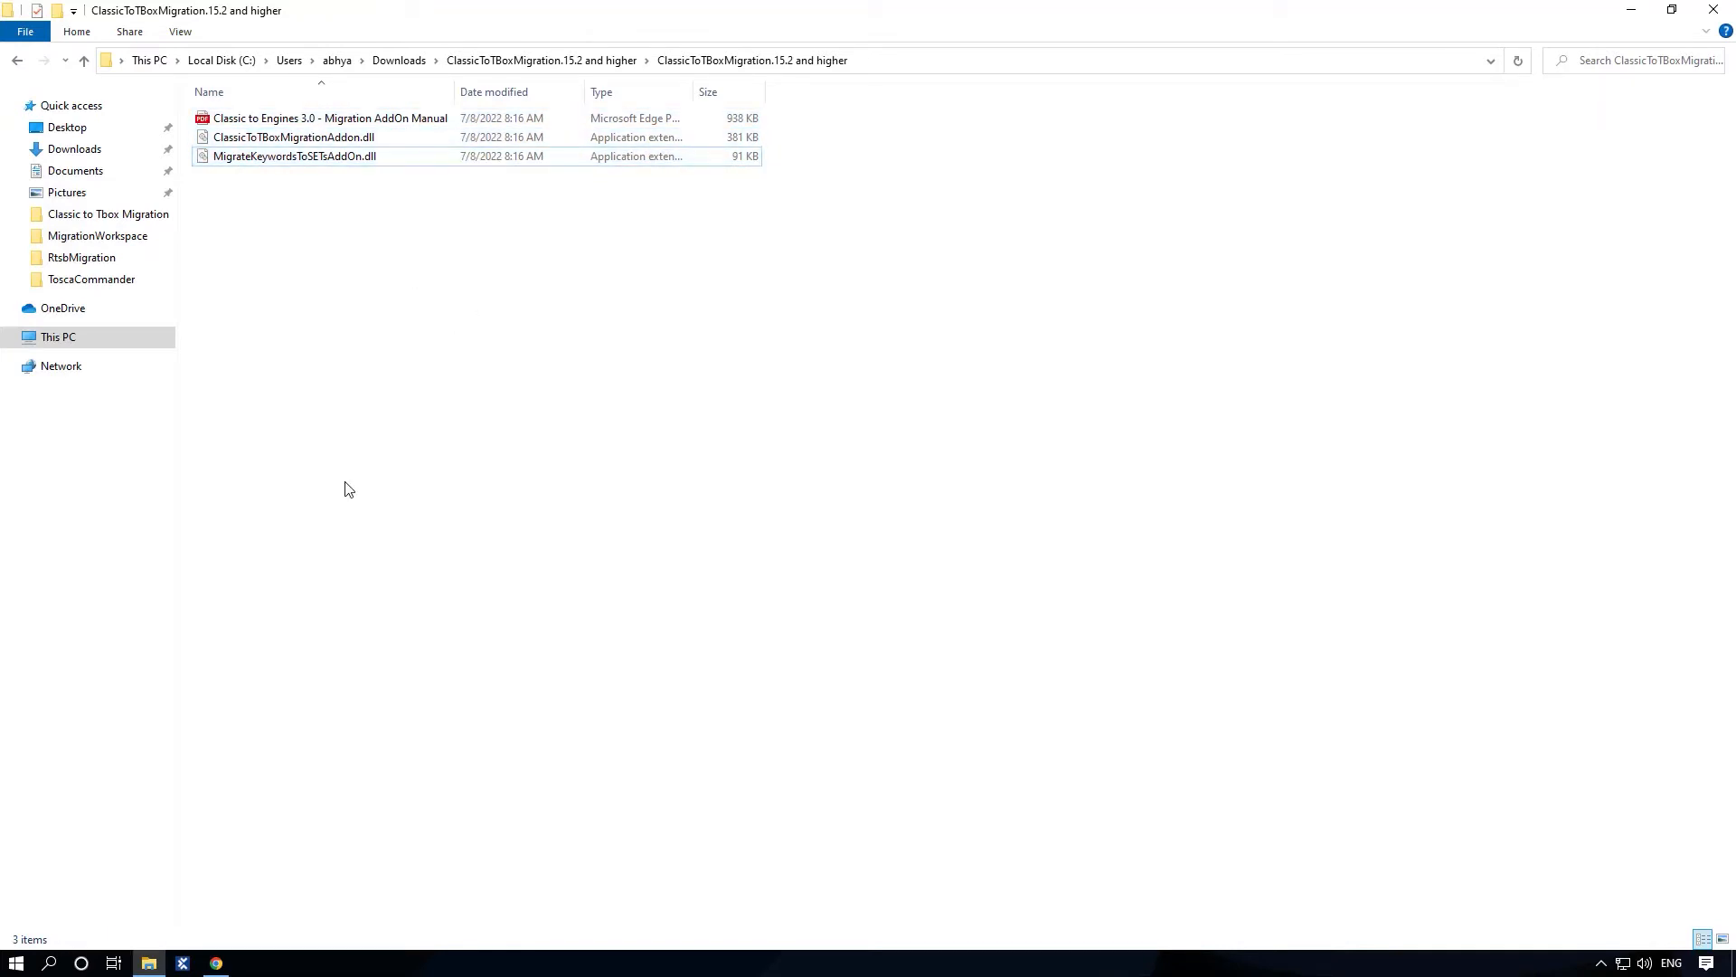
text(run)
text(%COMMANDER_HOME%)
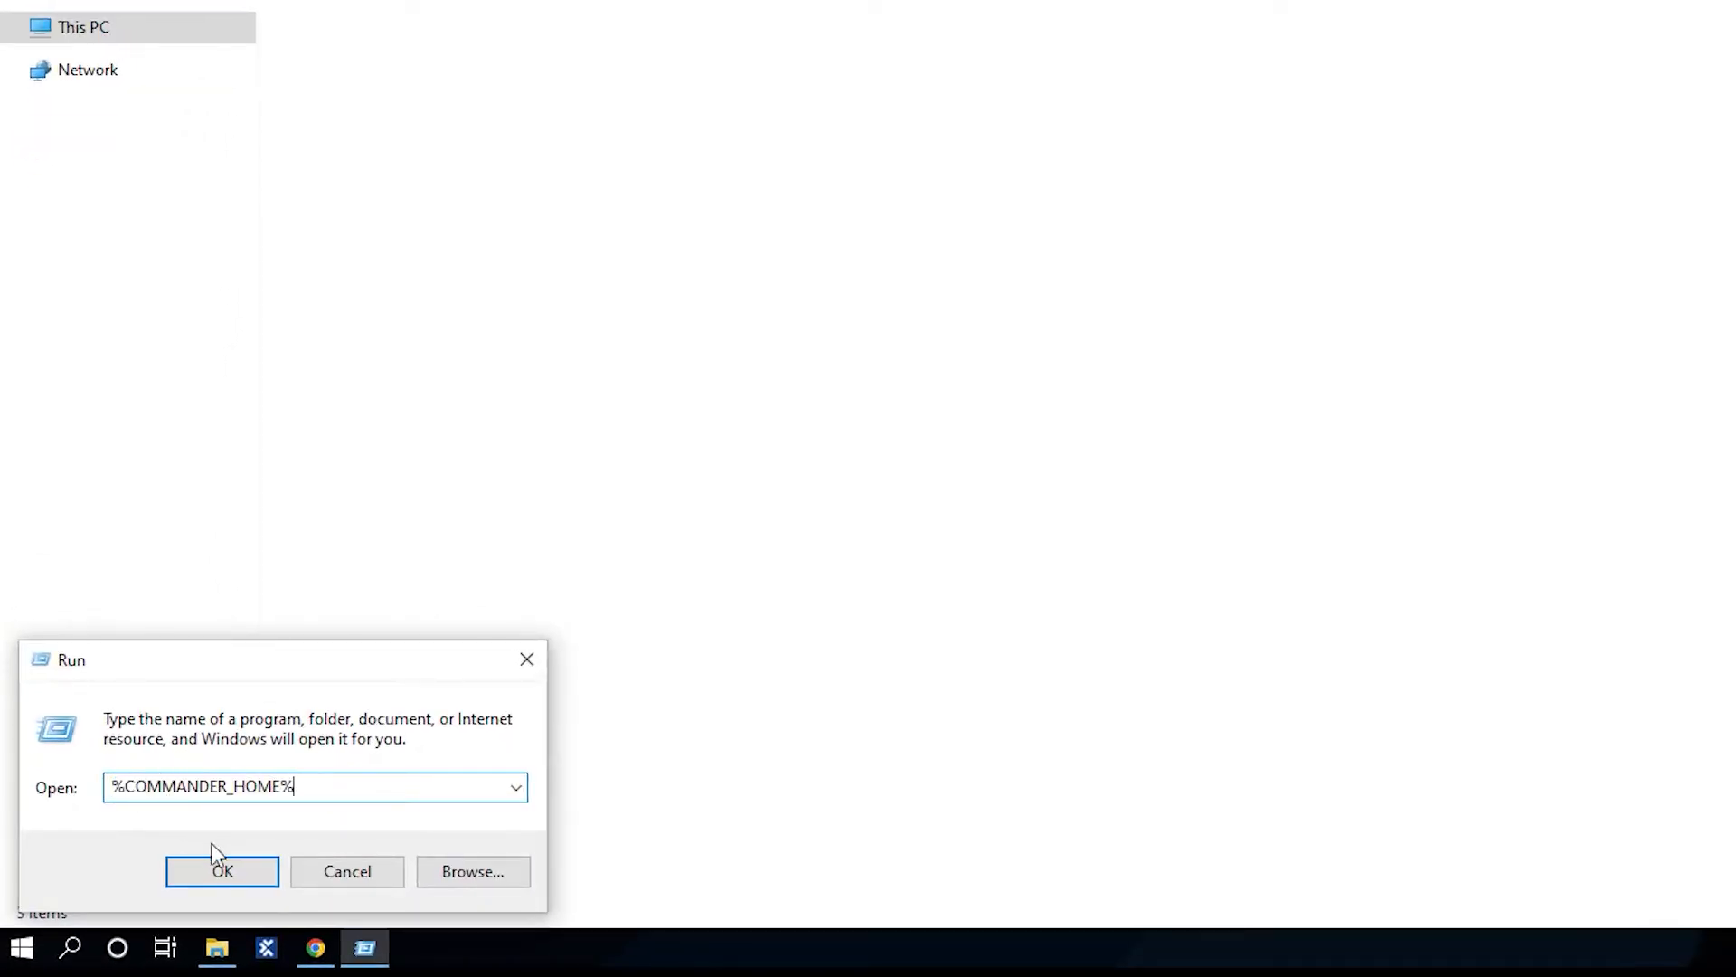
Paste both add-on DLLs into %COMMANDER_HOME%, granting administrator permission.
click(222, 870)
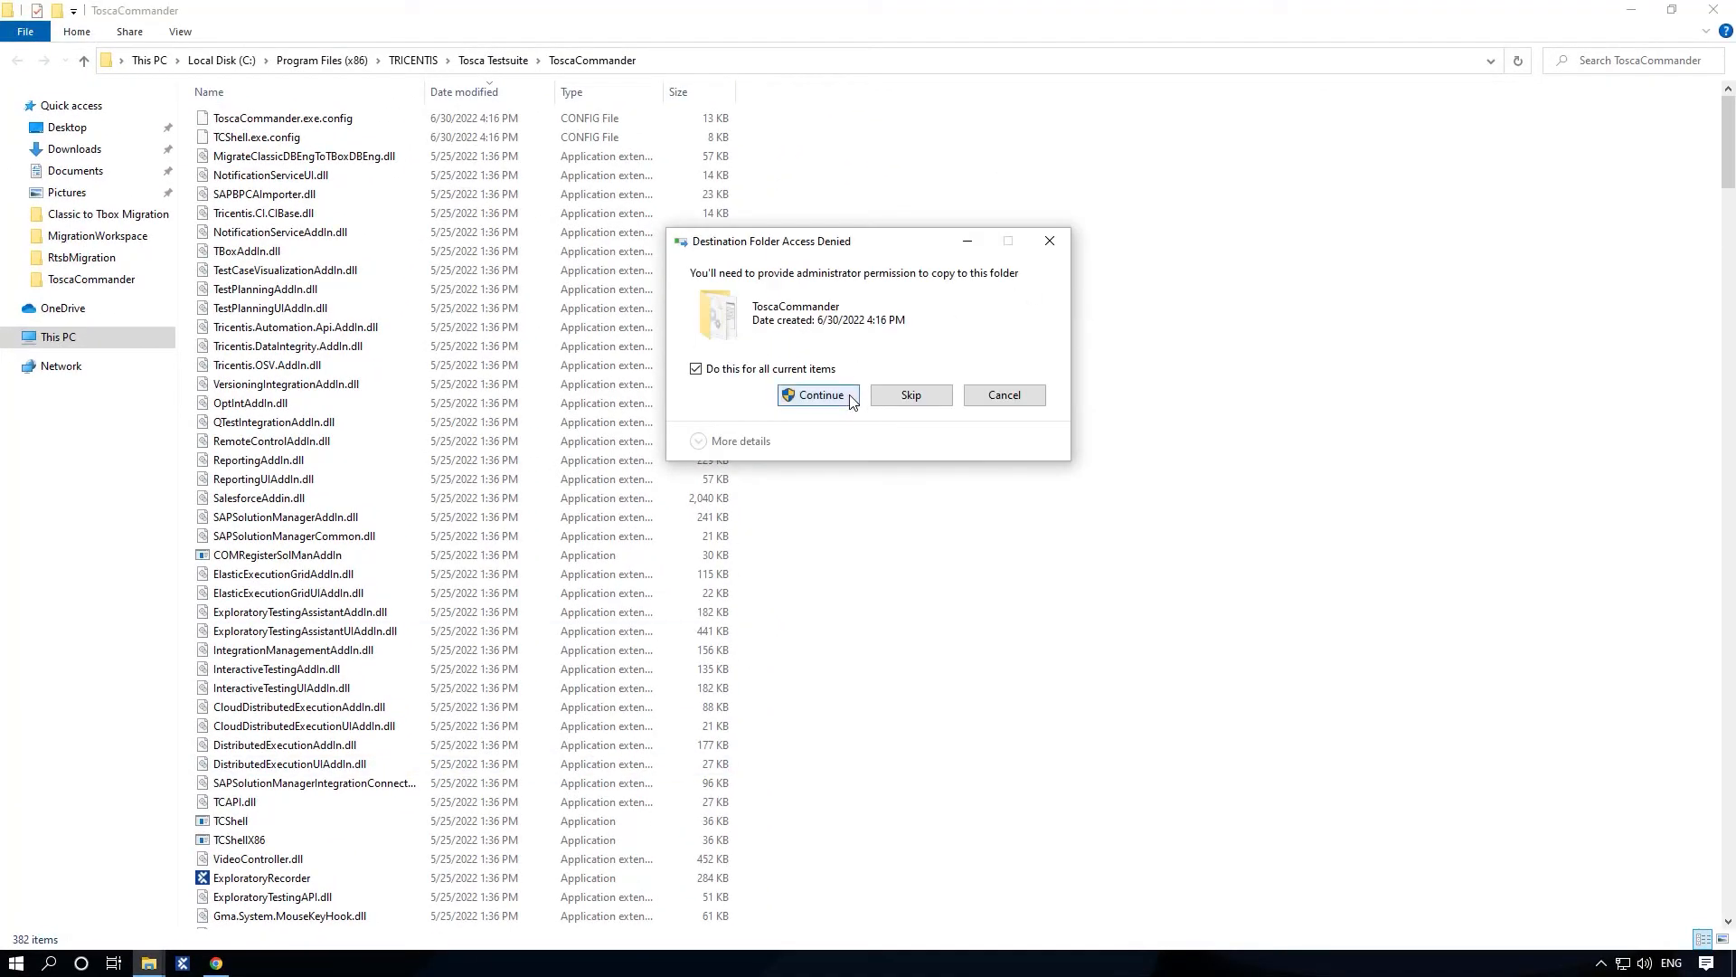
click(817, 395)
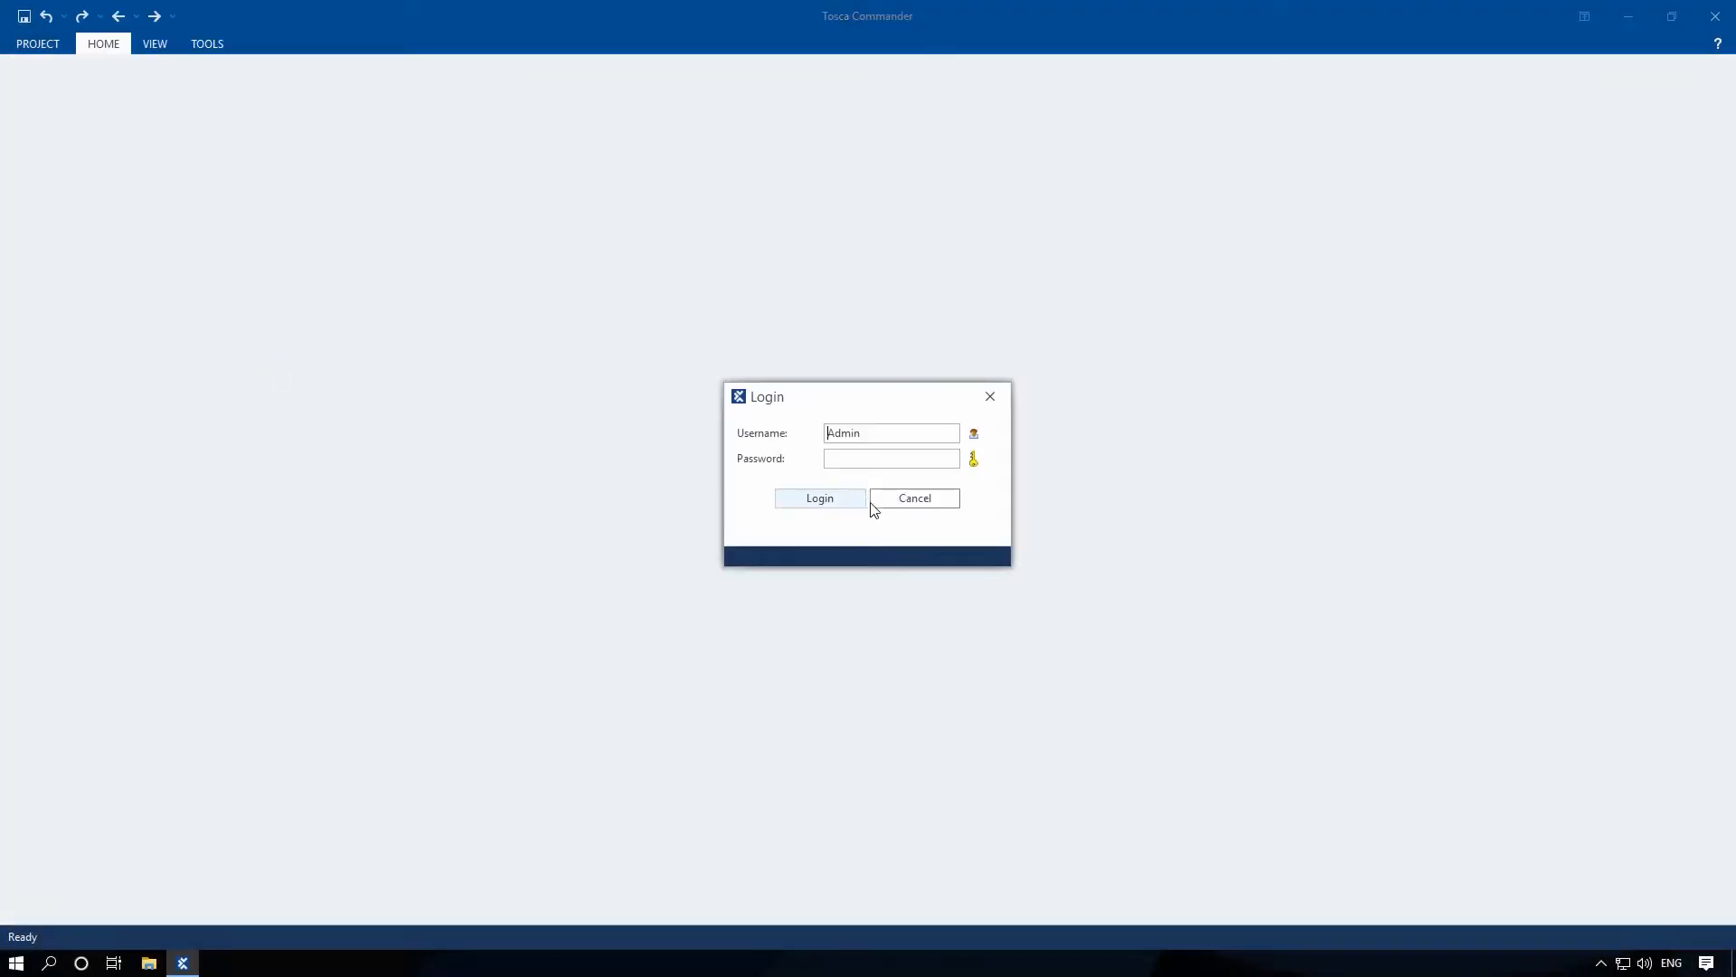
Log in as Admin, check out the project root and the Classic to Tbox migration tree.
click(819, 498)
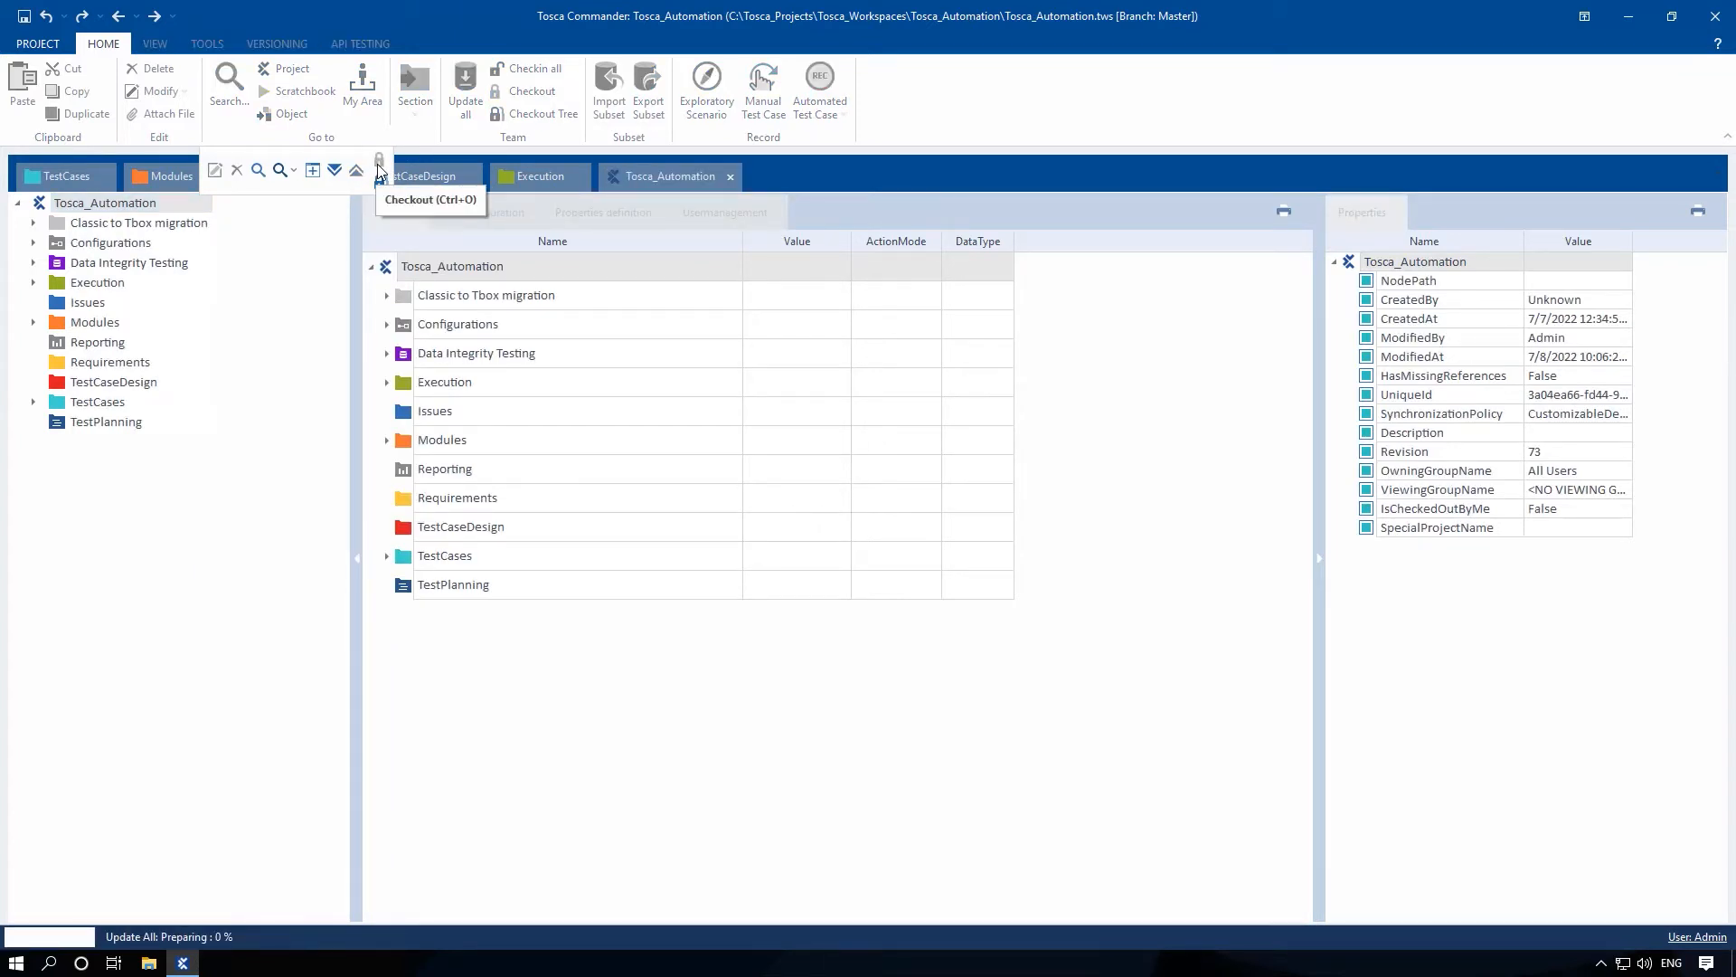
click(527, 90)
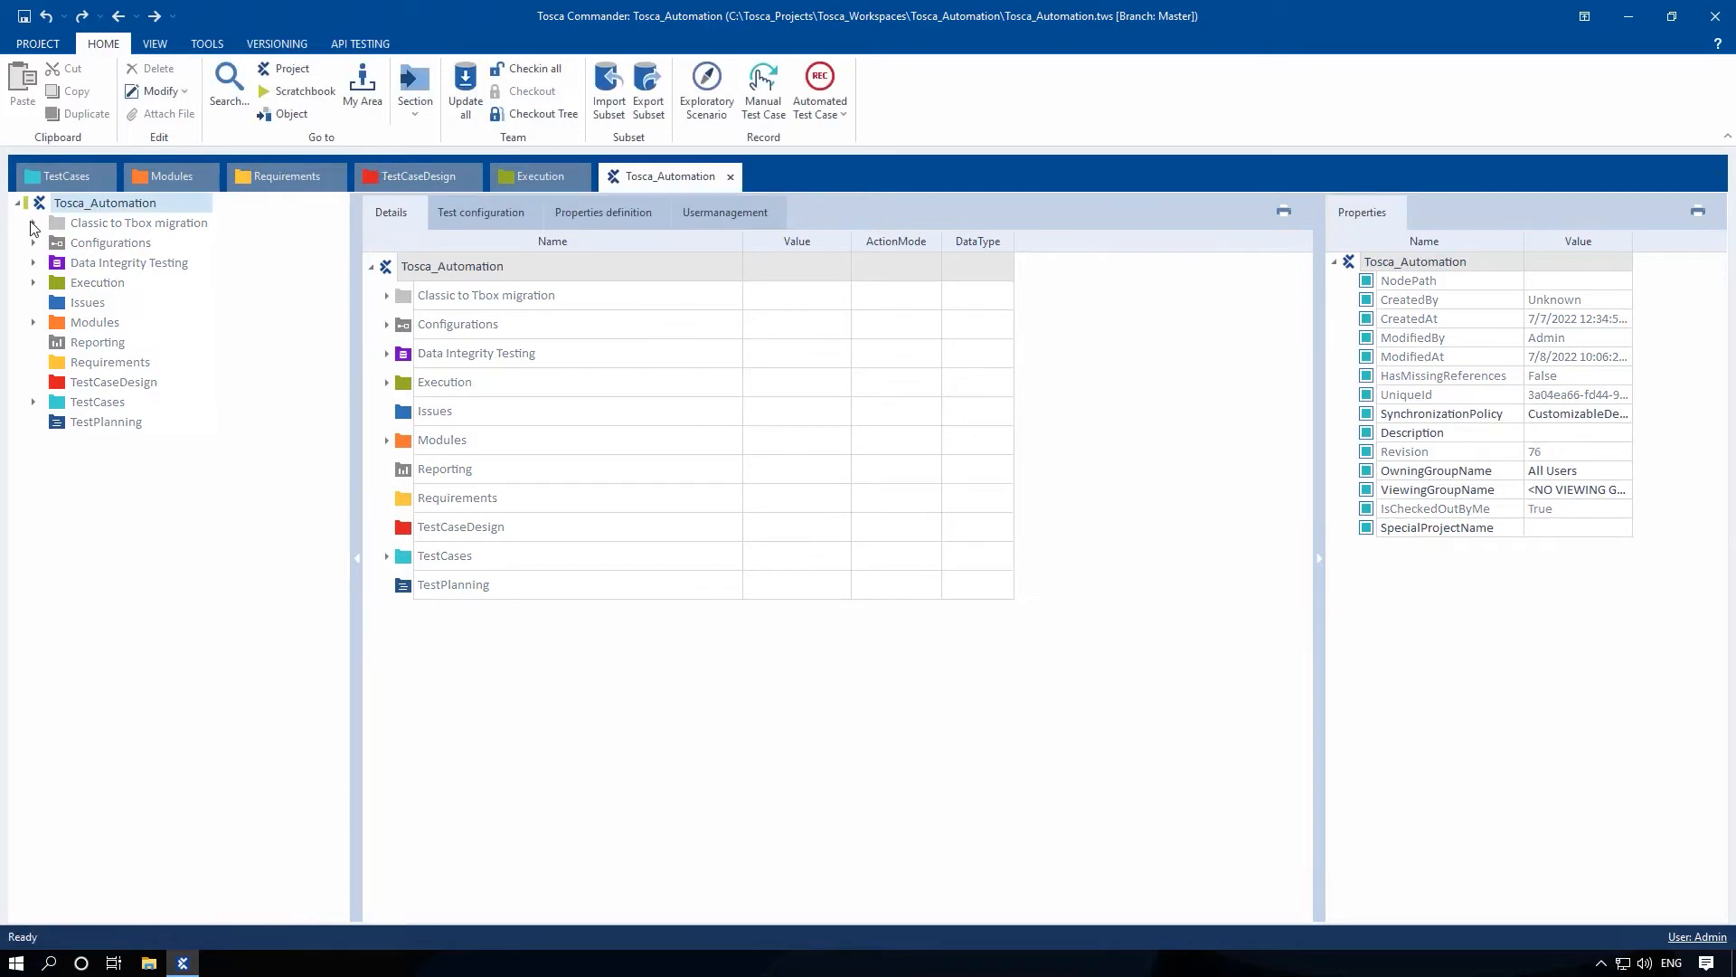
click(34, 223)
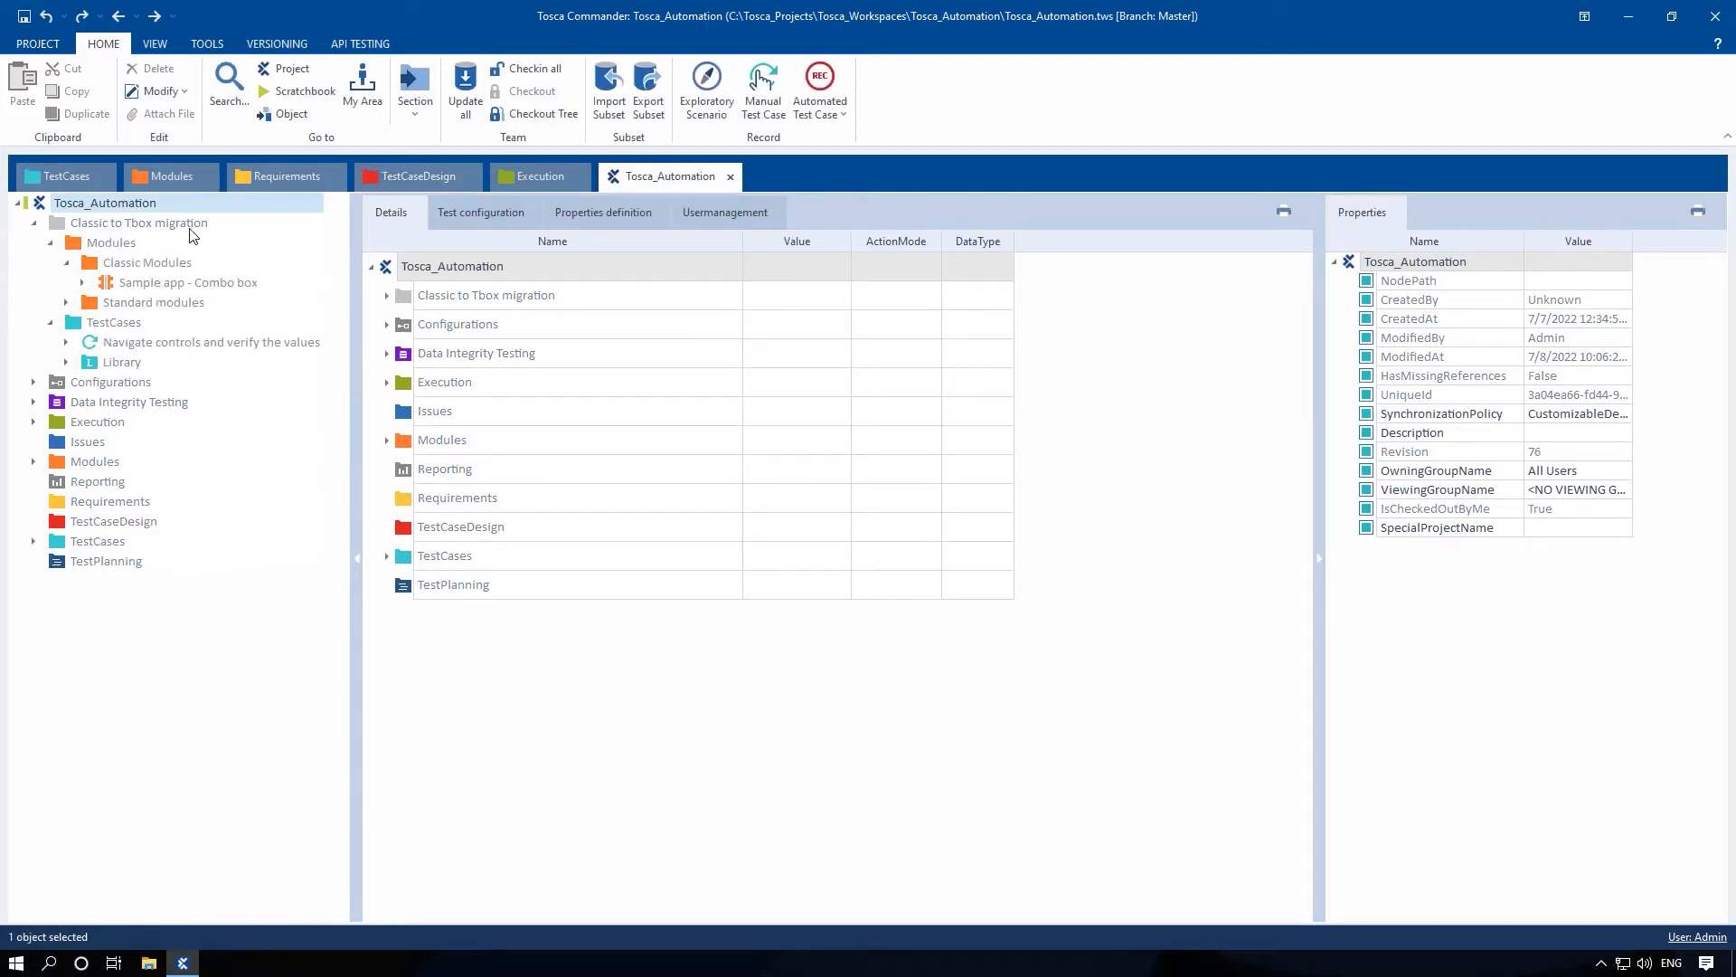
click(137, 222)
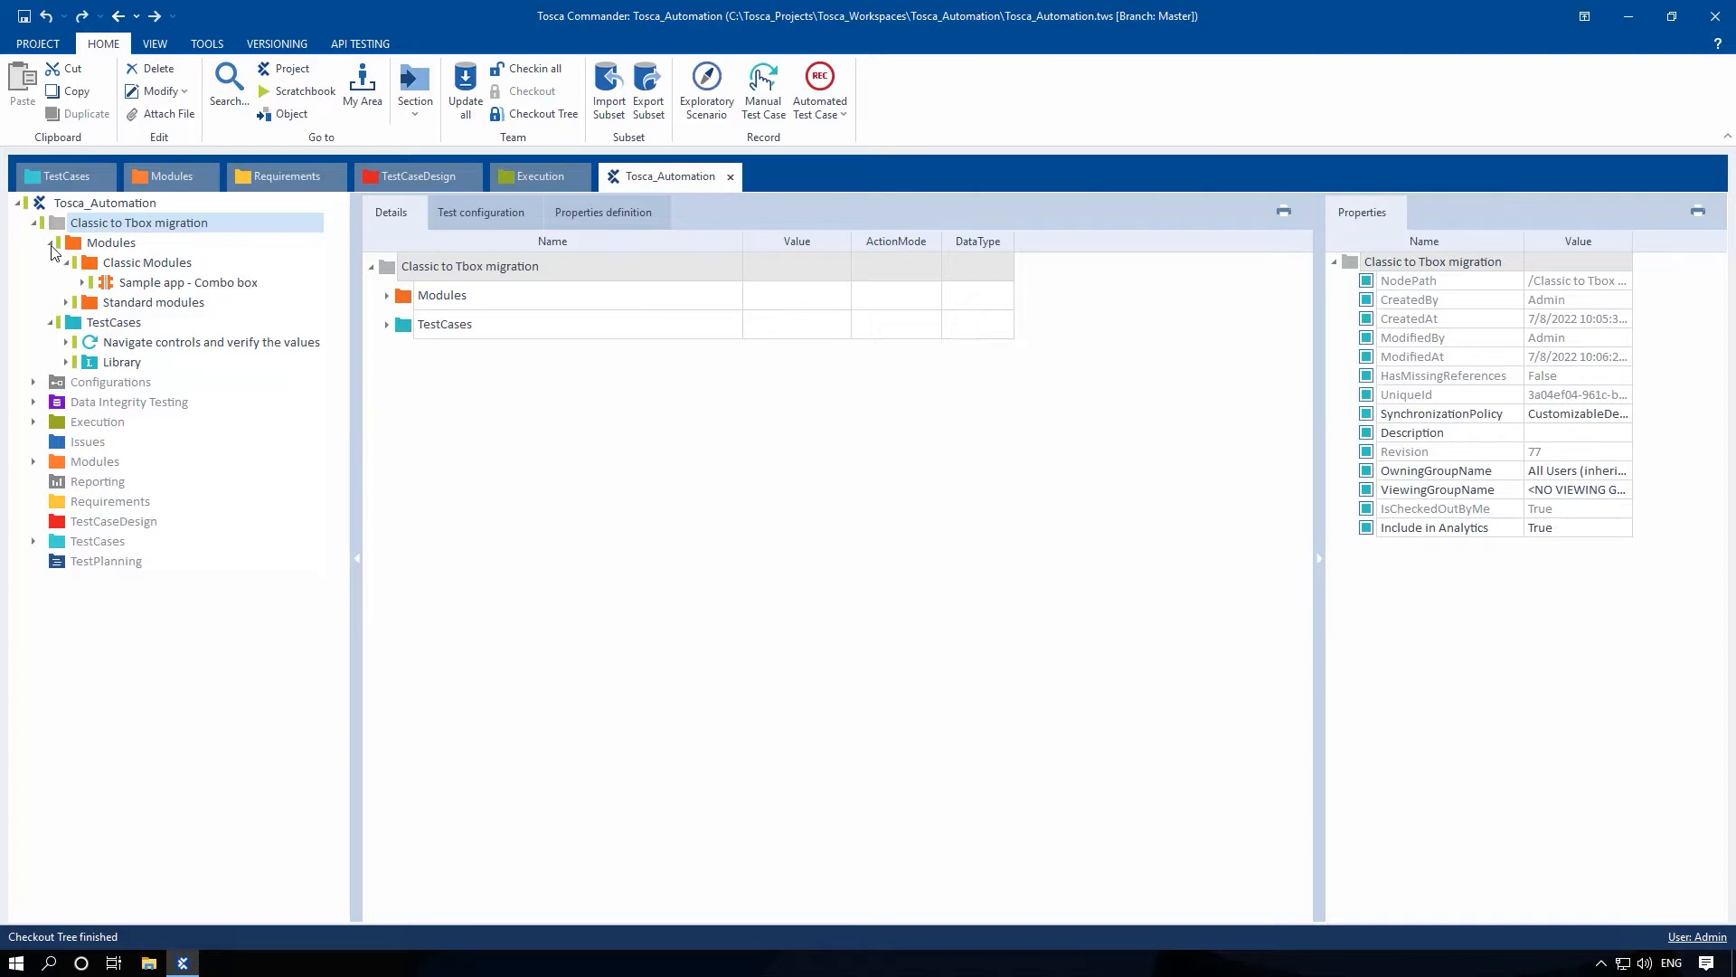
click(24, 223)
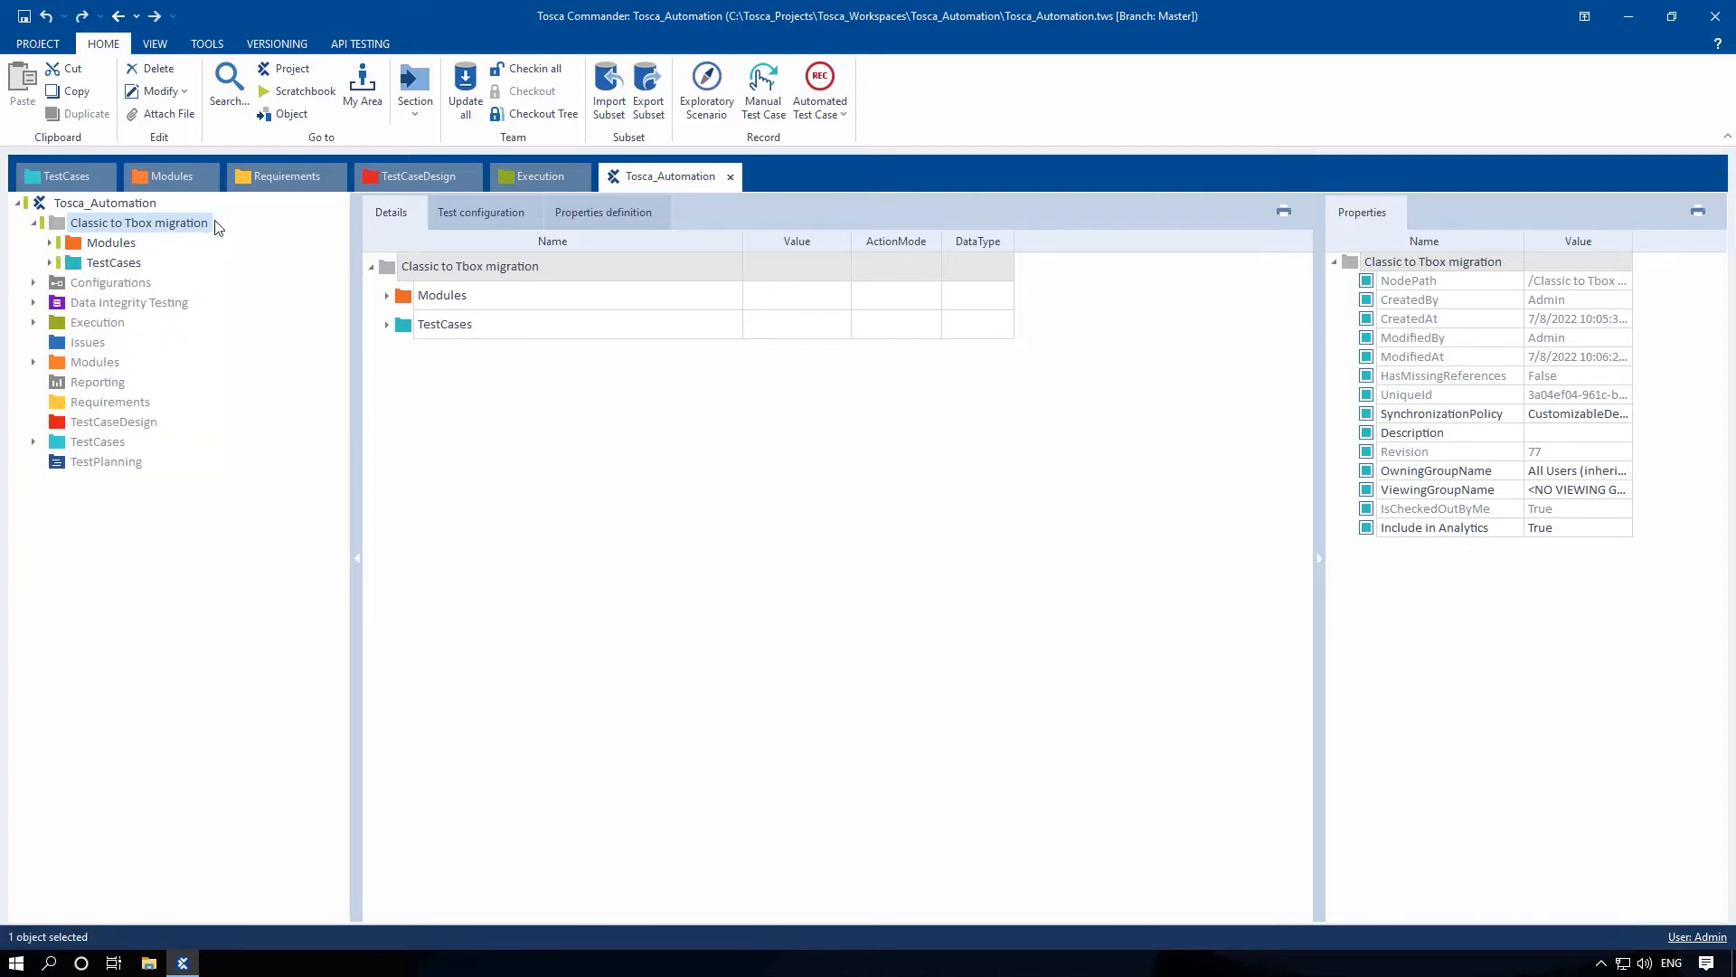
Run 'Migrate all possible classic teststeps to TBox teststeps' on the Classic to Tbox migration folder.
right_click(138, 223)
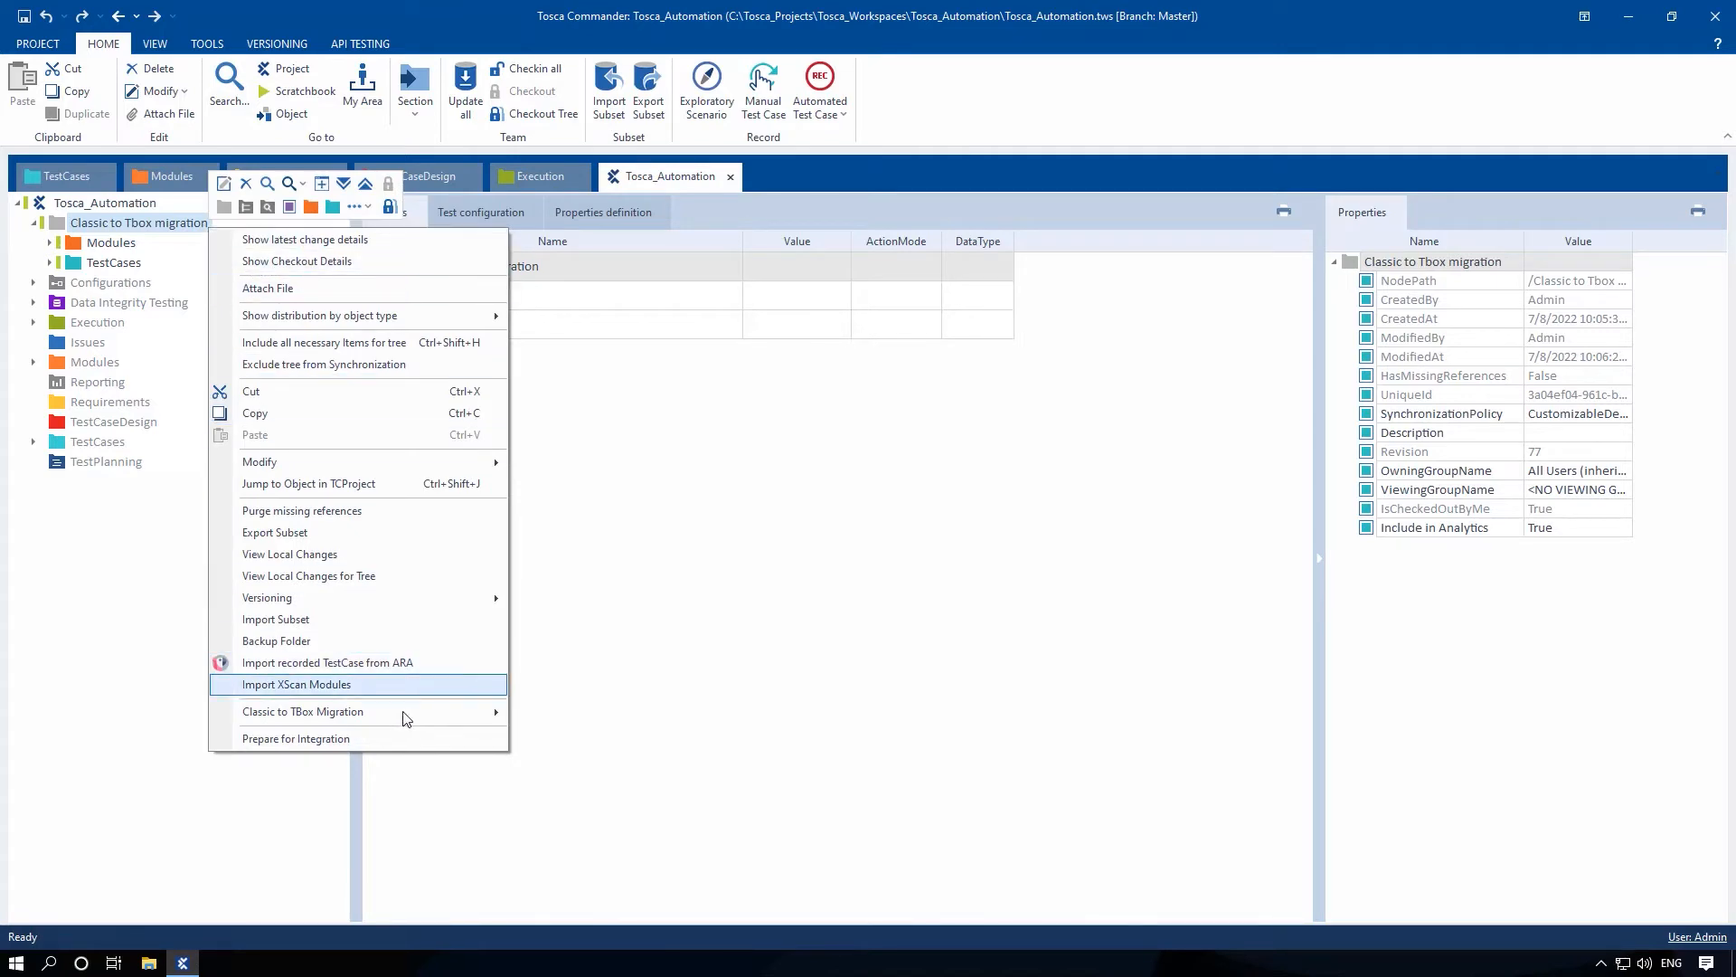
mouse_move(302, 711)
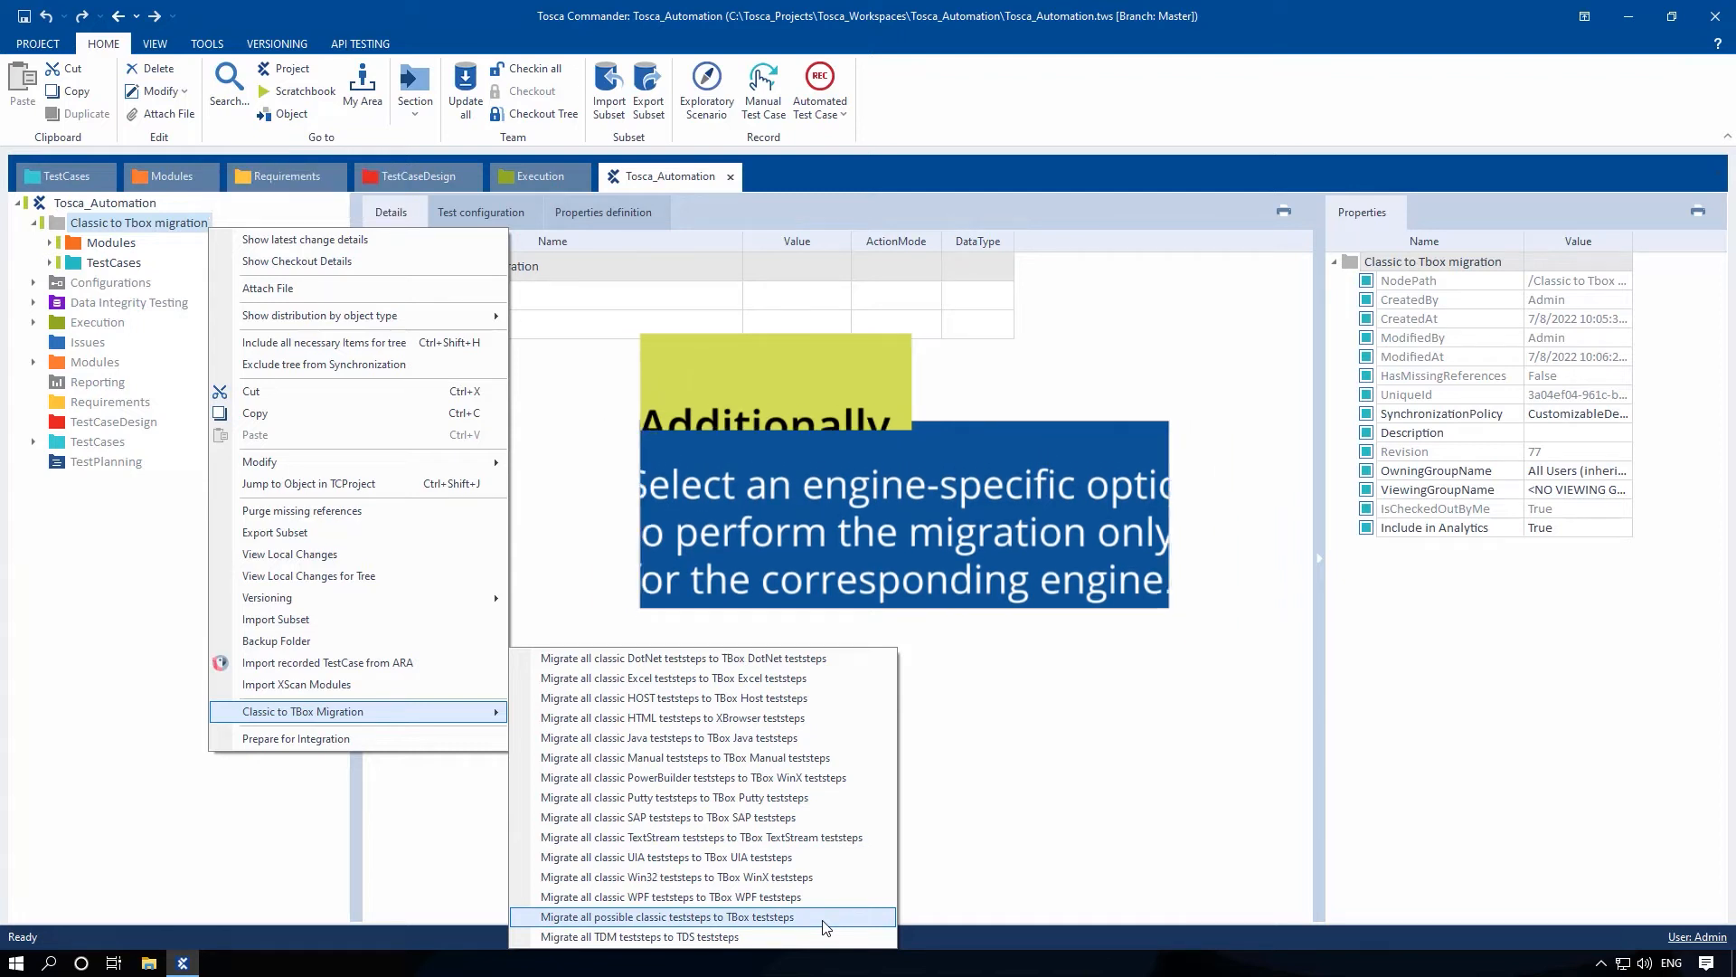
click(671, 916)
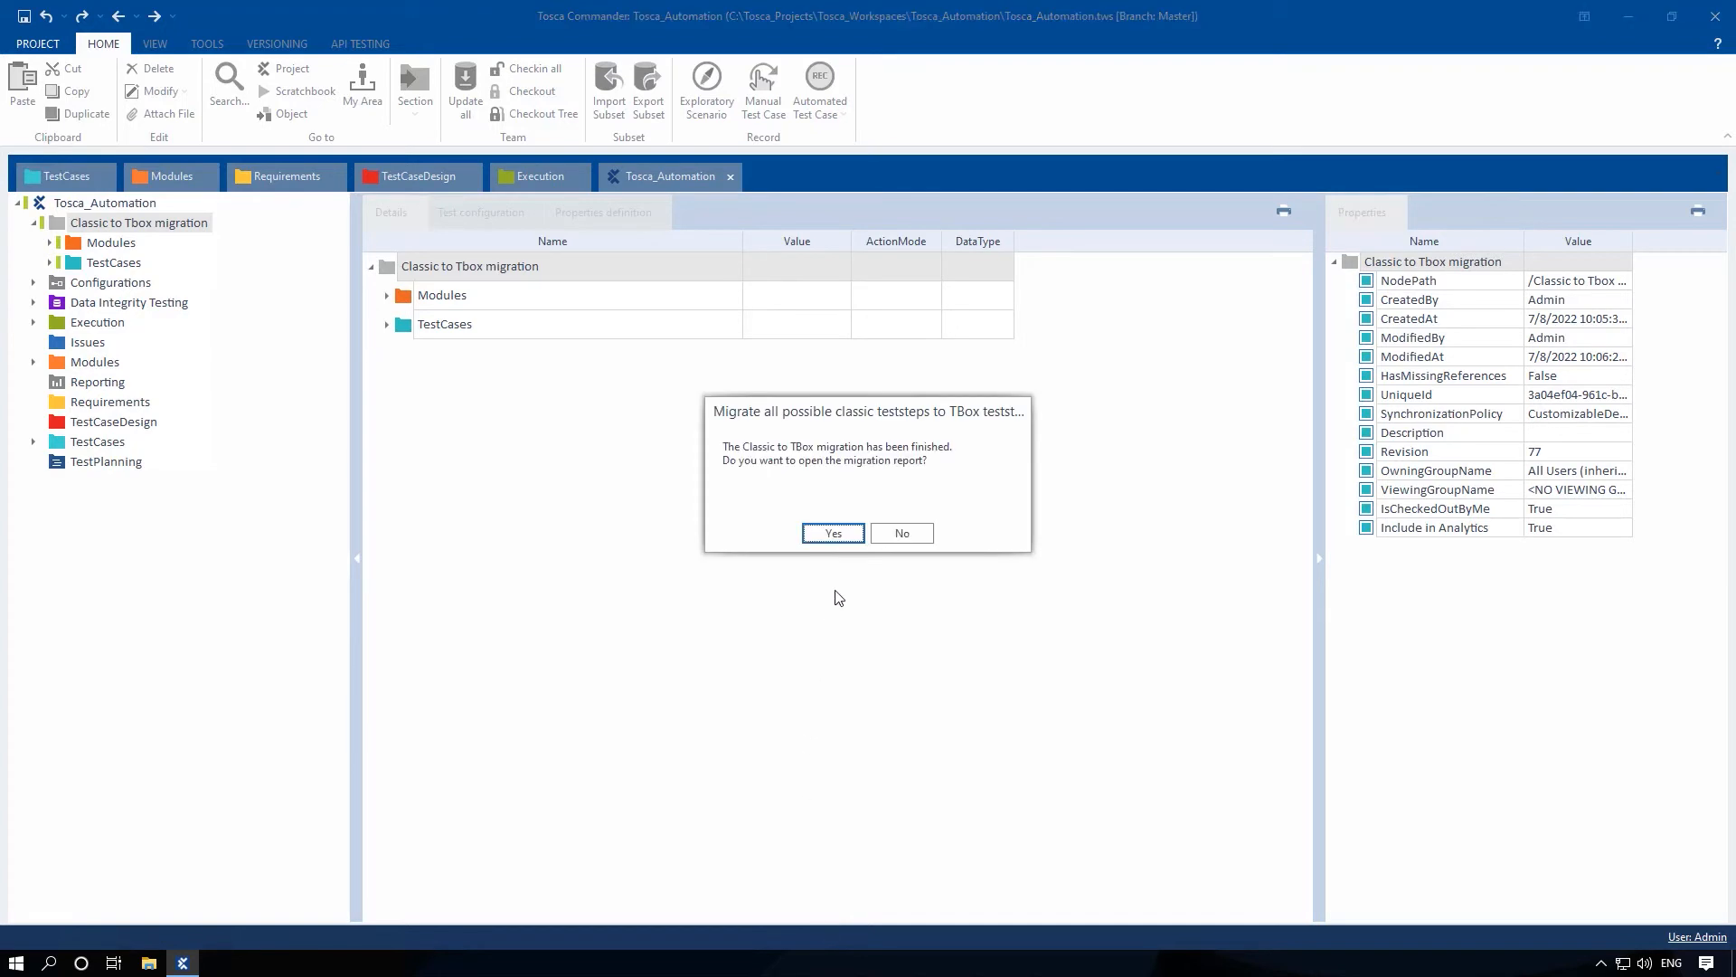
Confirm Yes to view the report: three objects migrated, all OK, none failed.
click(832, 533)
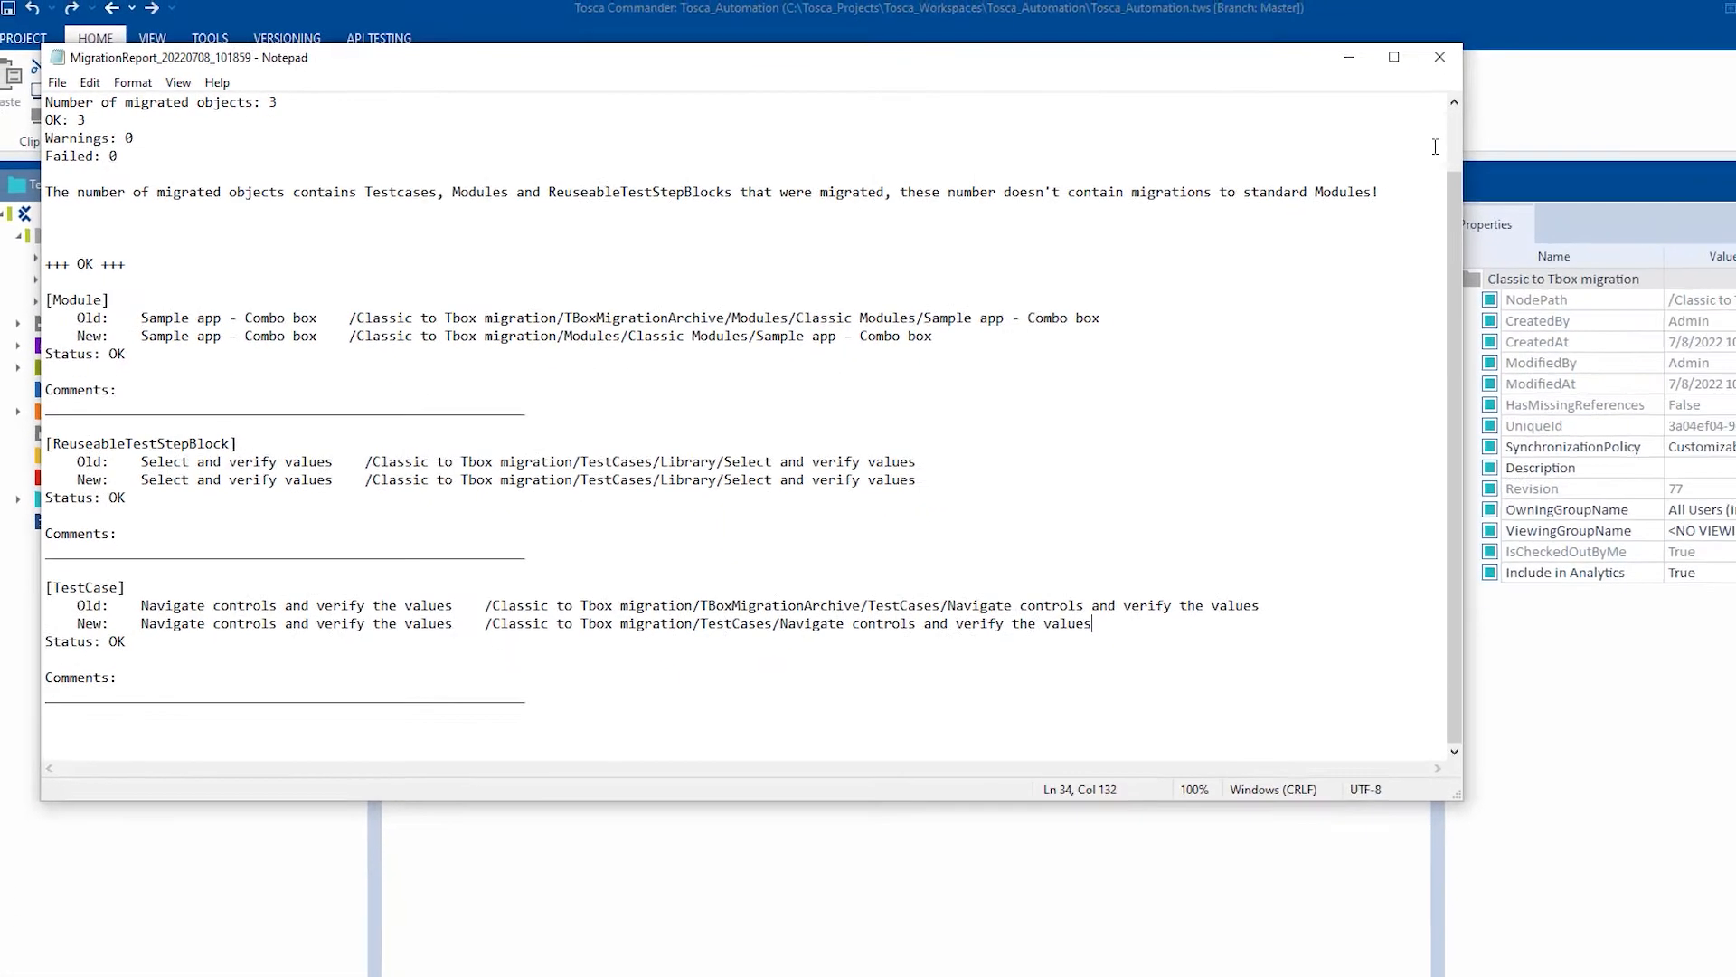
Close the report, inspect the migrated test case, and run it on the HTML test page.
click(1440, 56)
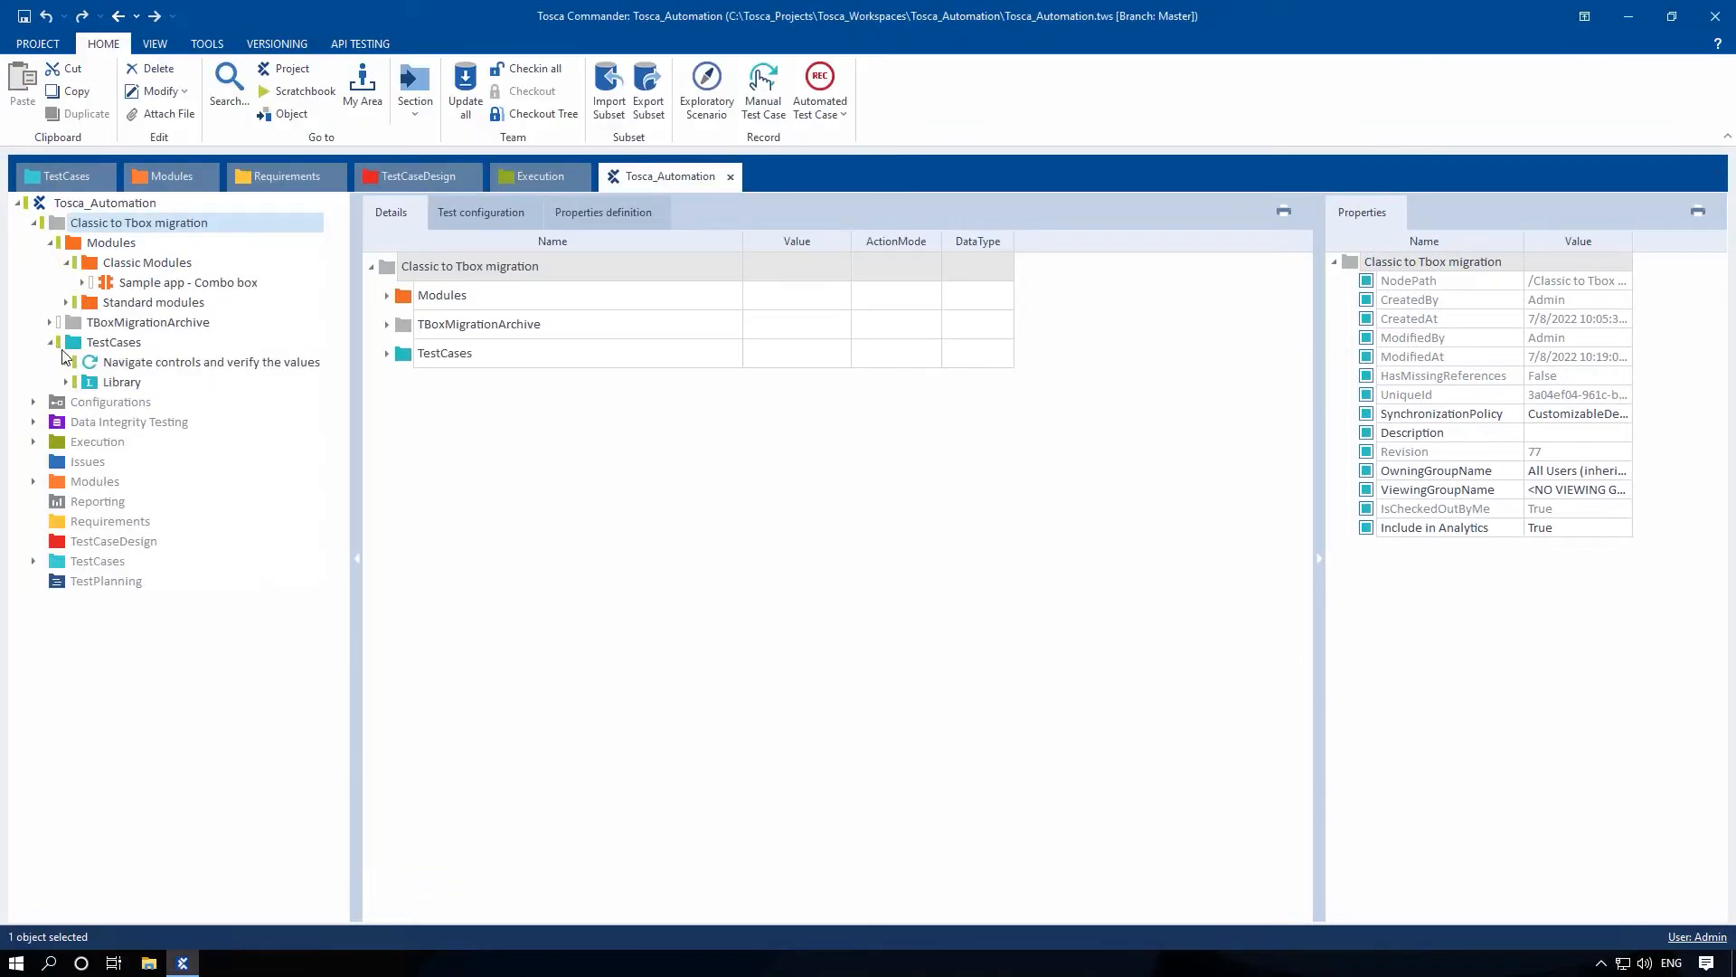
click(211, 361)
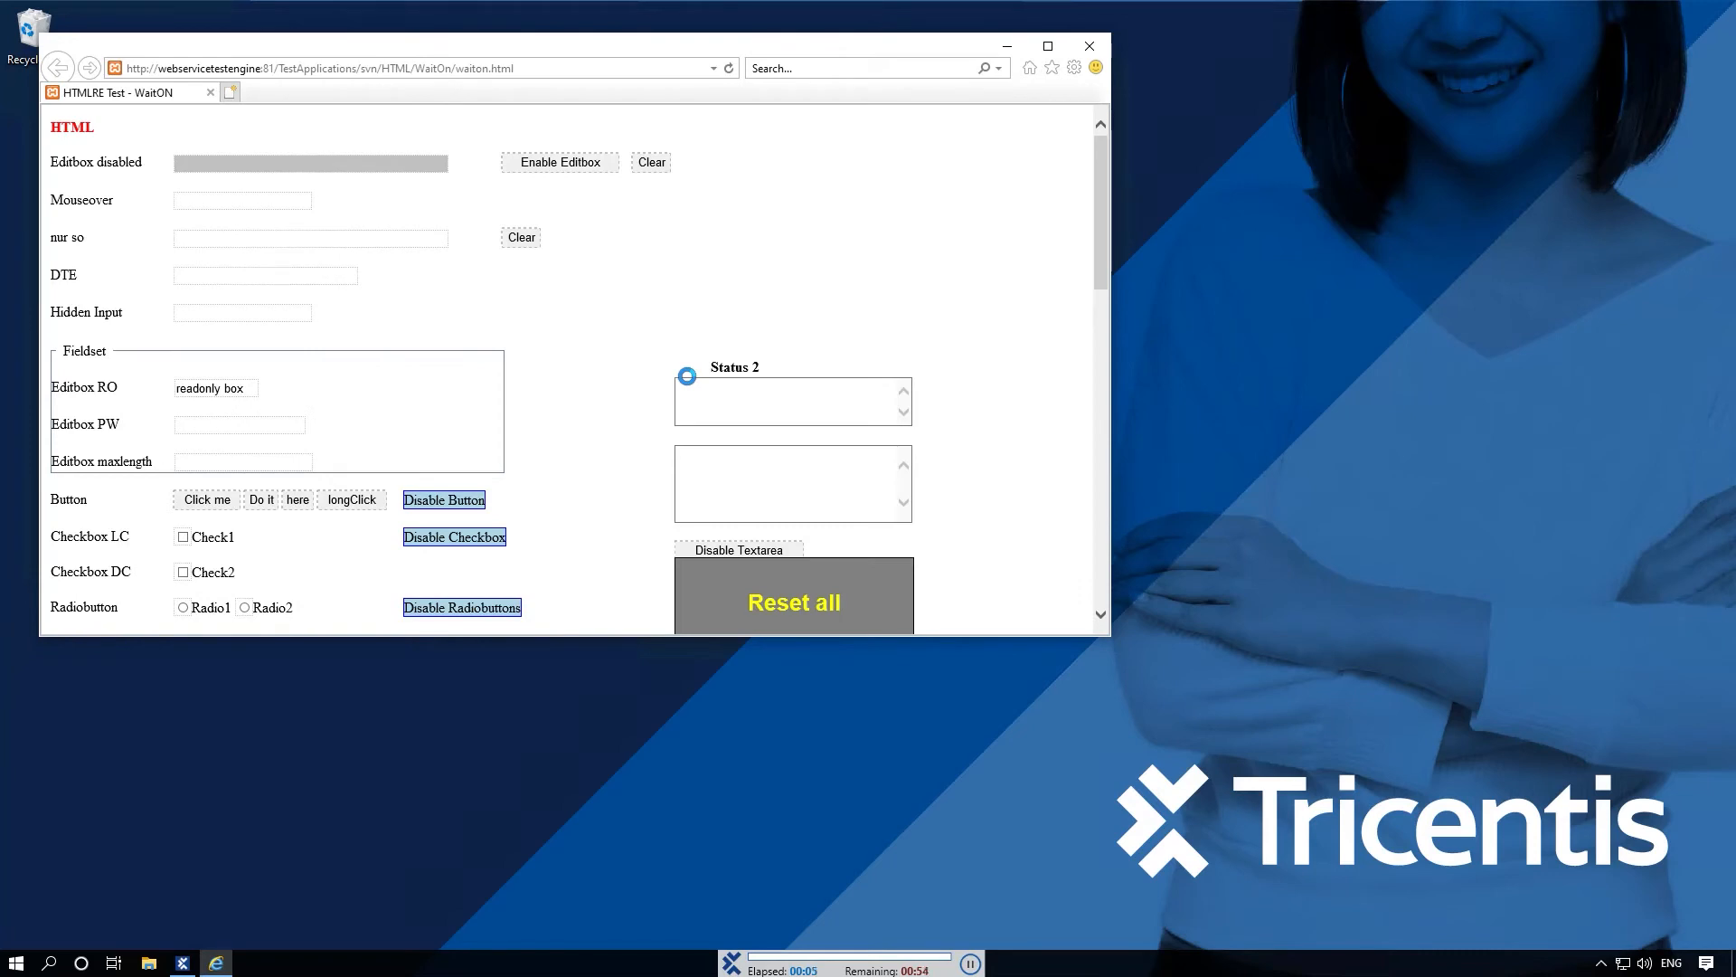
click(559, 162)
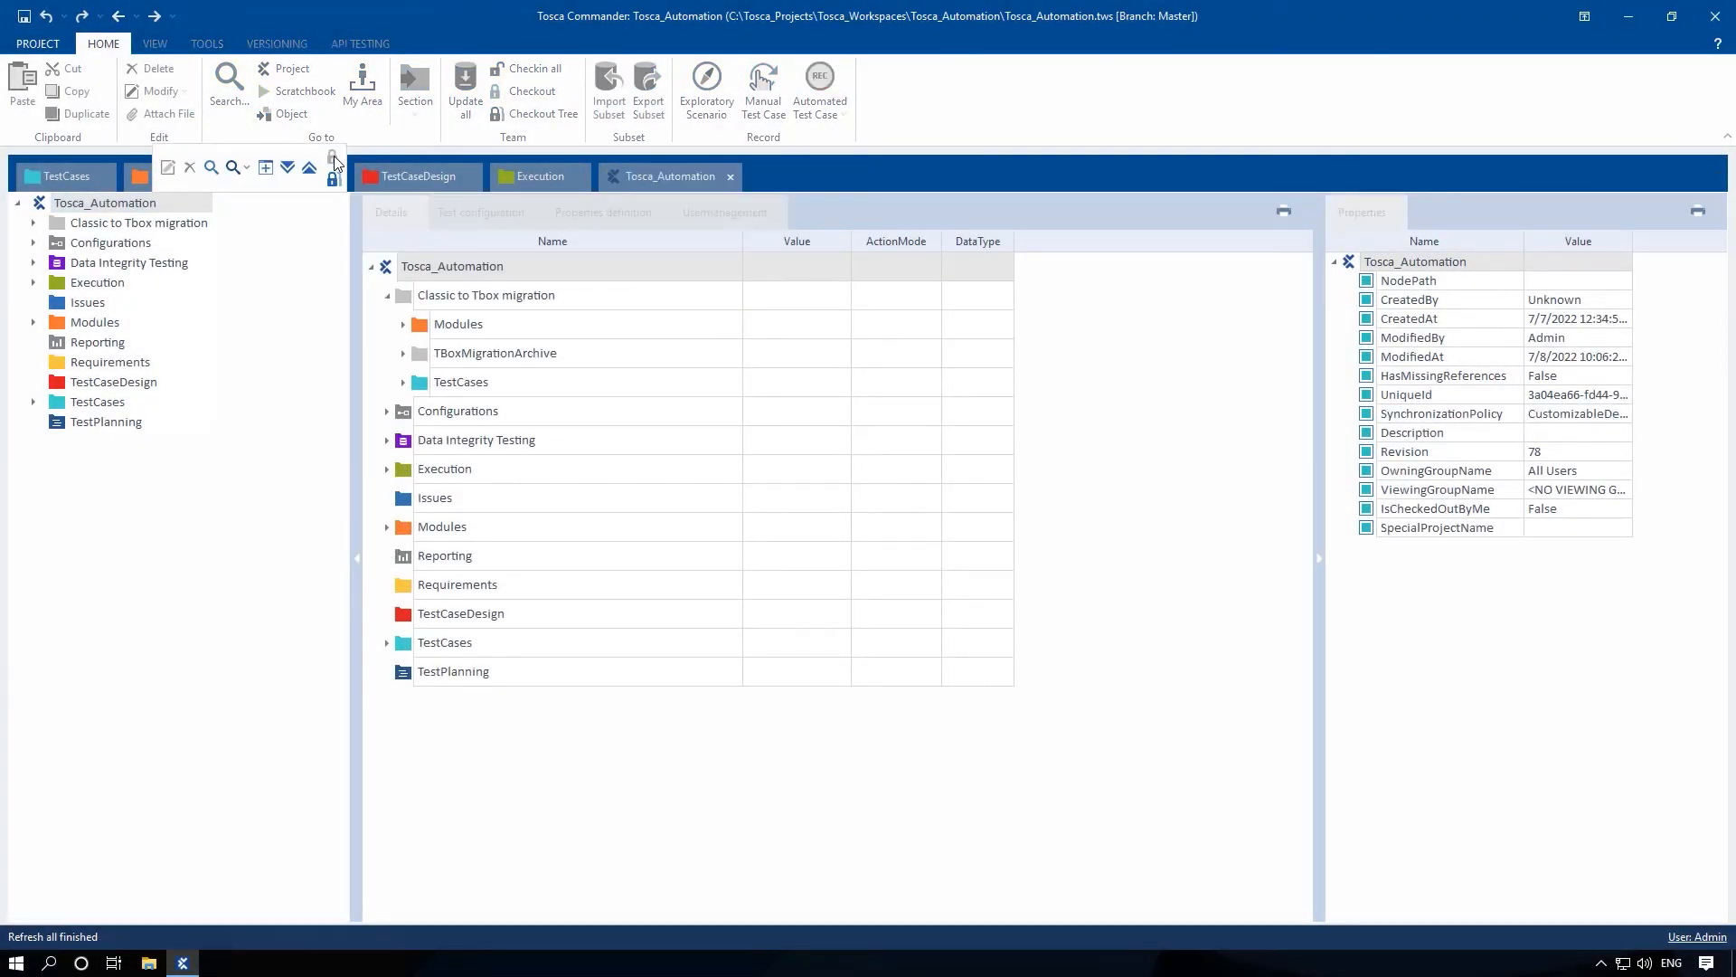
Check out the project, expand Classic Exchange portal modules and TestCases, and select 'Classic only'.
click(532, 90)
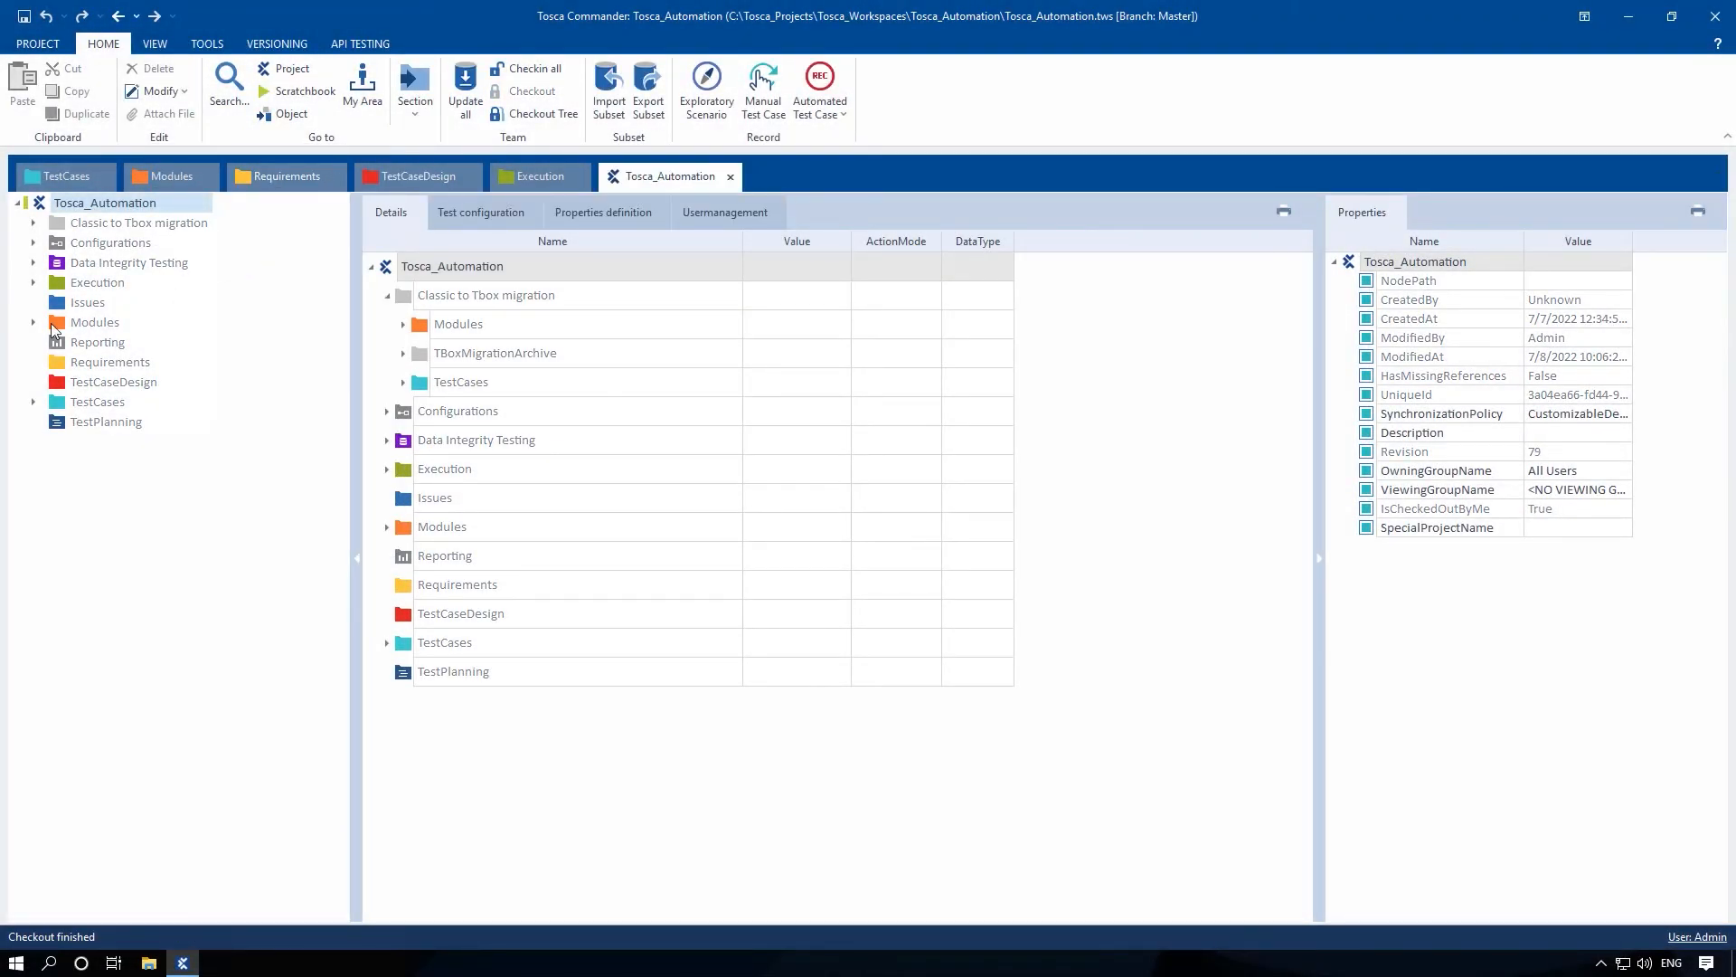
click(33, 322)
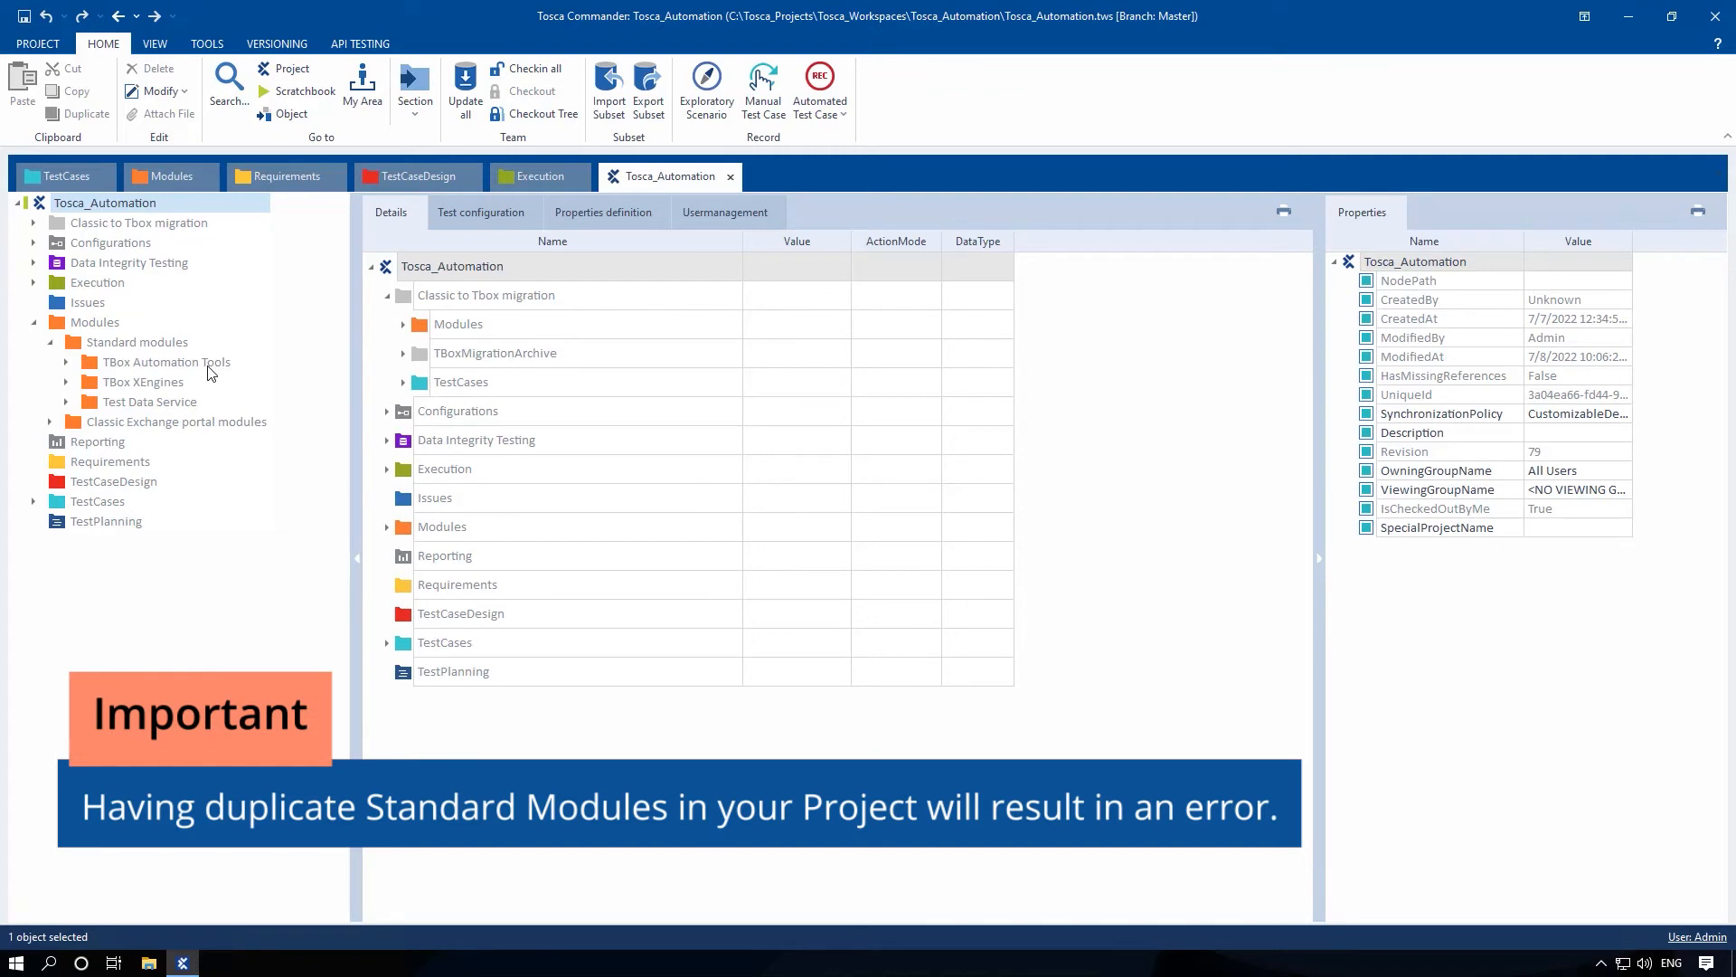
click(49, 341)
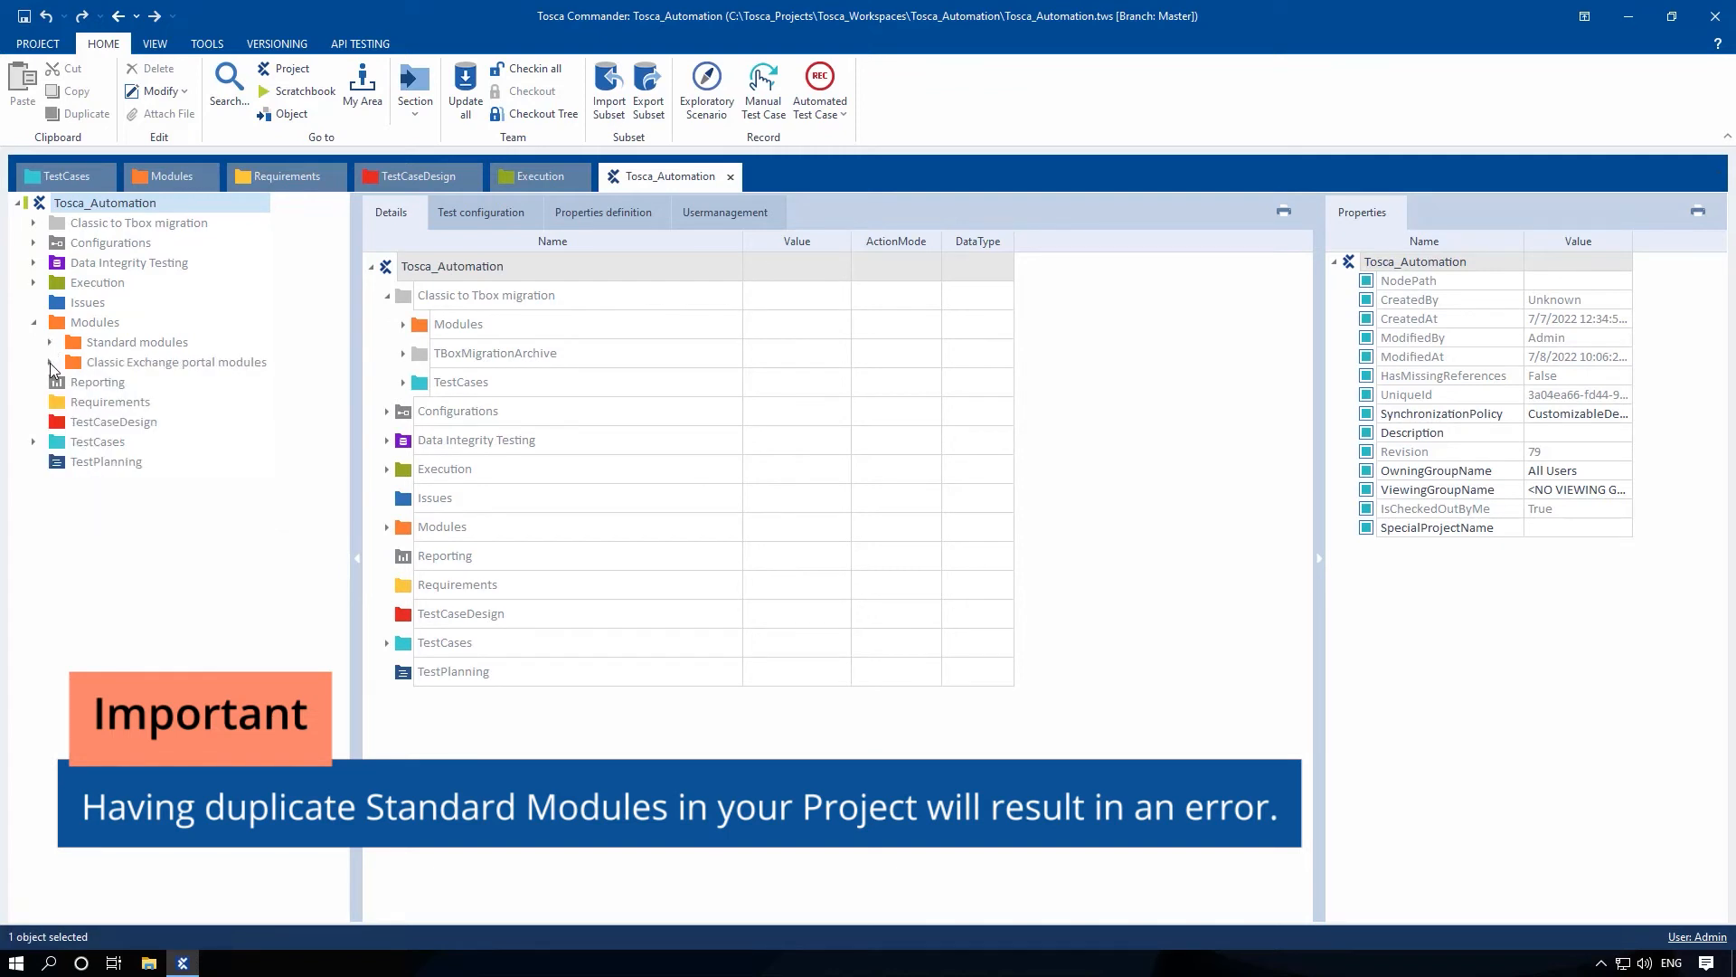
click(51, 362)
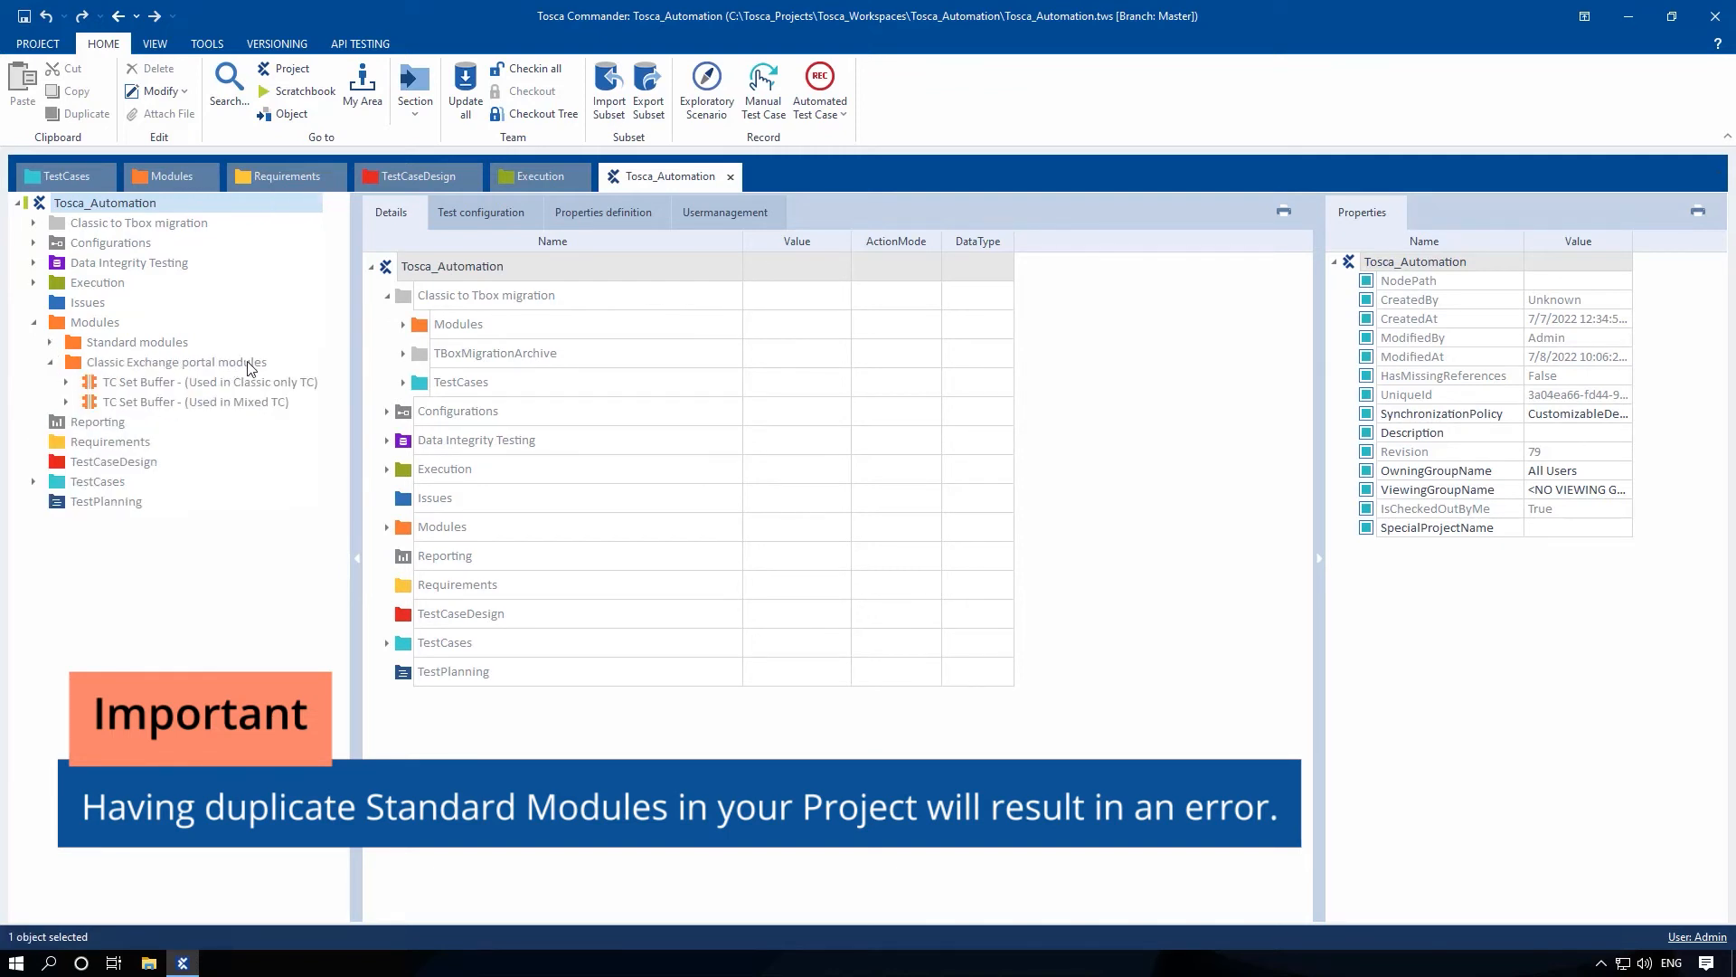
click(176, 361)
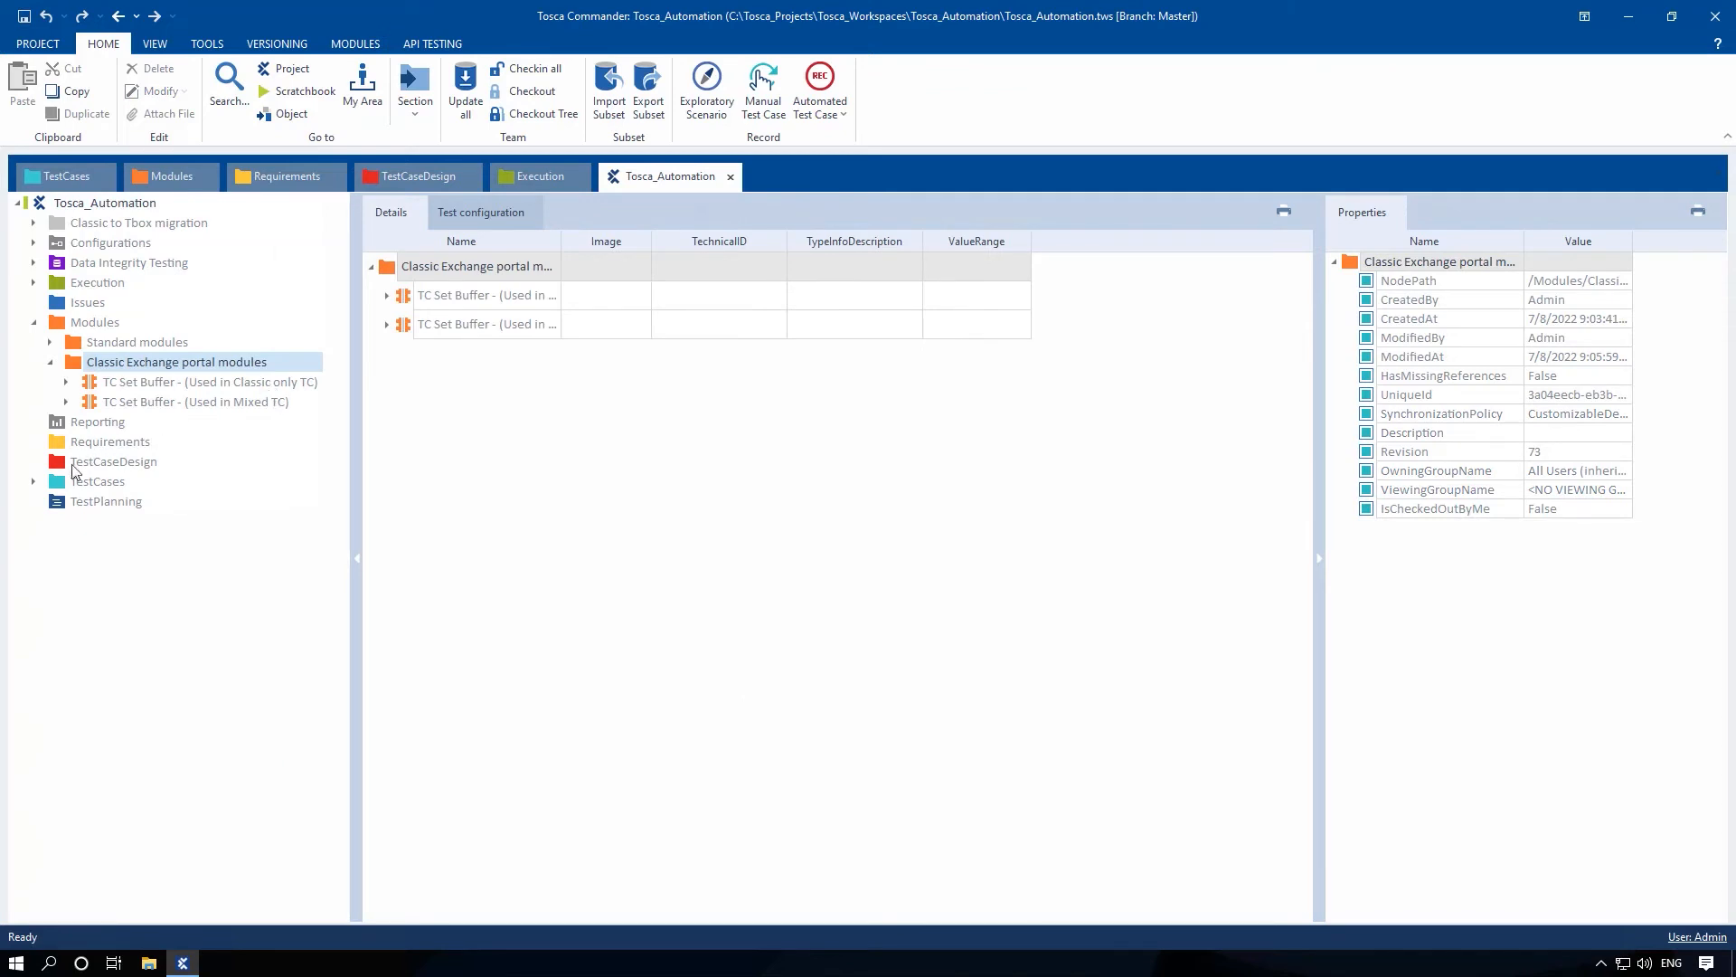
click(32, 481)
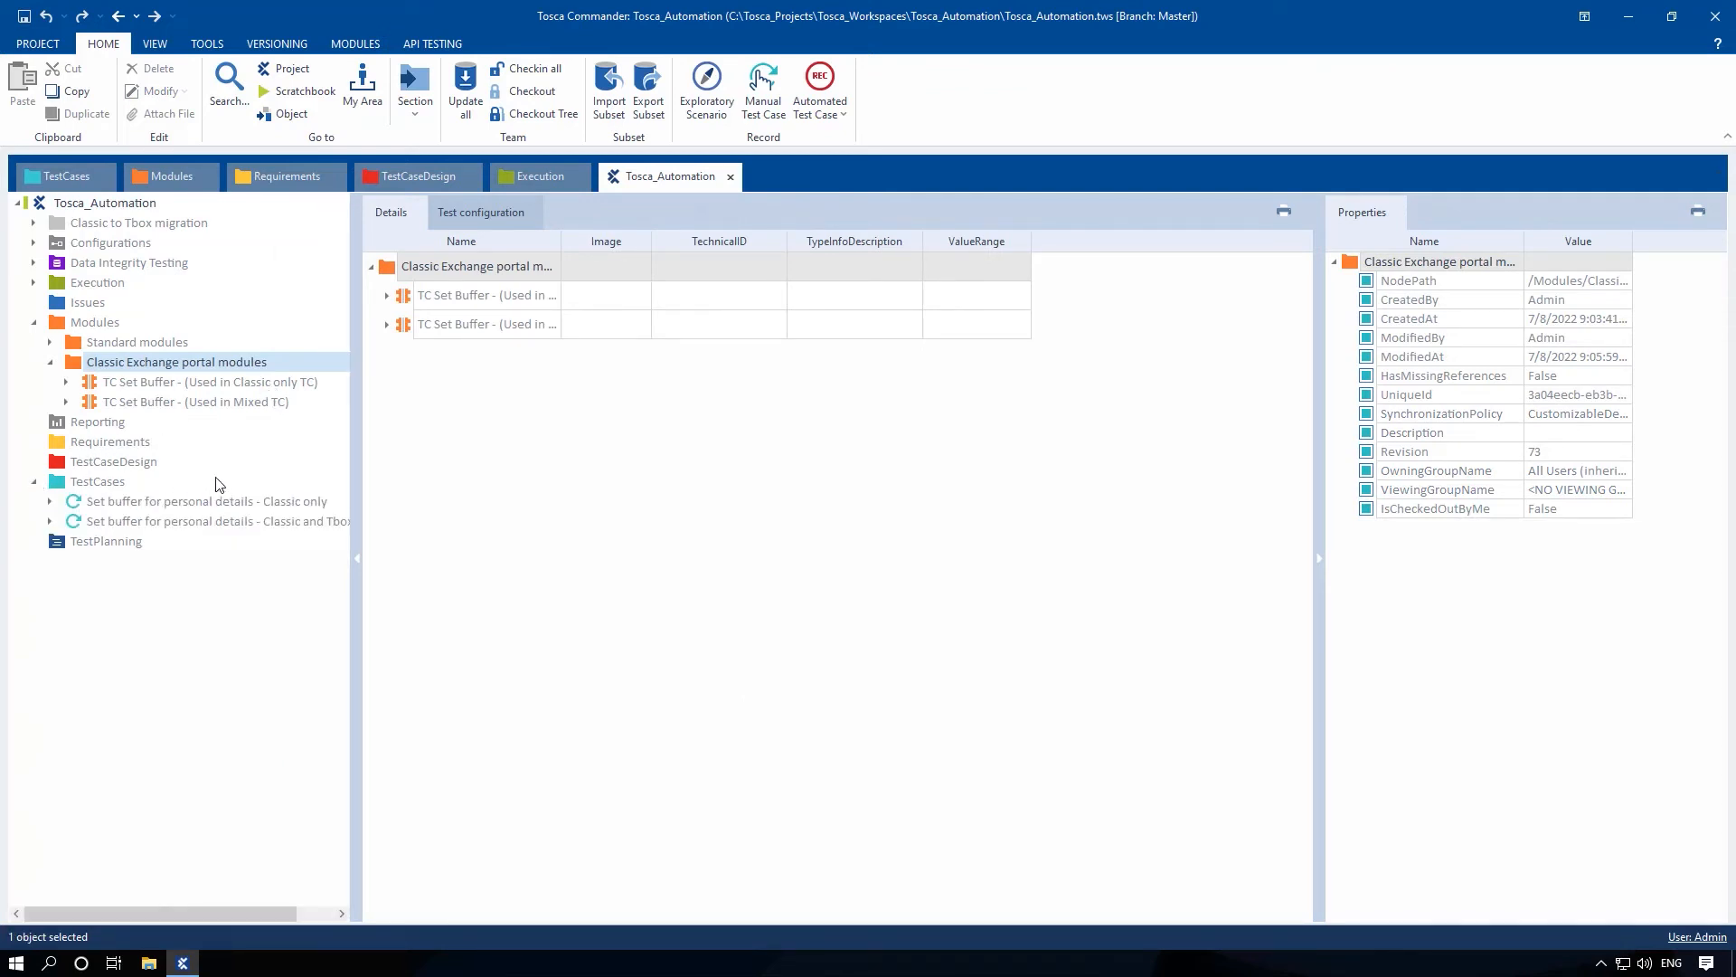
mouse_move(224, 501)
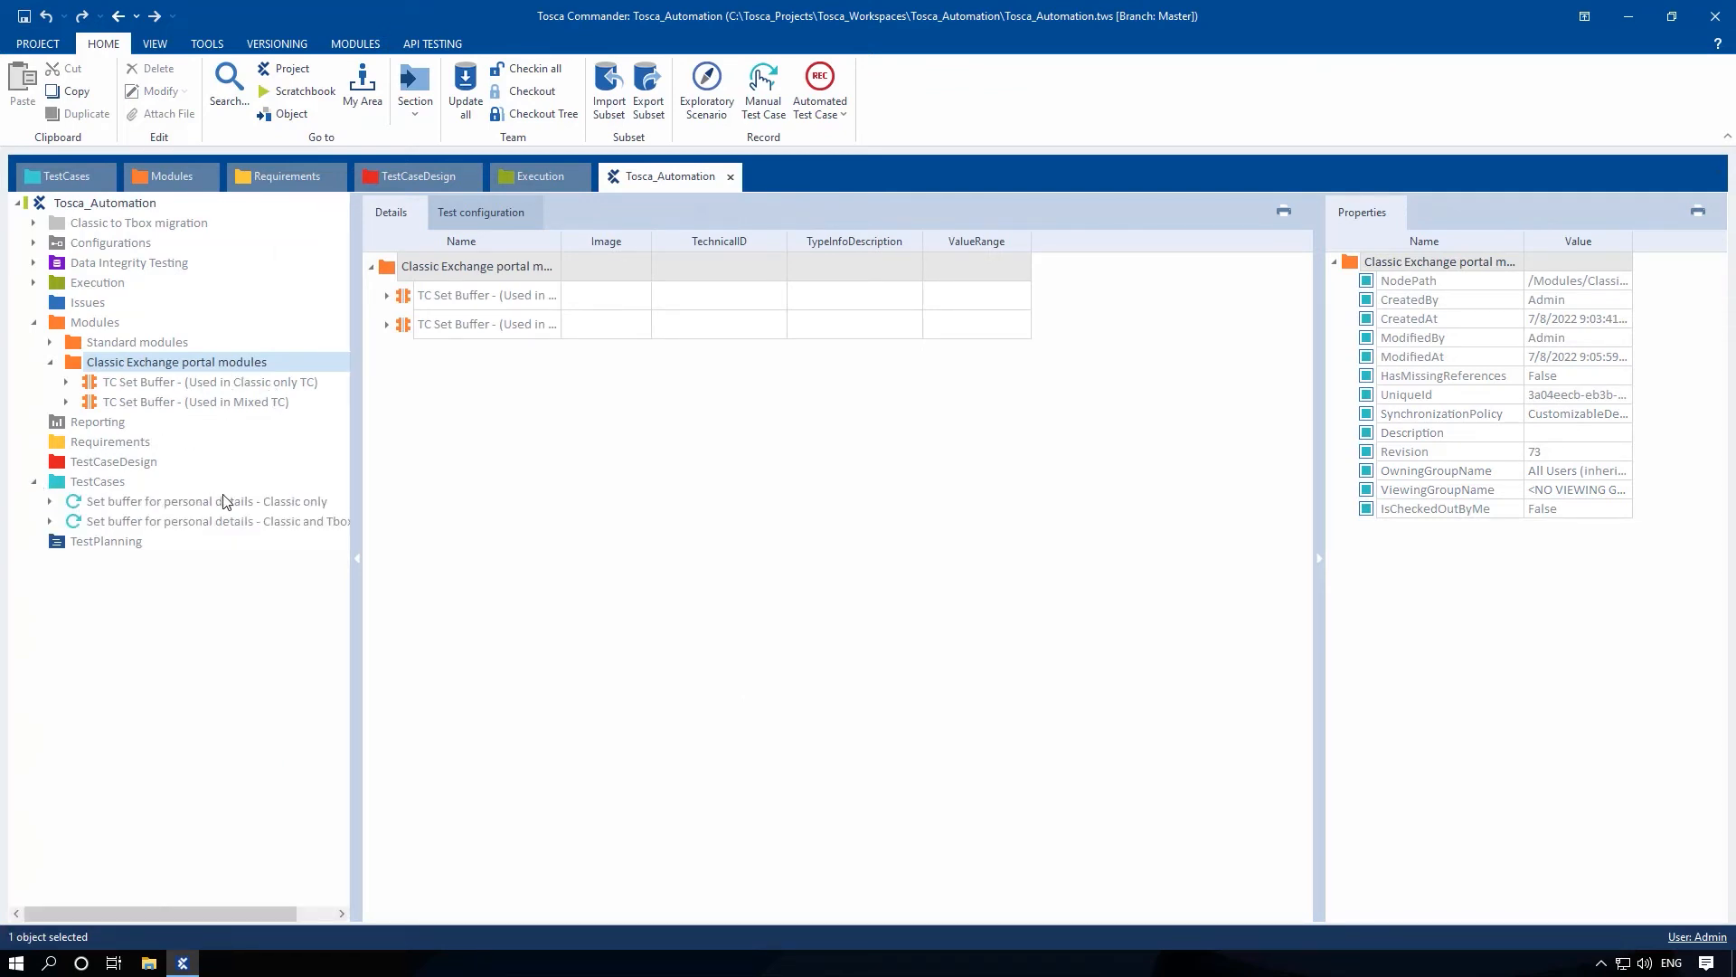
click(211, 500)
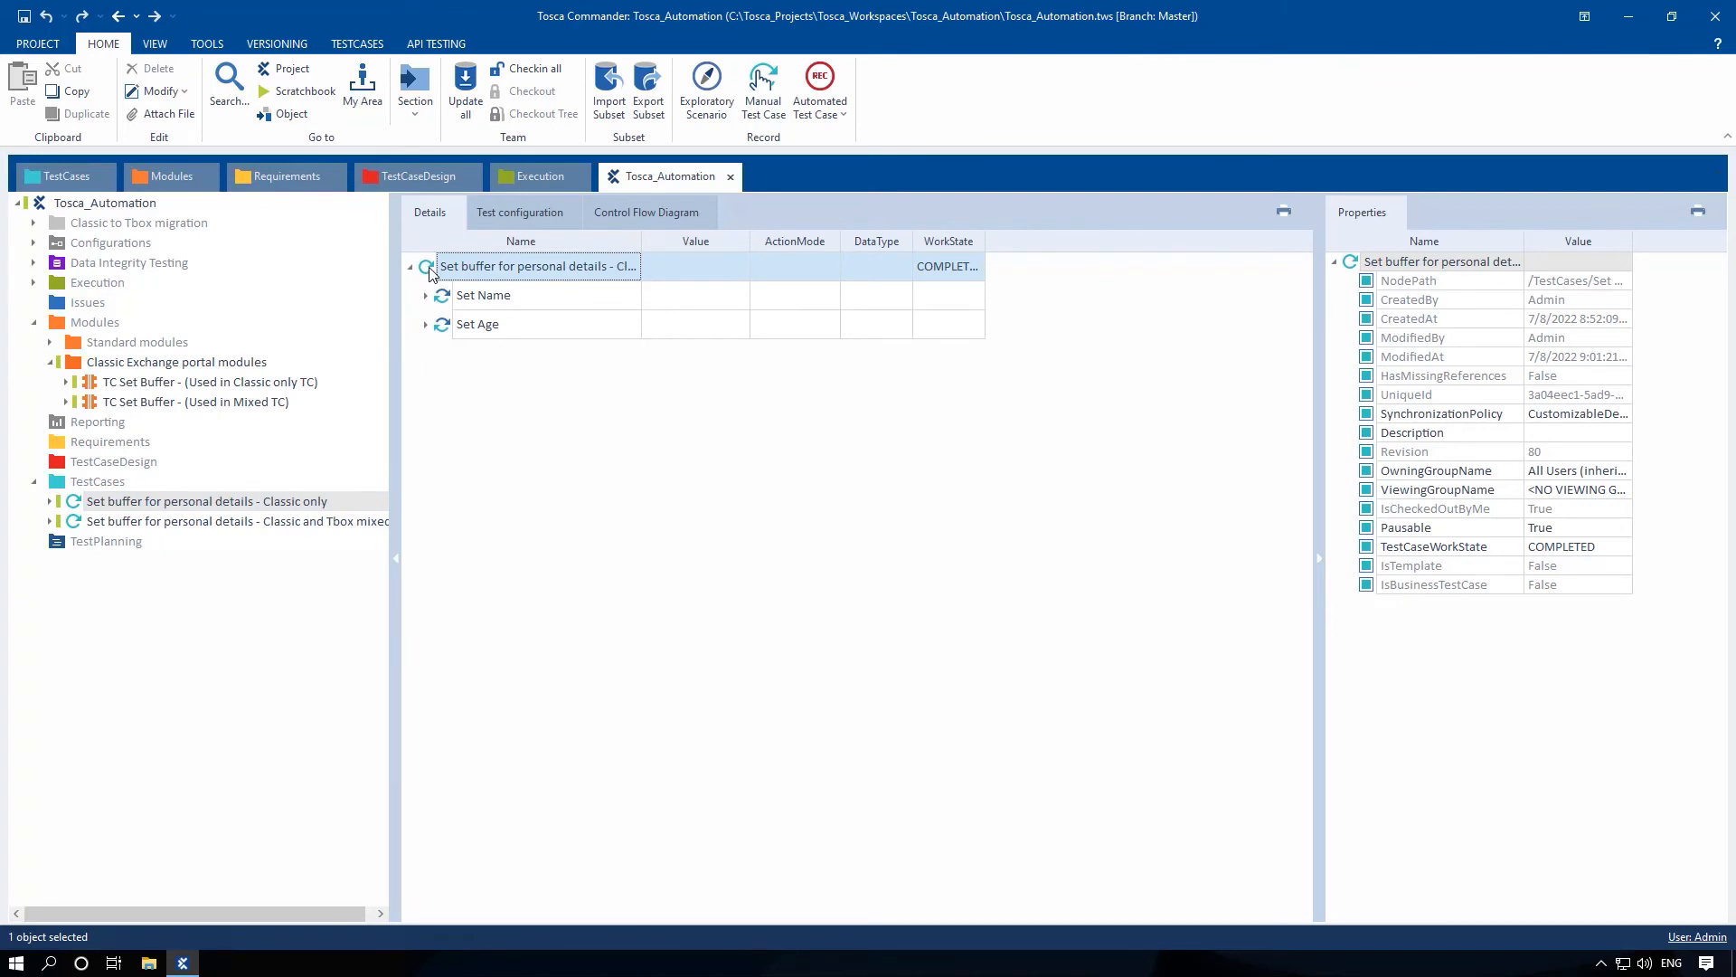
Migrate all module usages in 'Classic only' to TBox and review the new Set Name/Set Age XTestSteps.
click(413, 266)
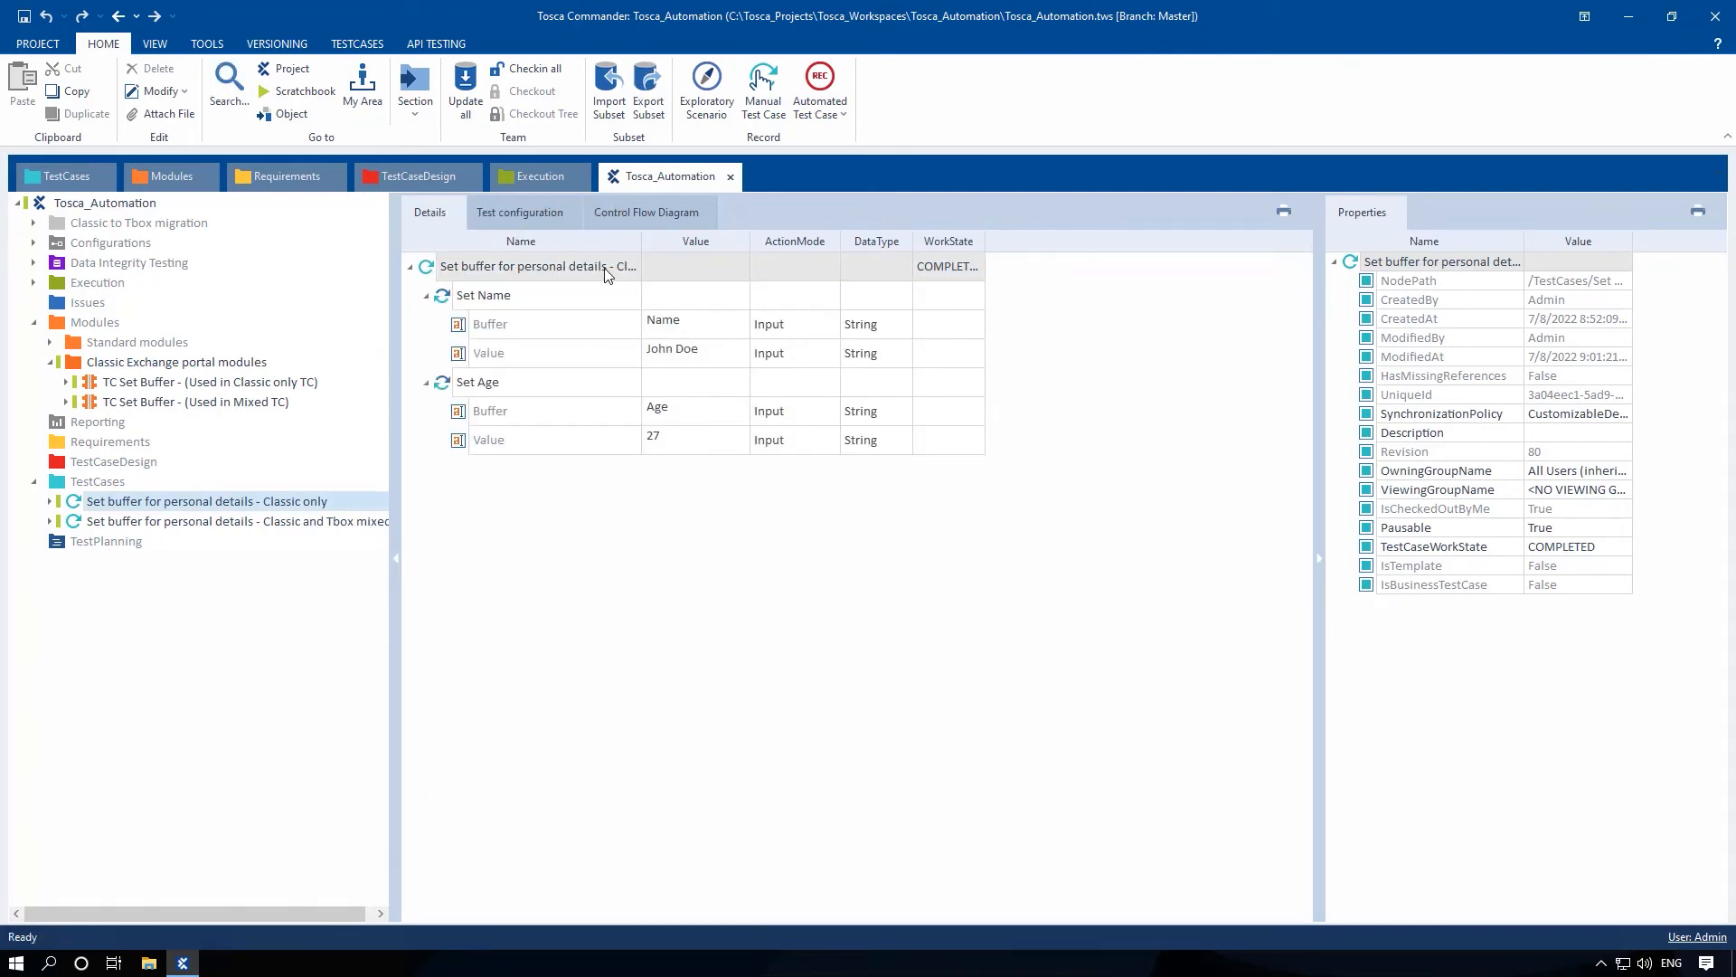
right_click(537, 265)
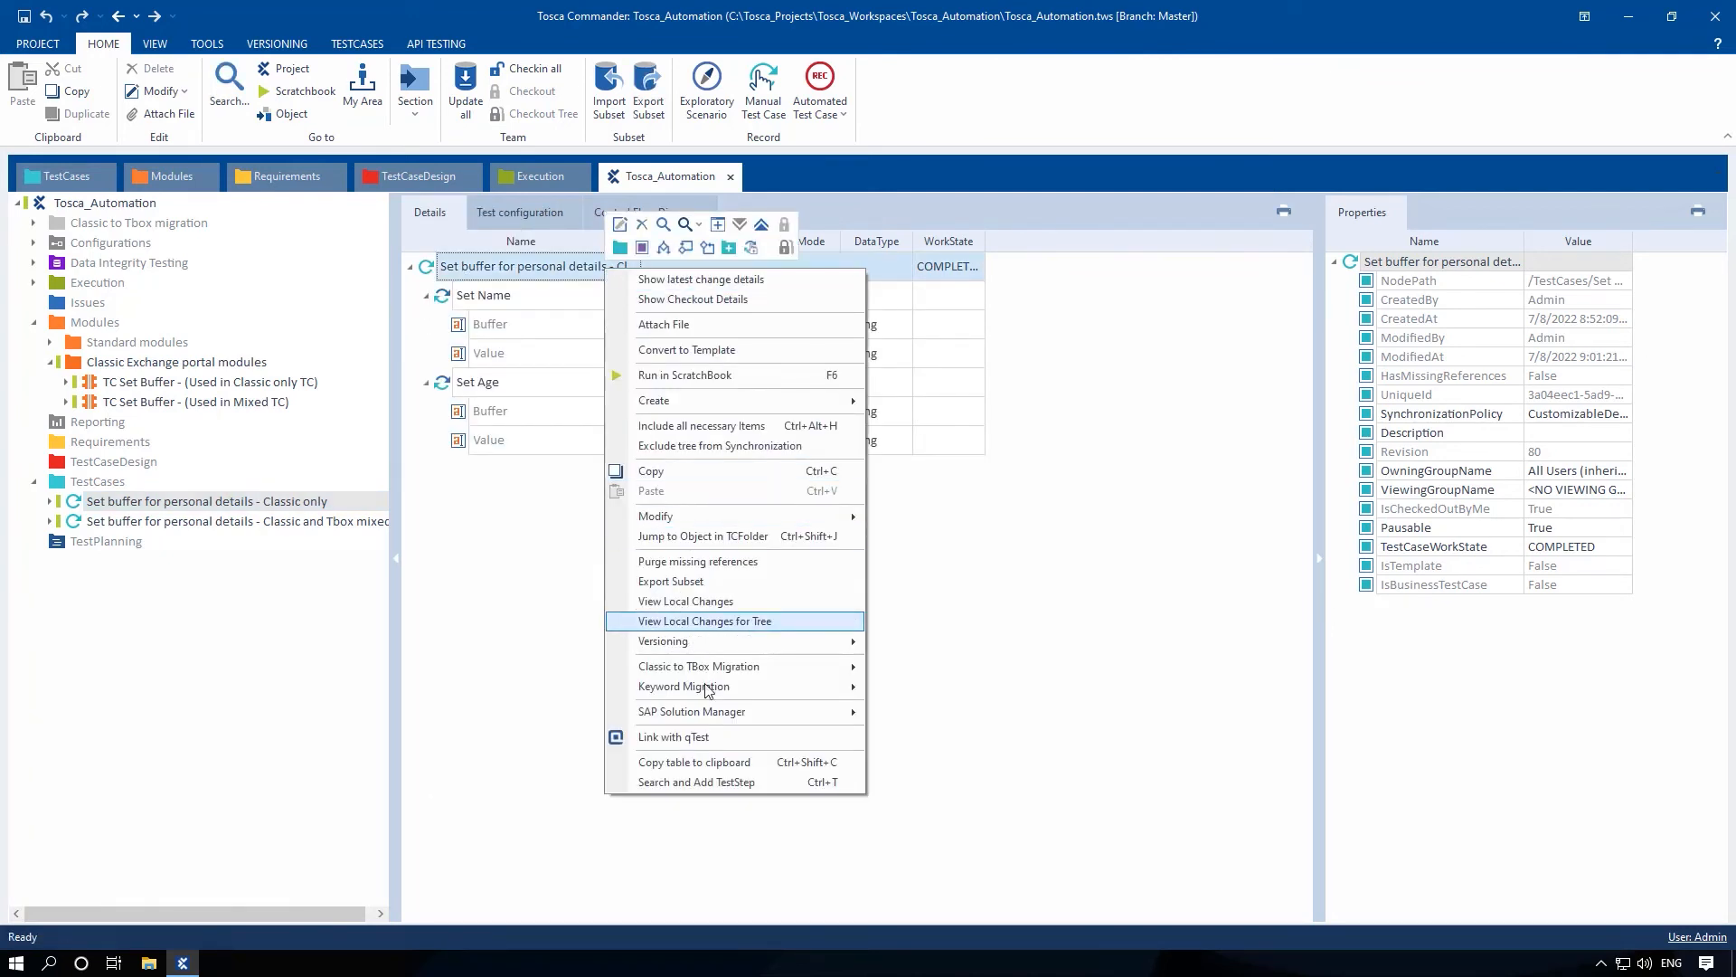
mouse_move(700, 685)
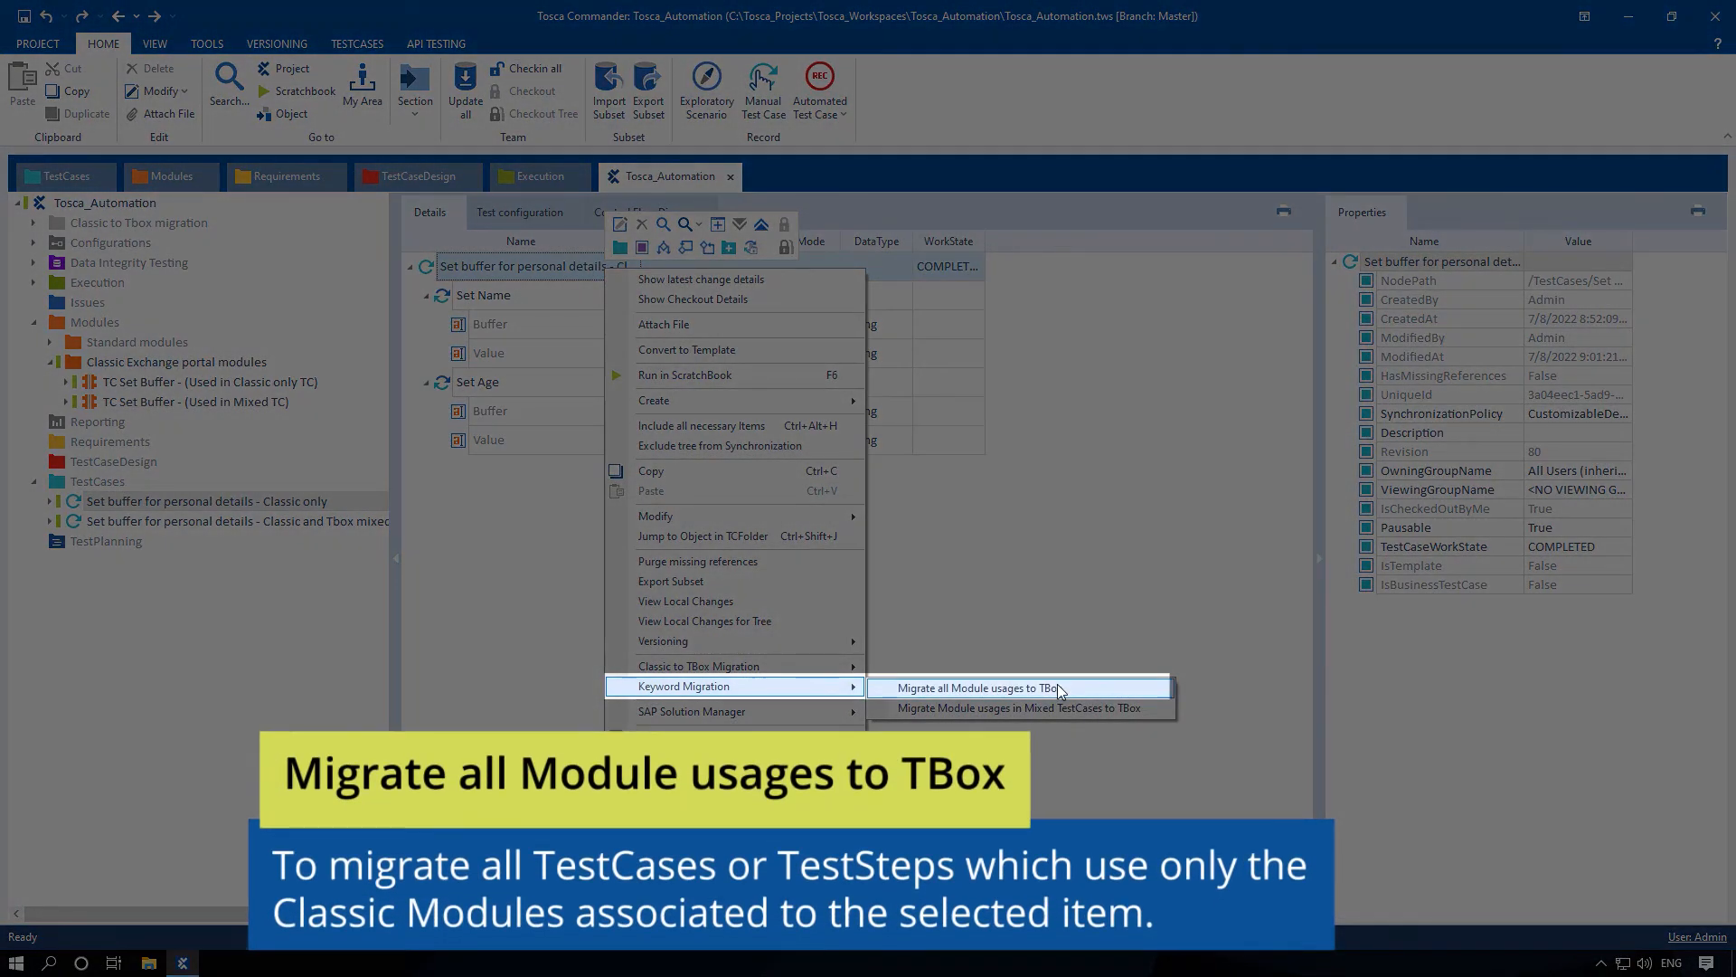
mouse_move(1094, 694)
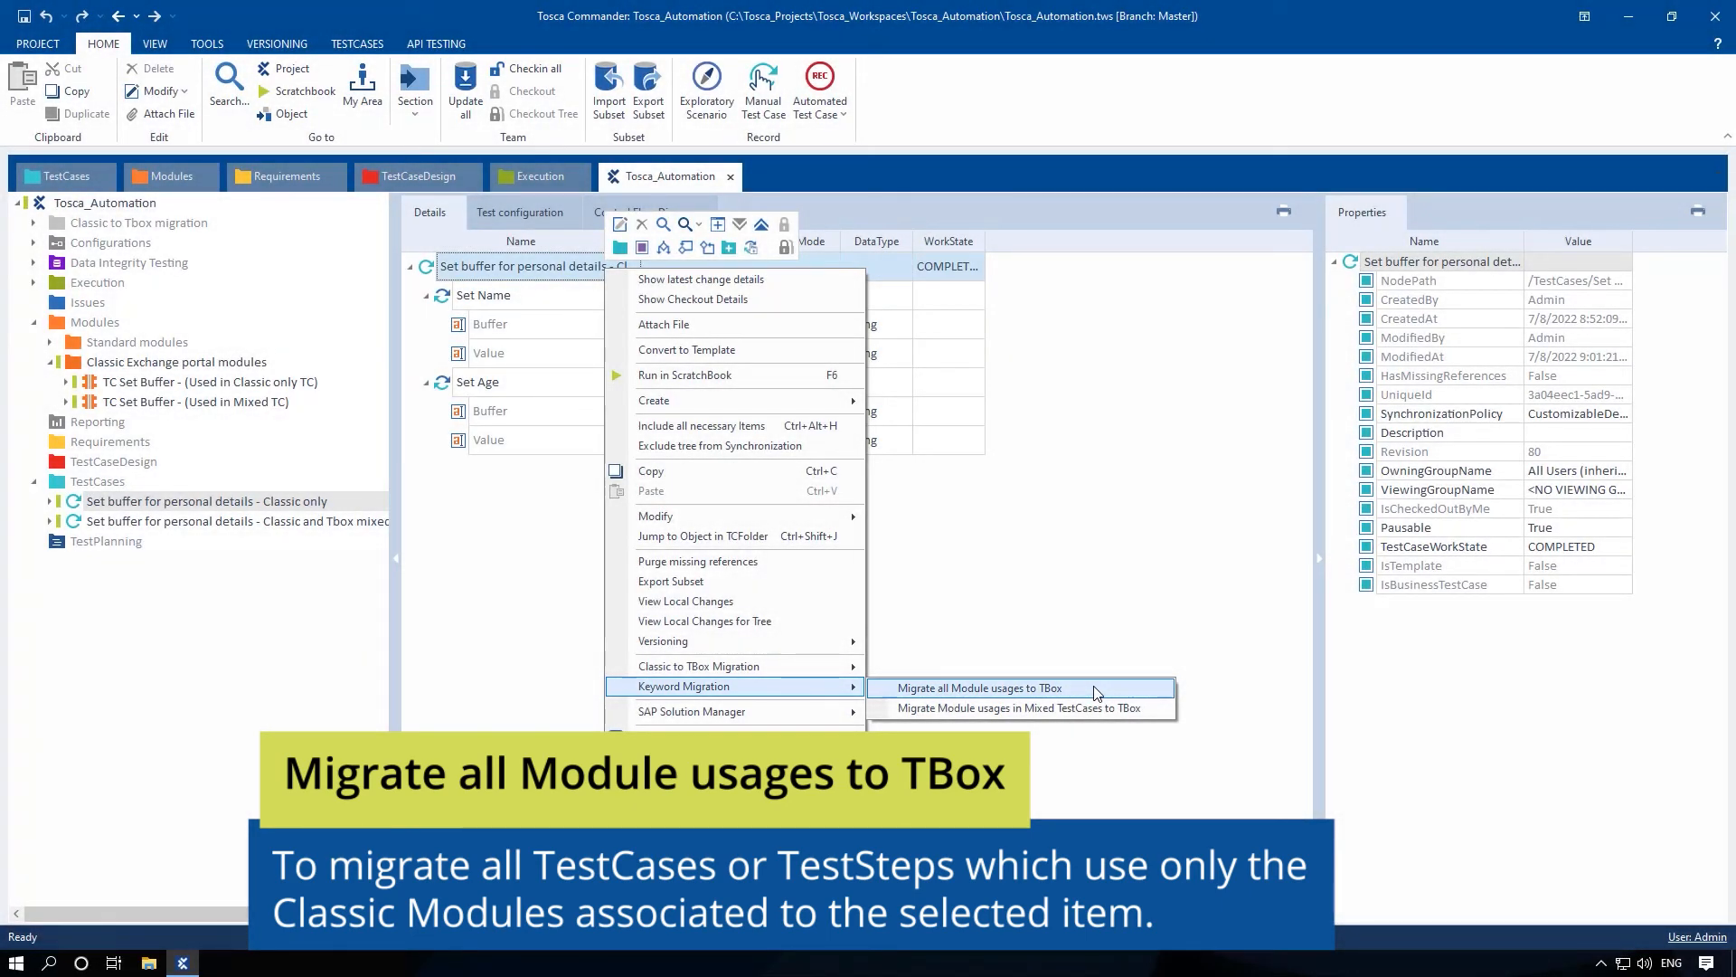
click(977, 688)
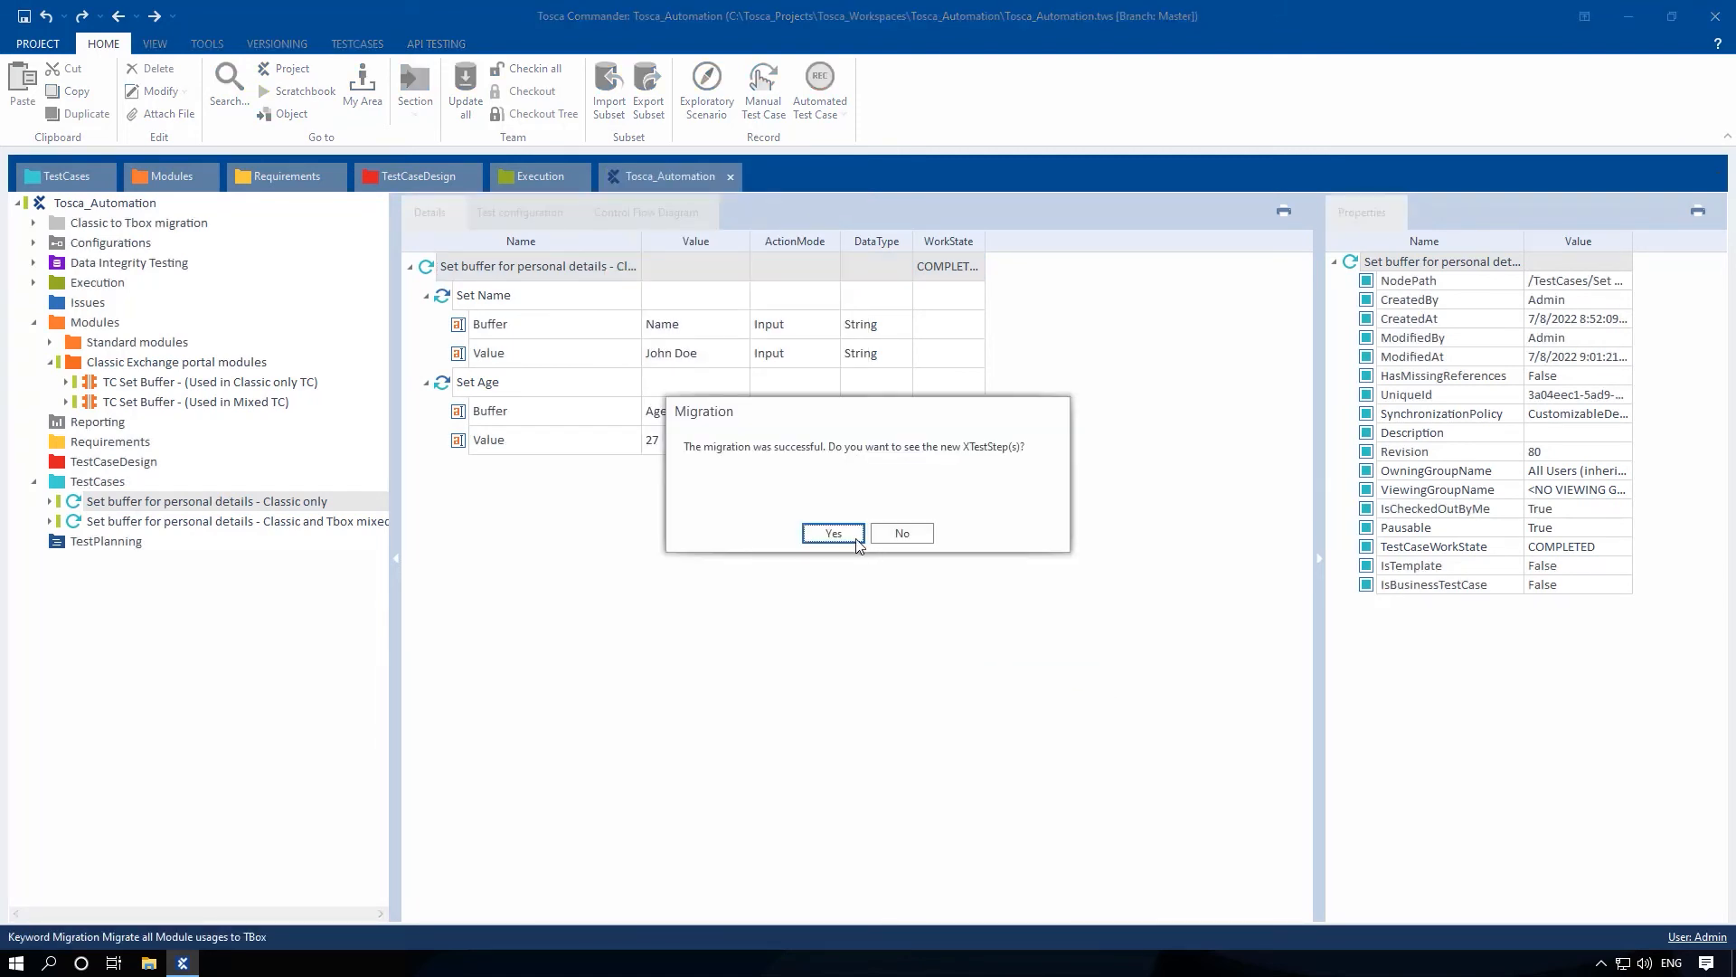
click(832, 533)
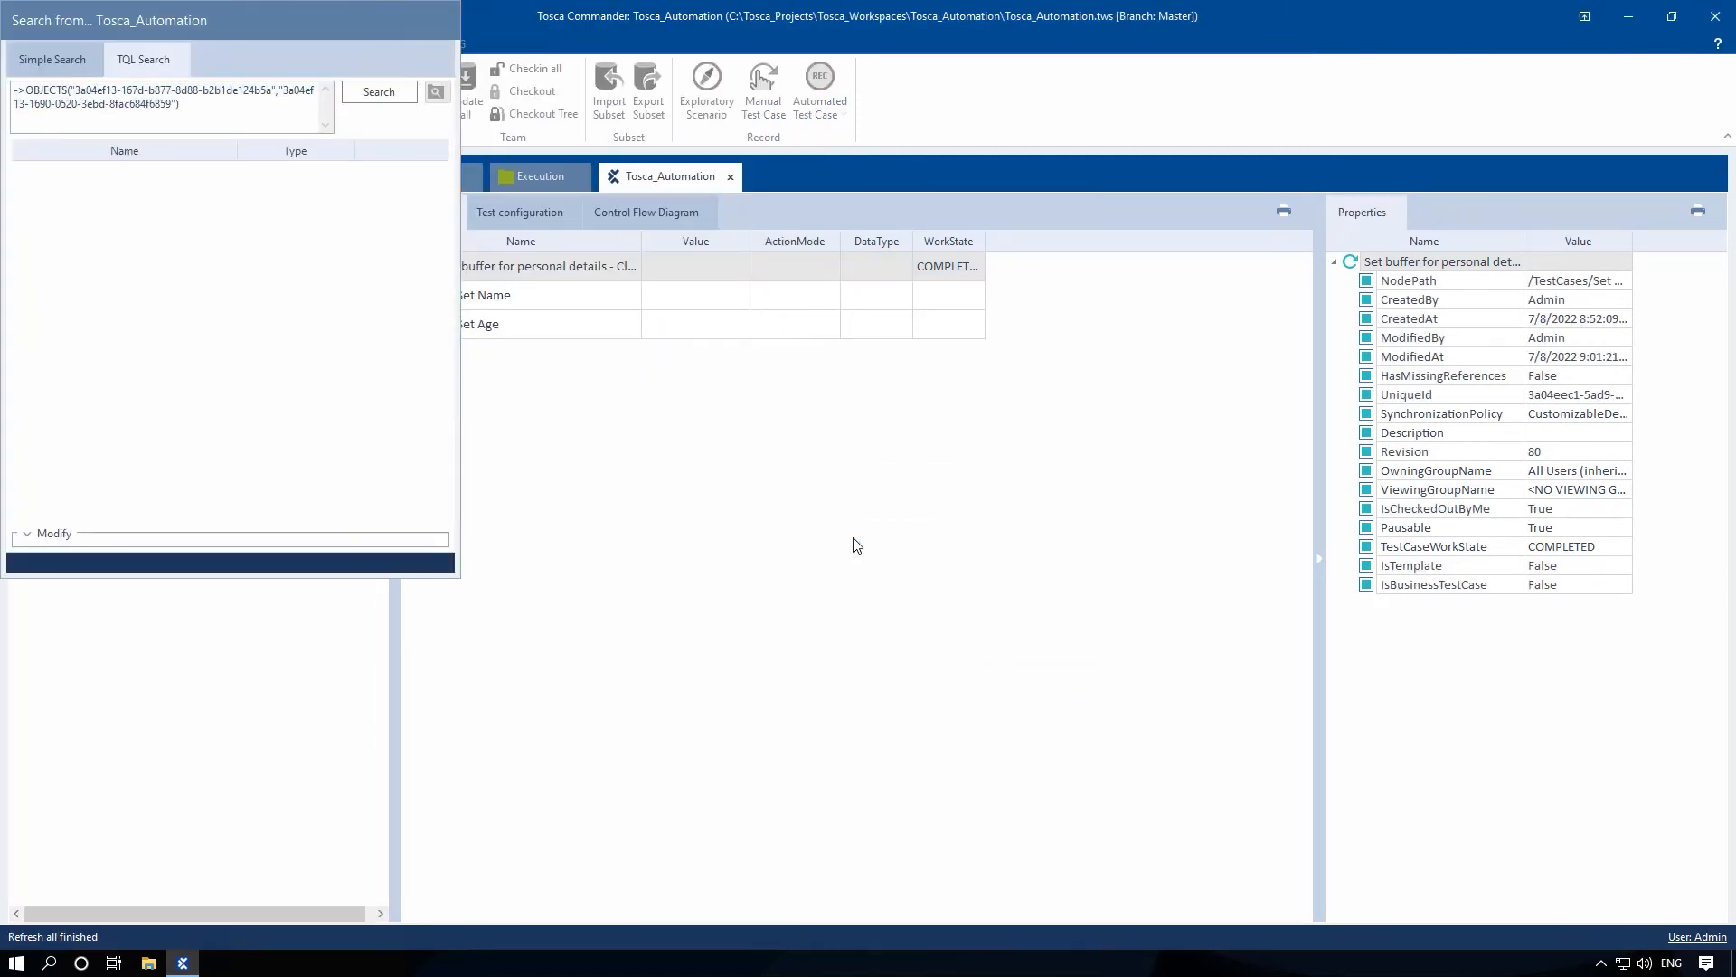
click(379, 92)
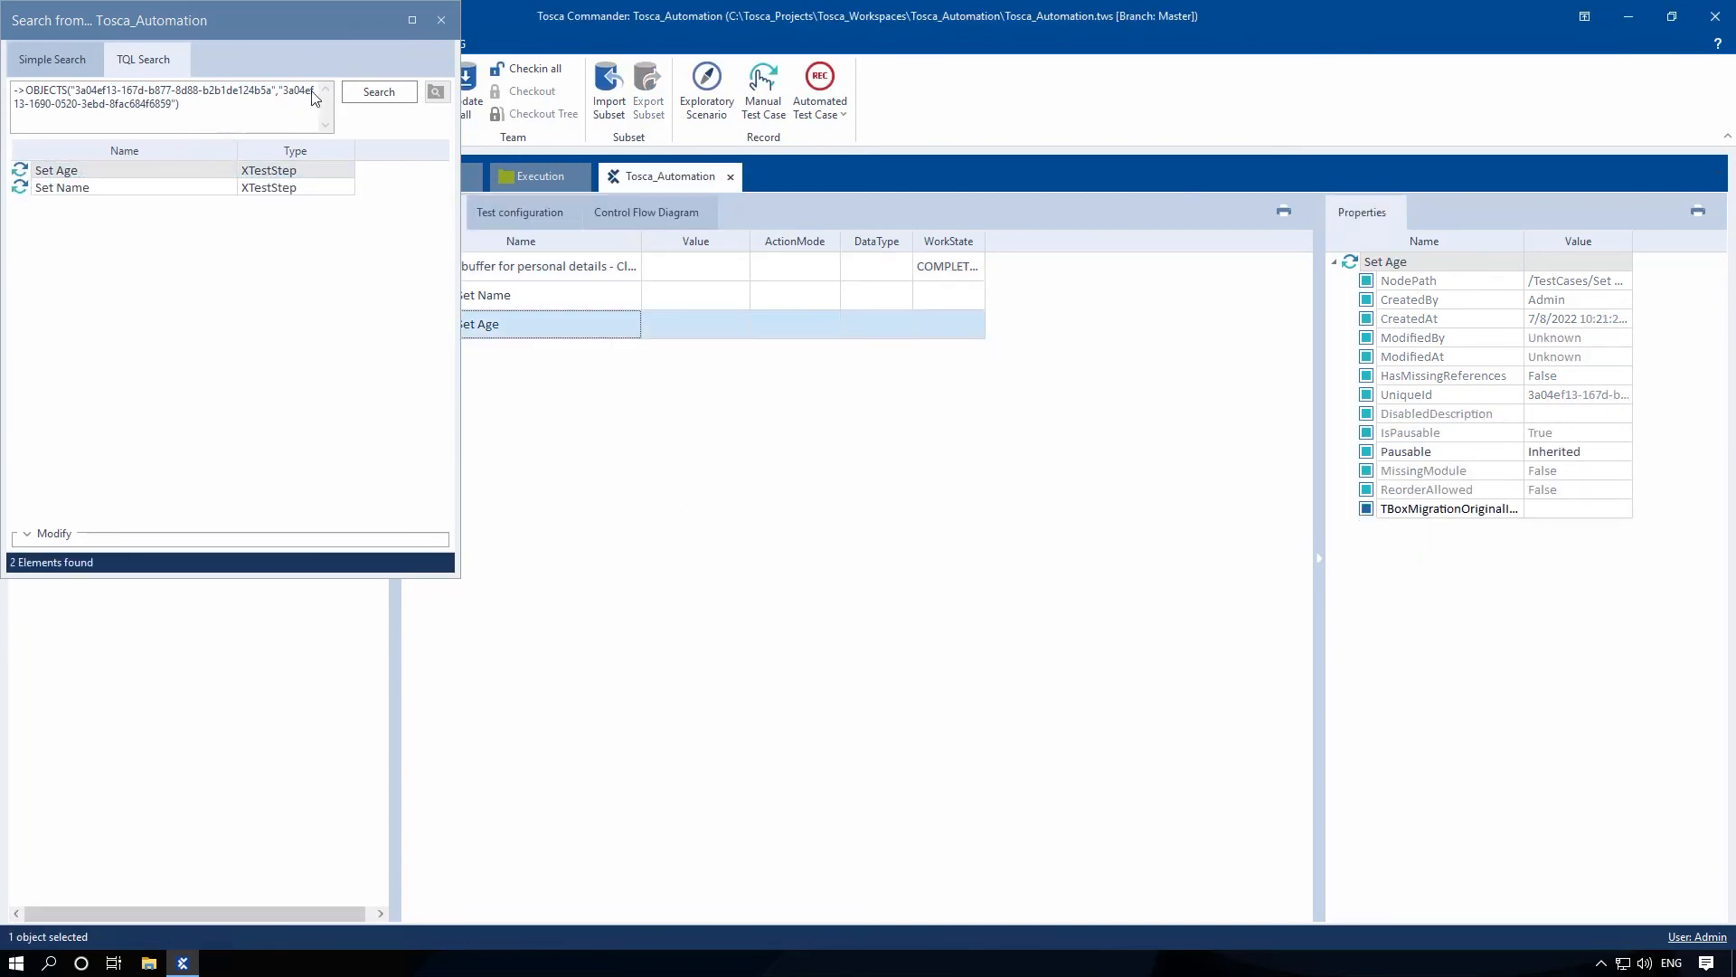
click(440, 20)
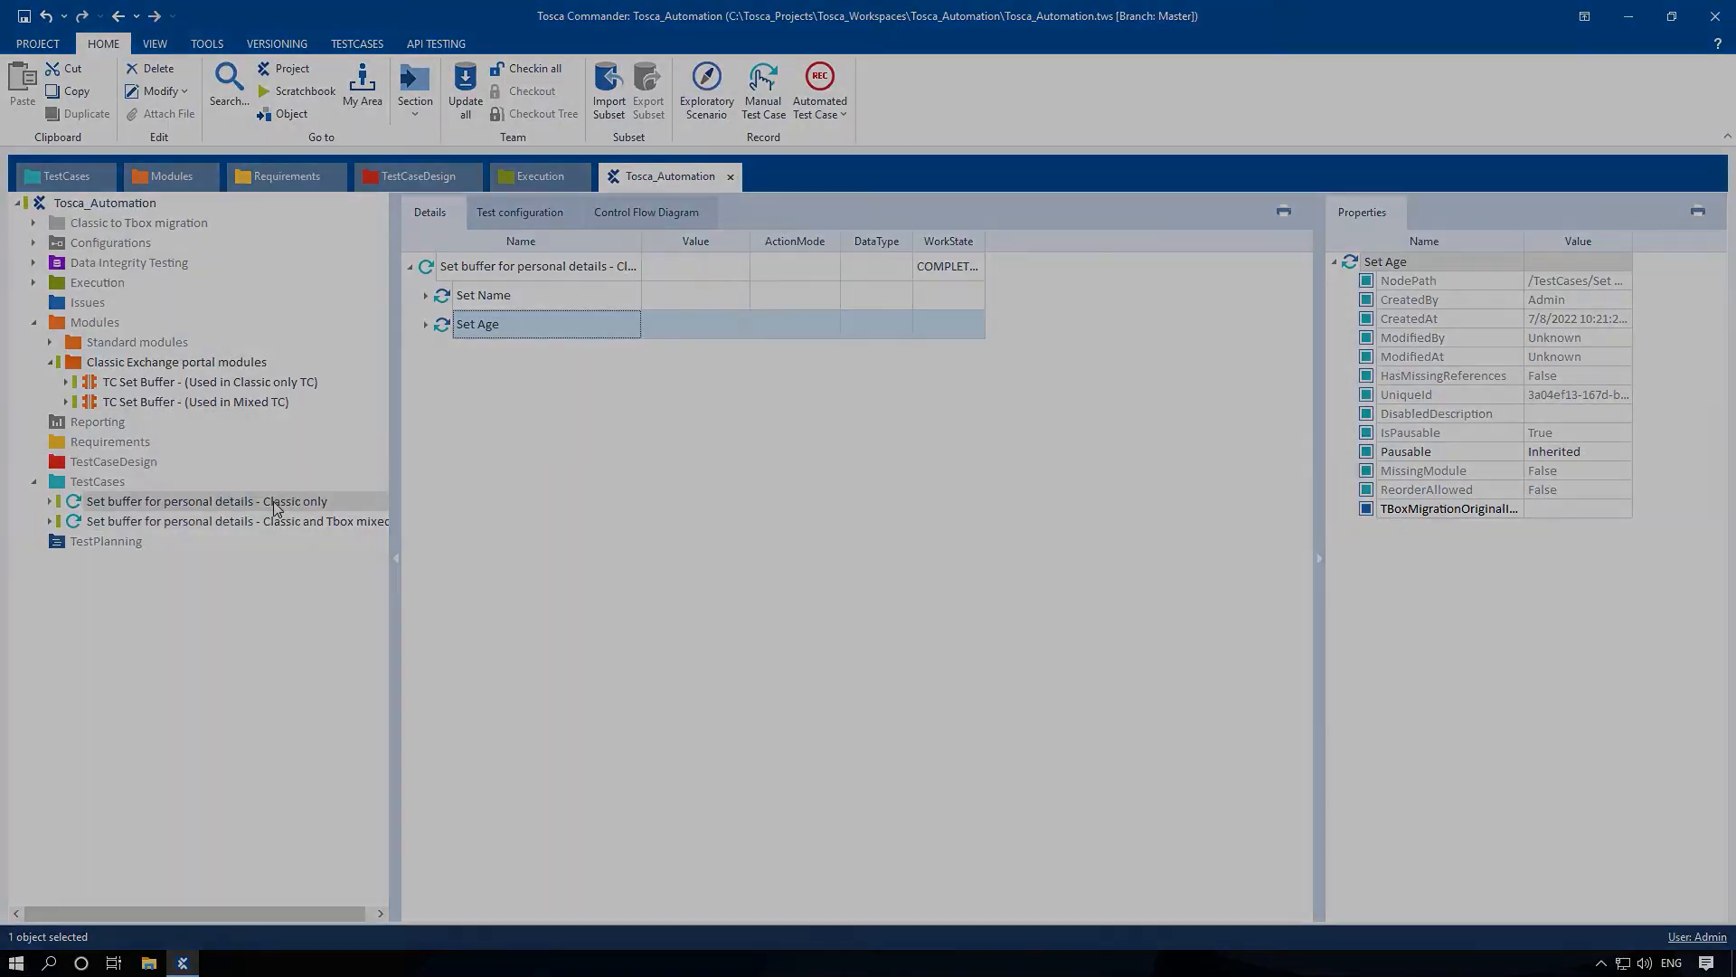
Migrate the mixed test case's classic usages, turning Set Name/Set Age - Classic into XTestSteps.
click(236, 521)
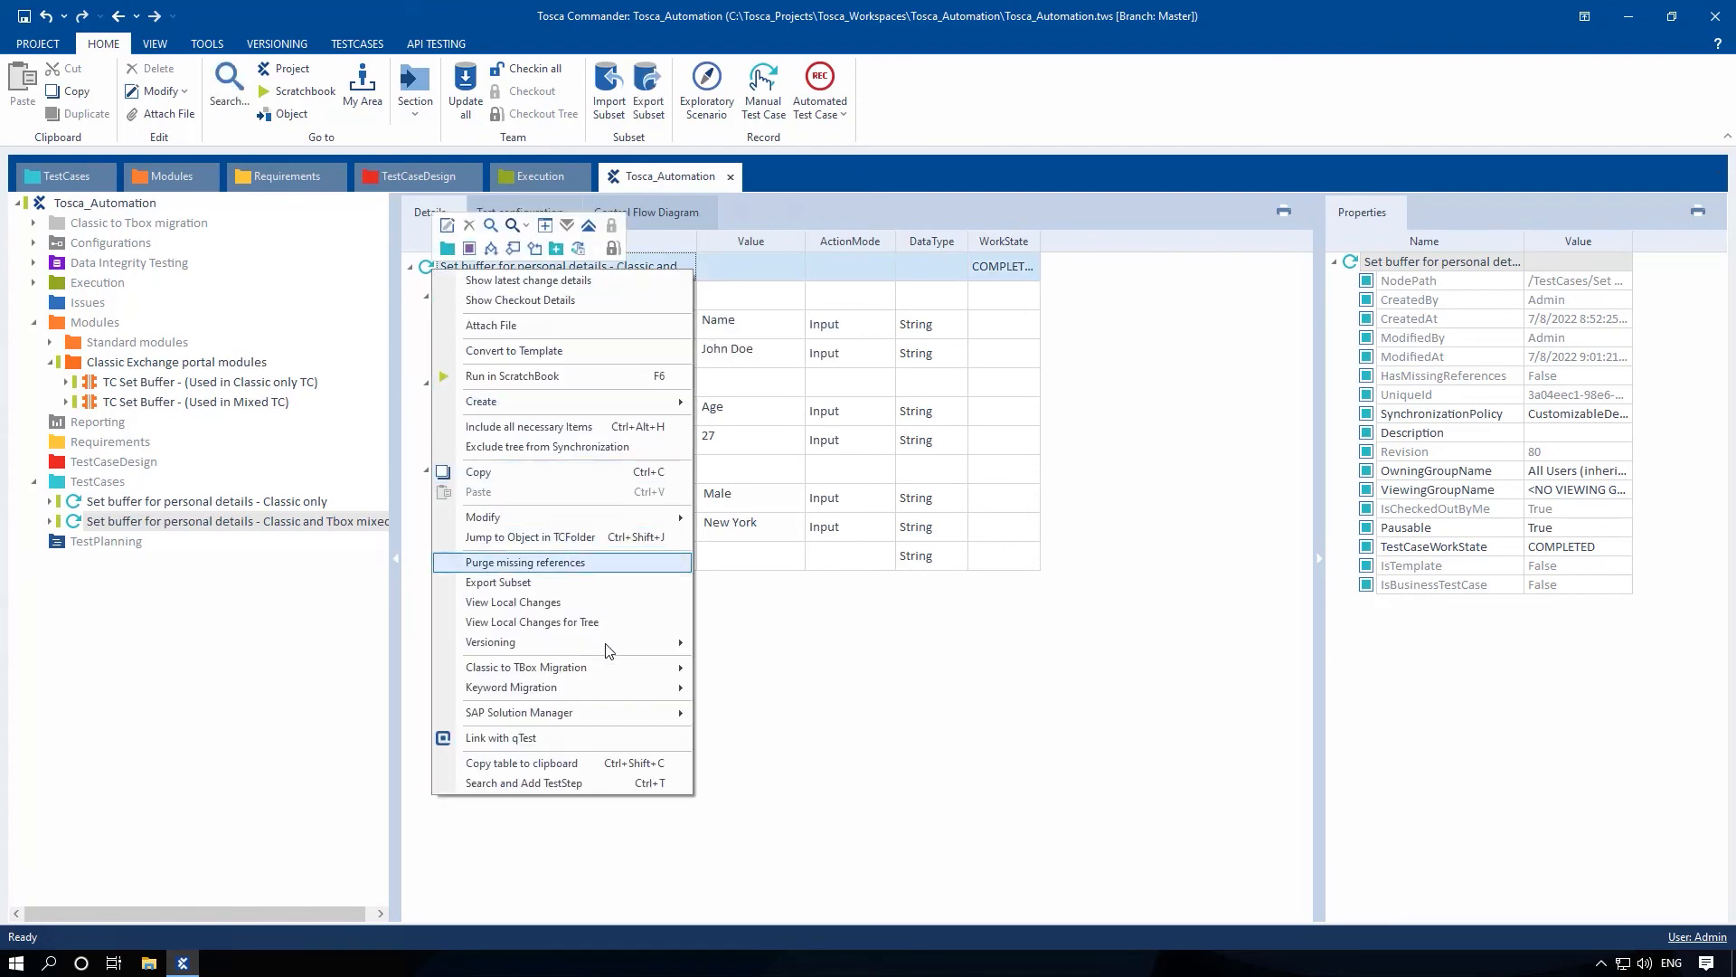
mouse_move(512, 687)
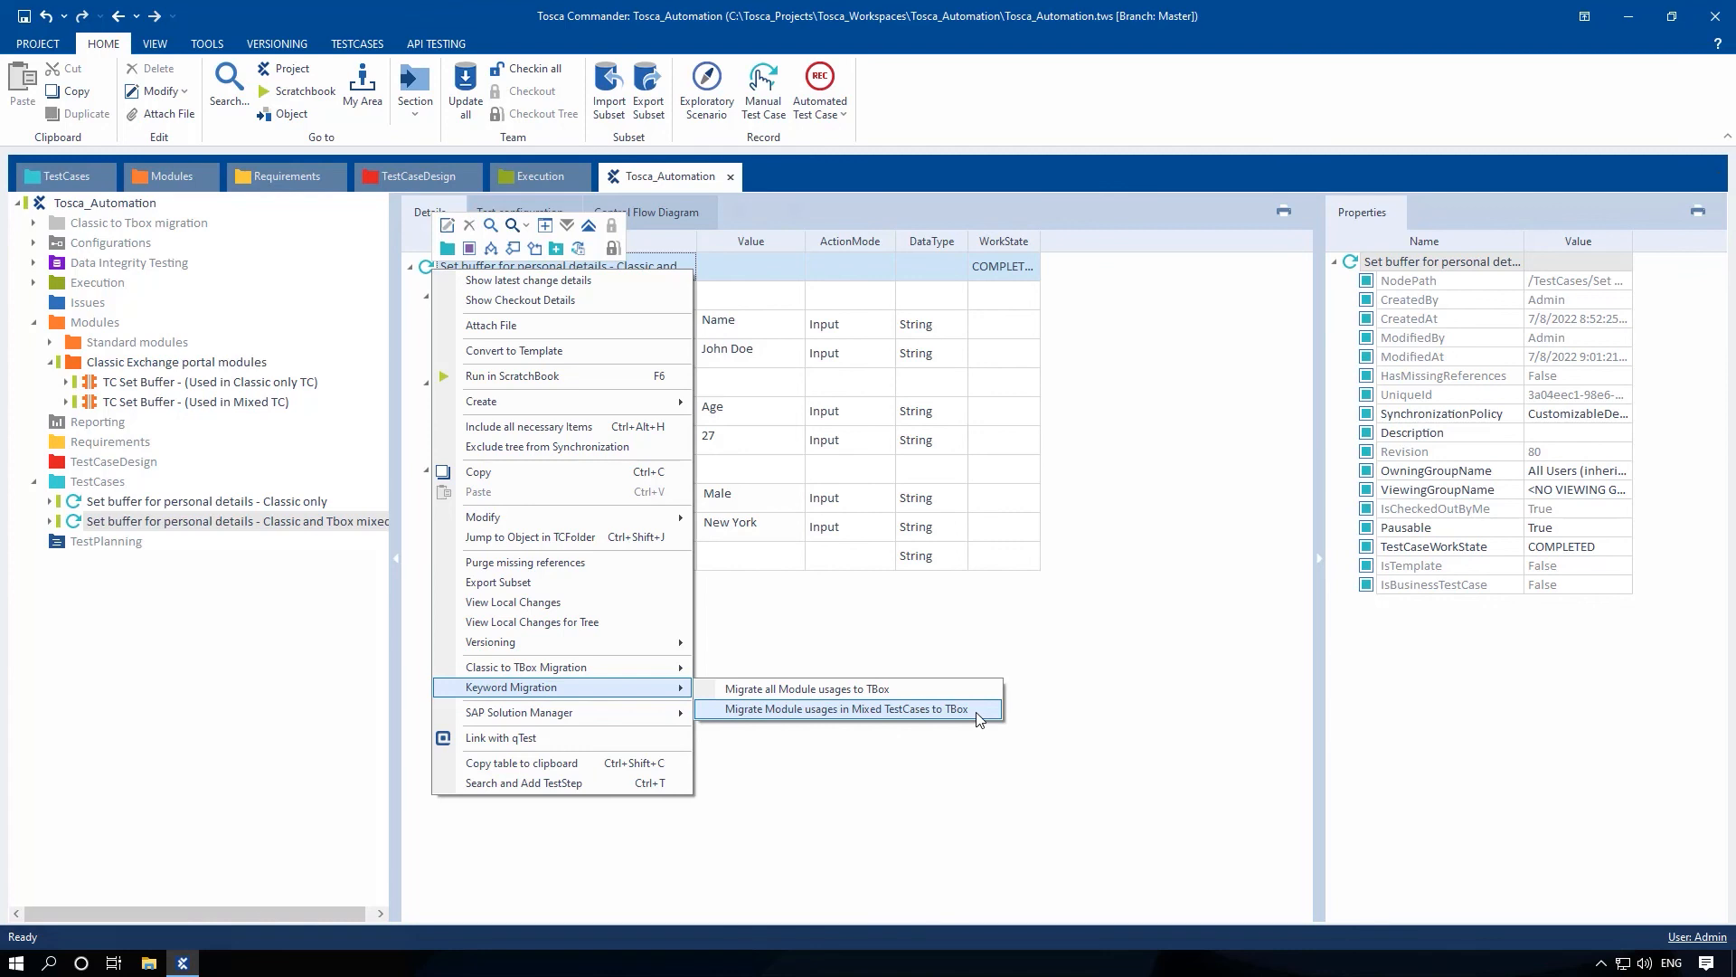
click(844, 710)
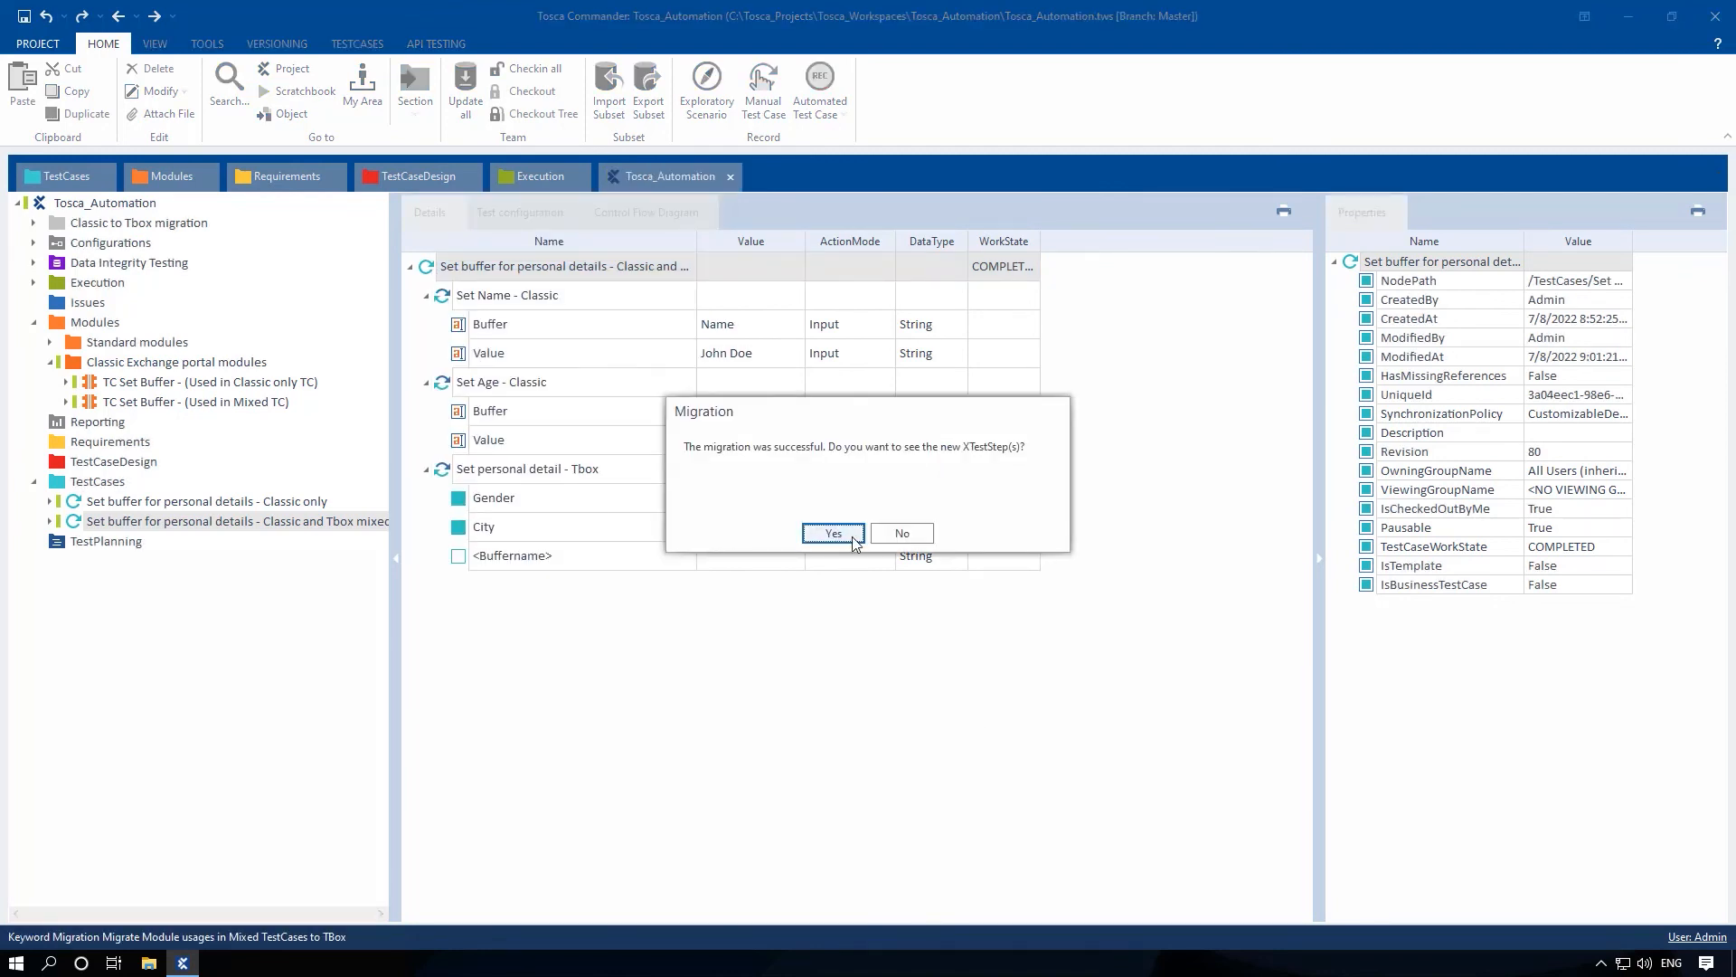
click(832, 533)
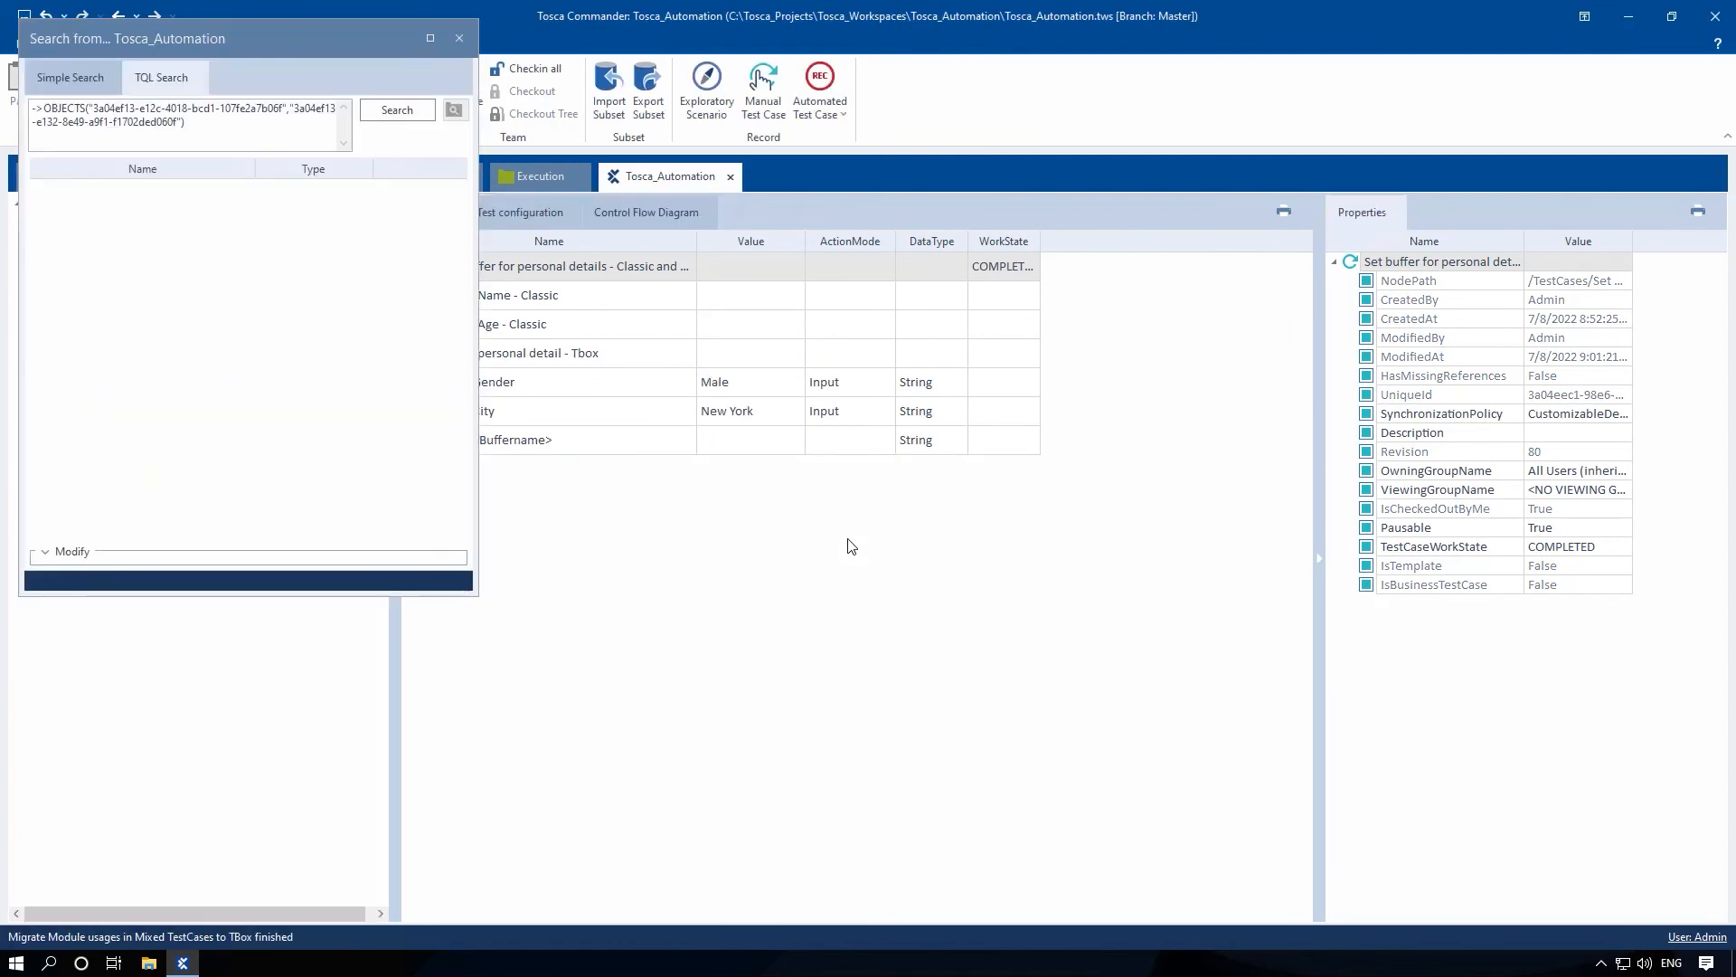
click(396, 110)
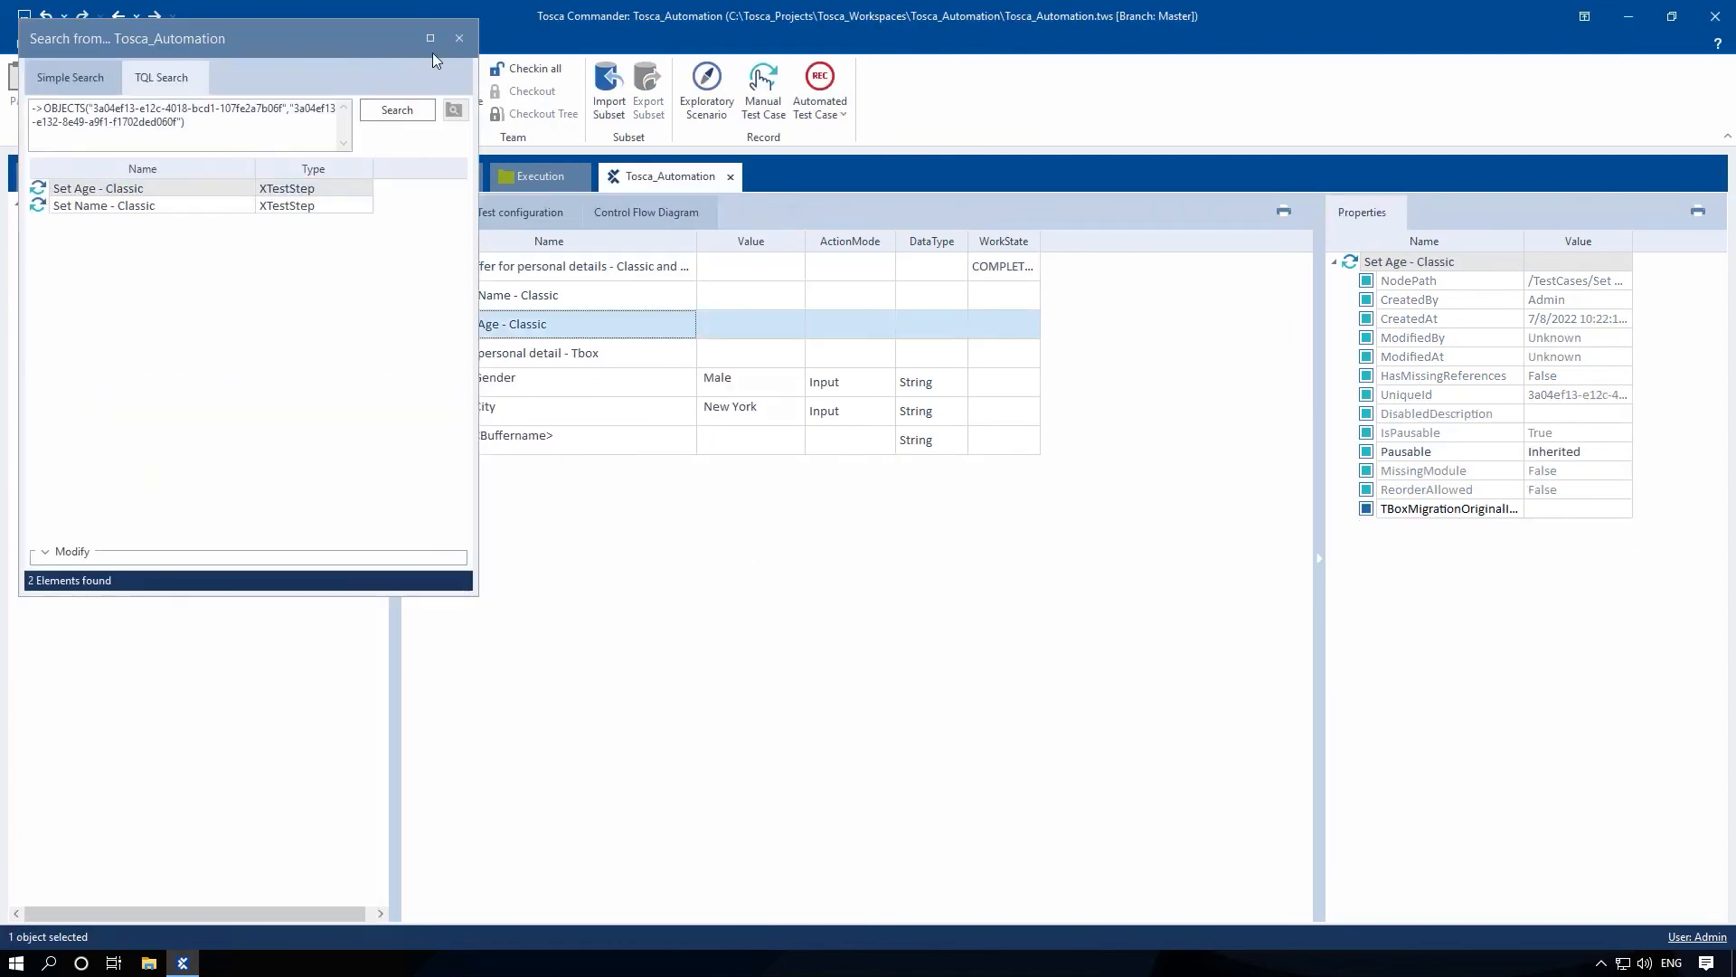